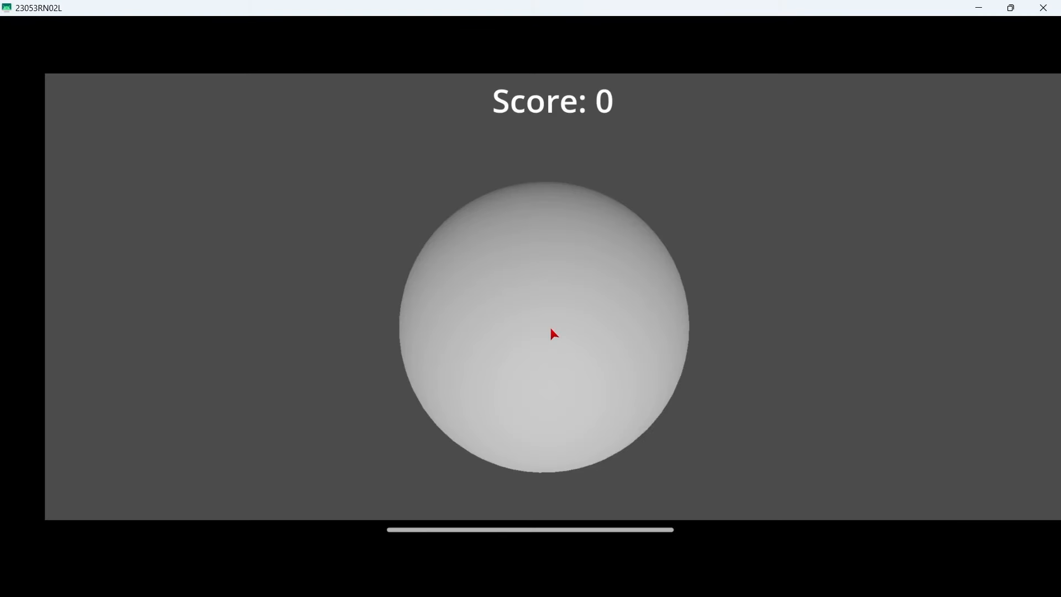
- Click the sphere in the running game to raise the Score label
left_click(551, 333)
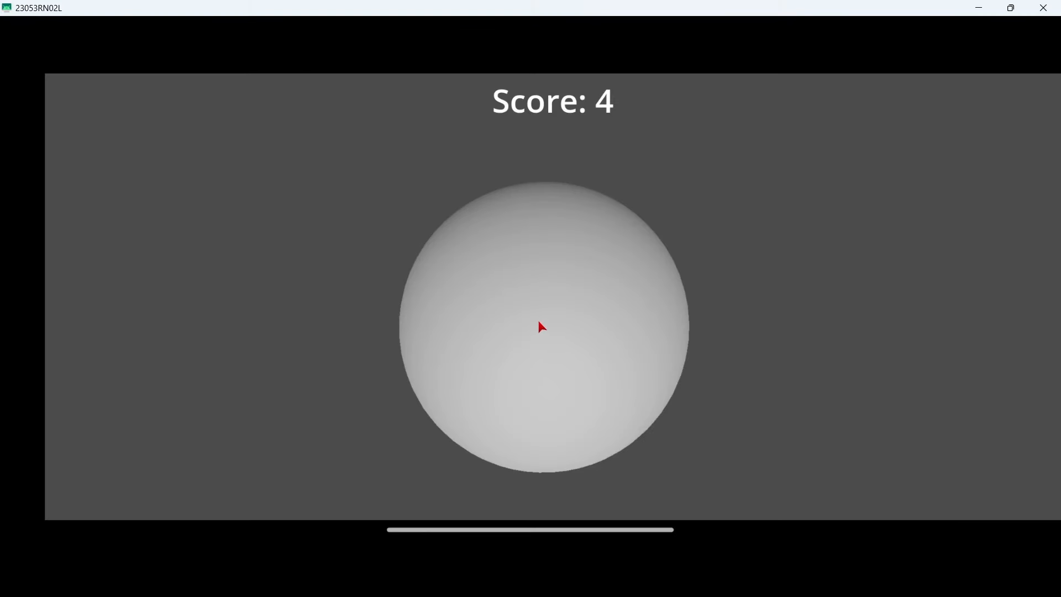
left_click(540, 326)
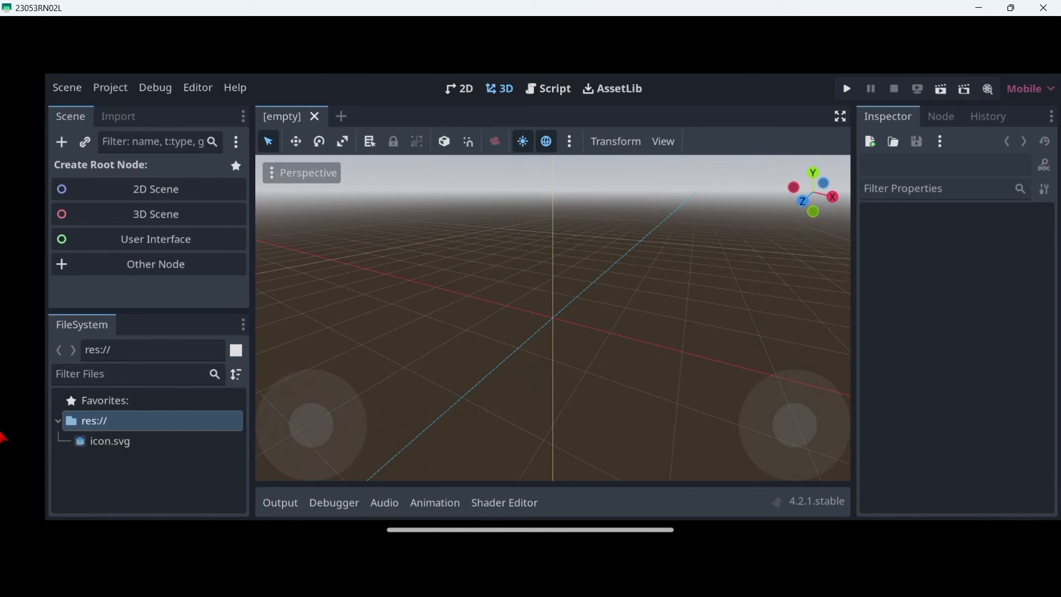
mouse_move(99, 320)
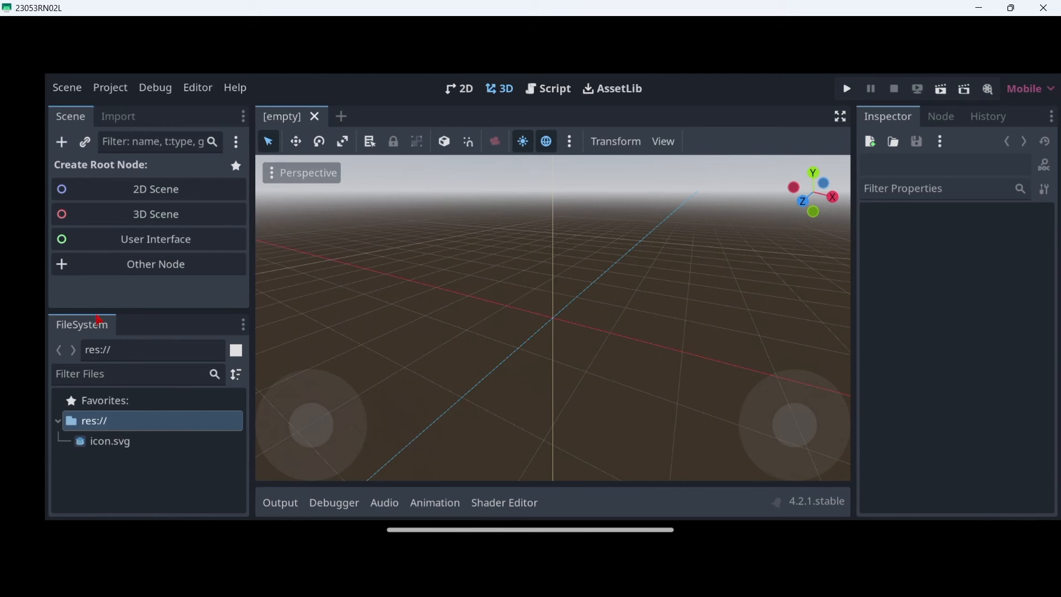
mouse_move(242, 71)
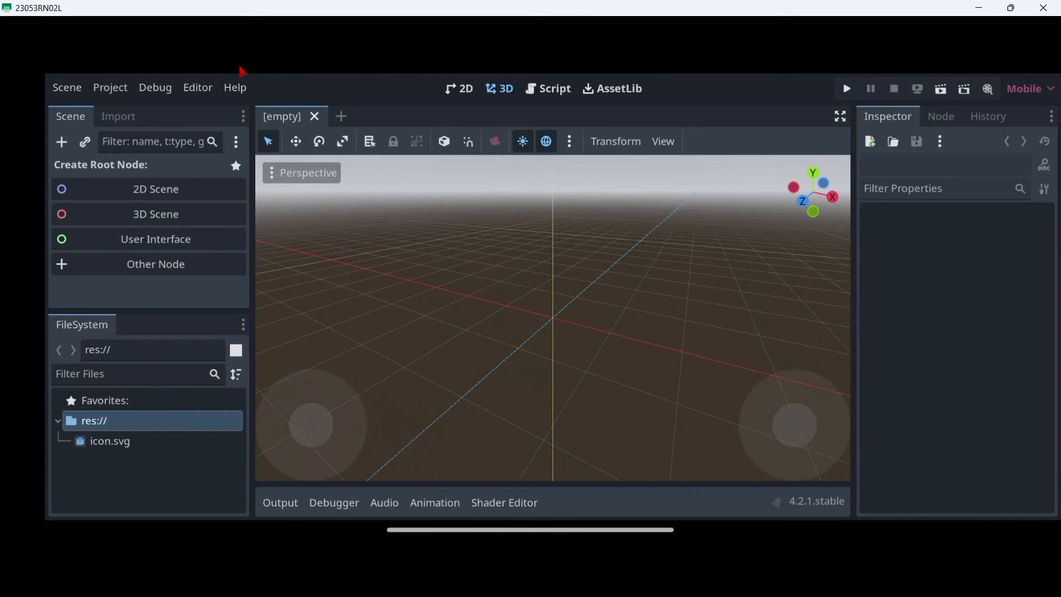
mouse_move(494, 344)
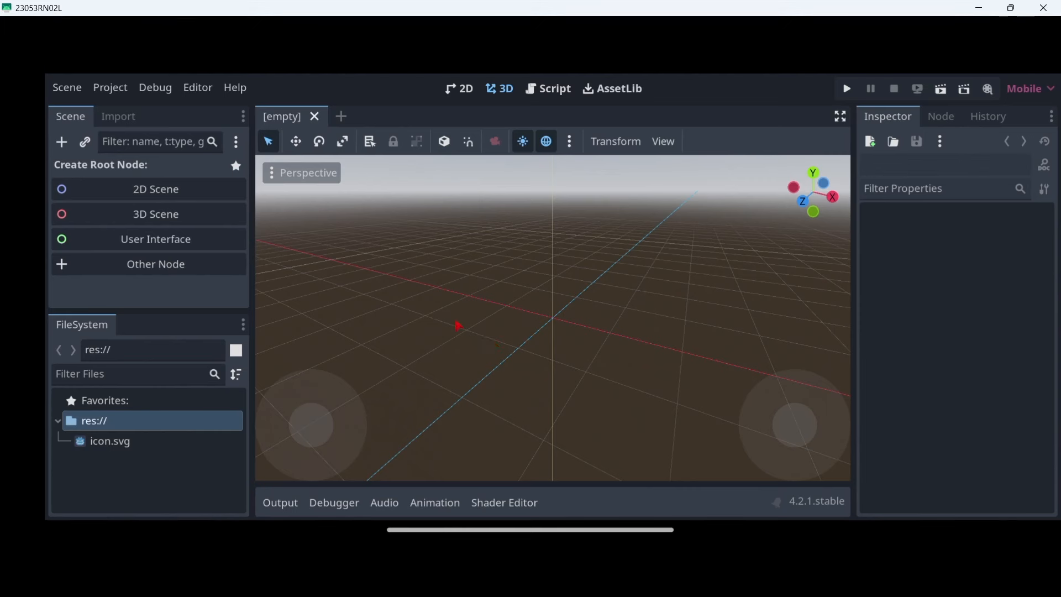
mouse_move(324, 272)
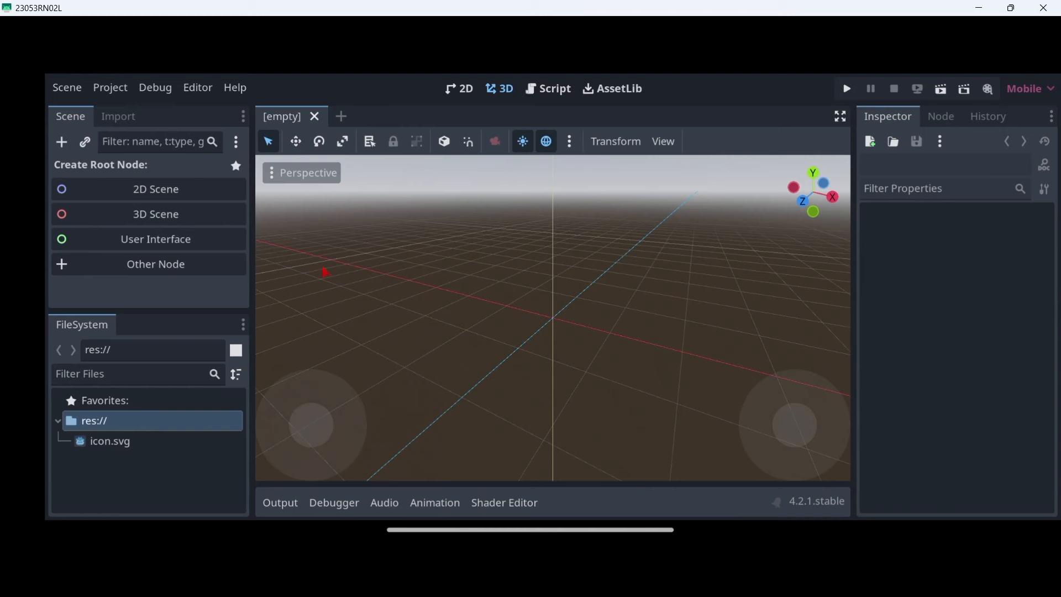
- Create a 3D root node and rename it Main
left_click(155, 213)
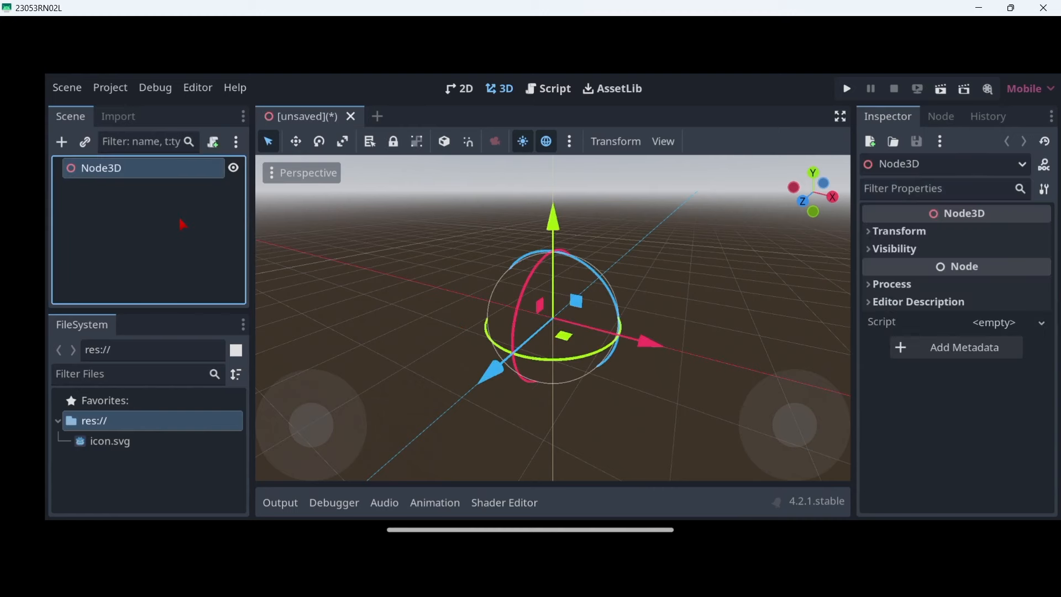
double_click(102, 168)
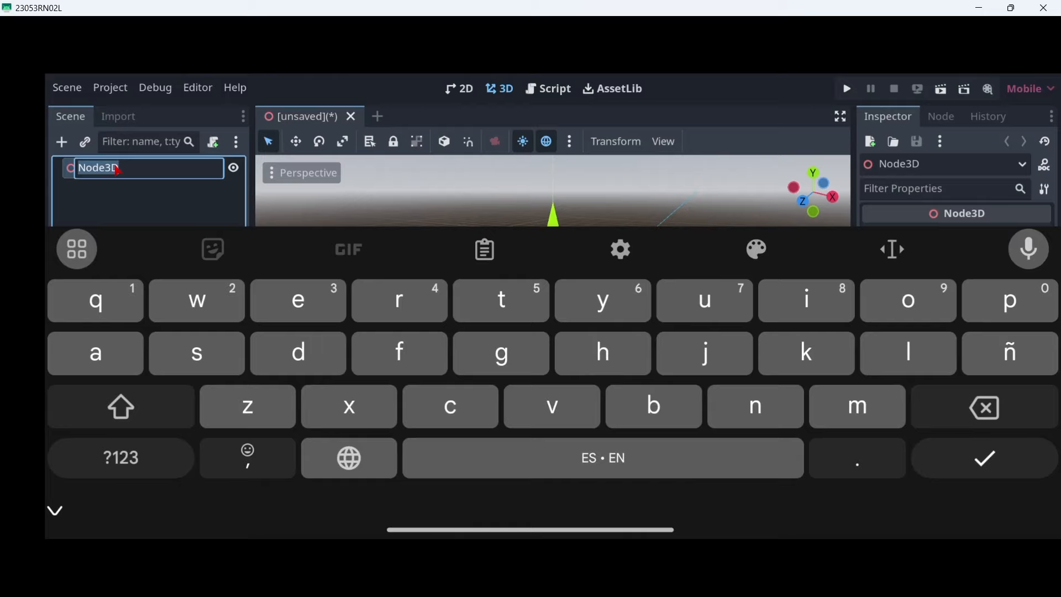
left_click(119, 406)
type("Main")
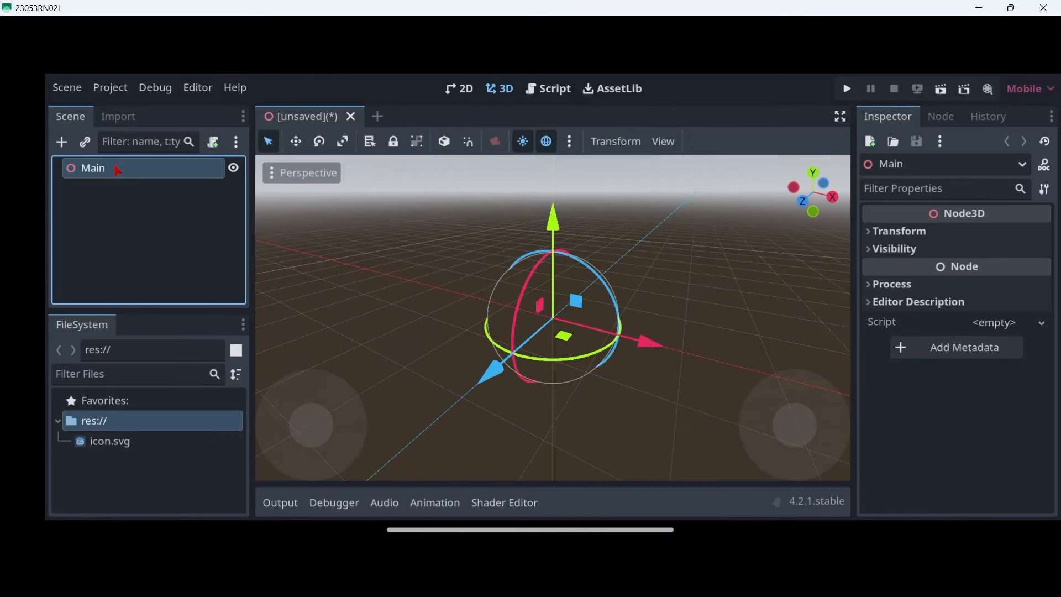
- Save the scene as main.tscn via Save Scene As
left_click(66, 87)
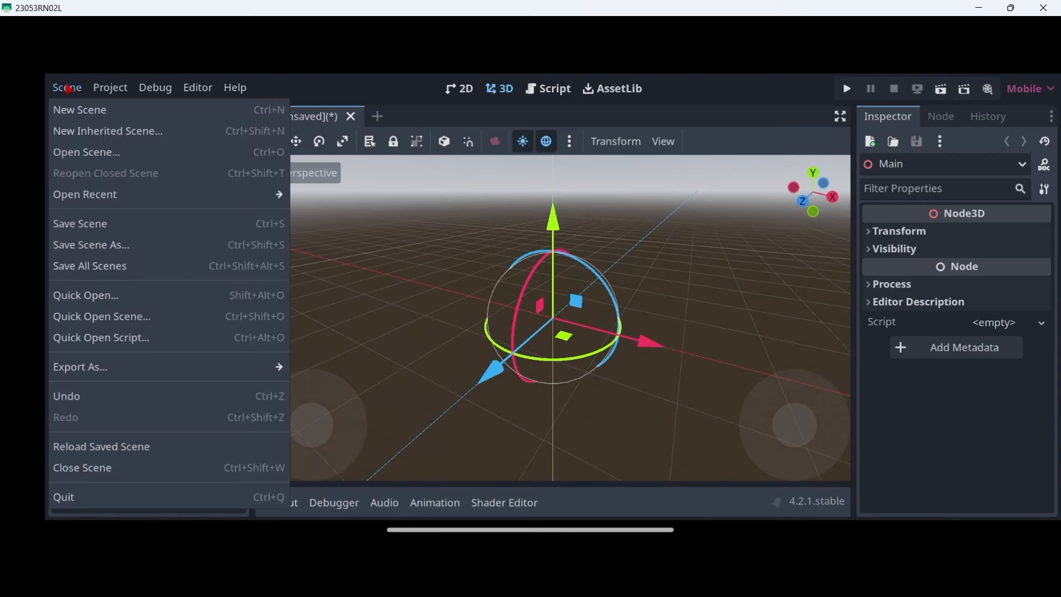
left_click(90, 245)
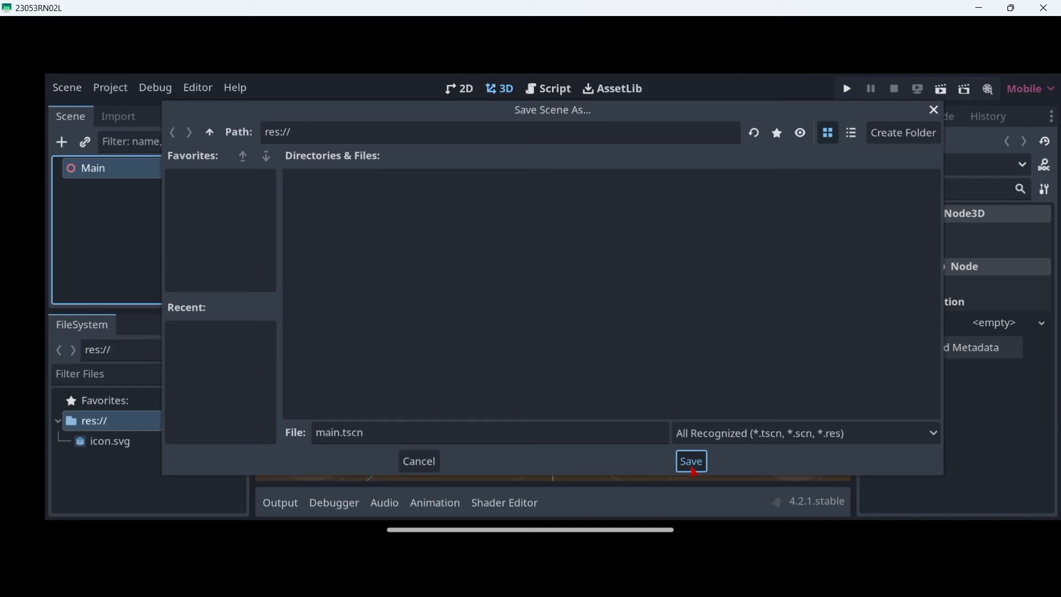
left_click(689, 461)
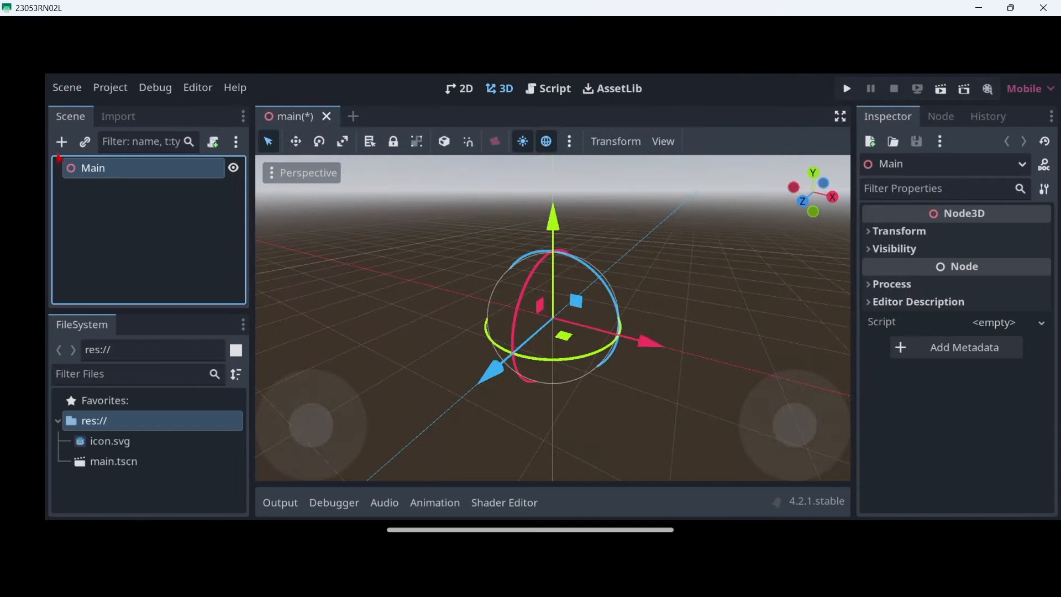
- Add a MeshInstance3D child node under Main
left_click(61, 141)
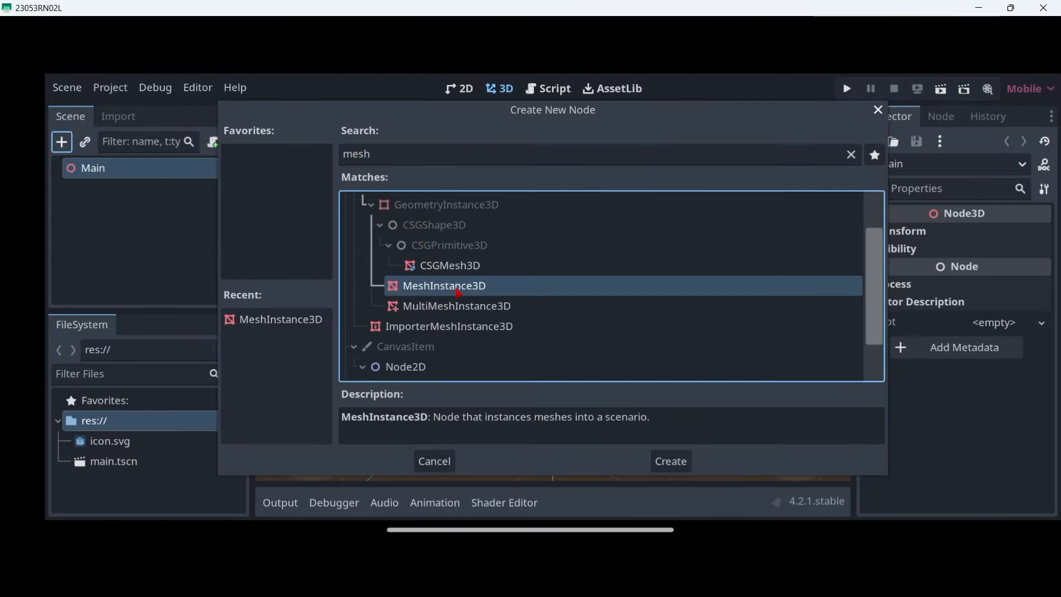
left_click(669, 461)
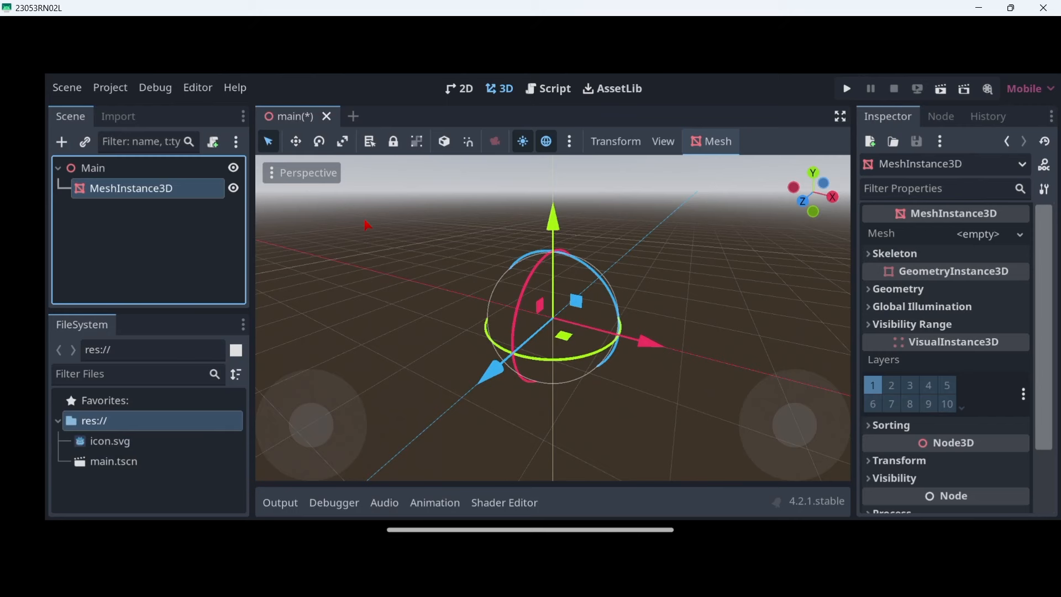
mouse_move(948, 263)
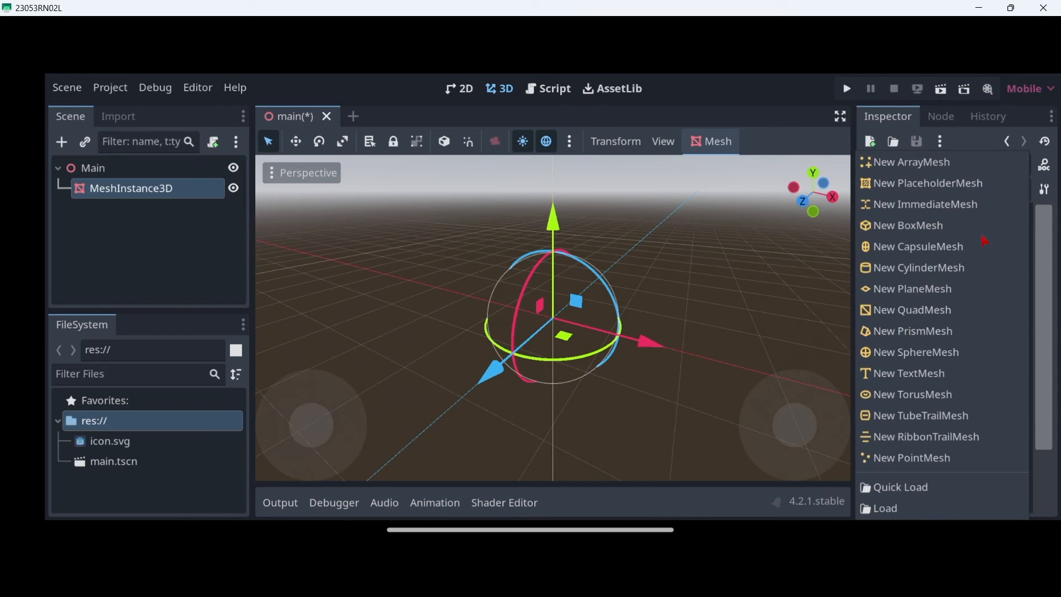
mouse_move(899, 239)
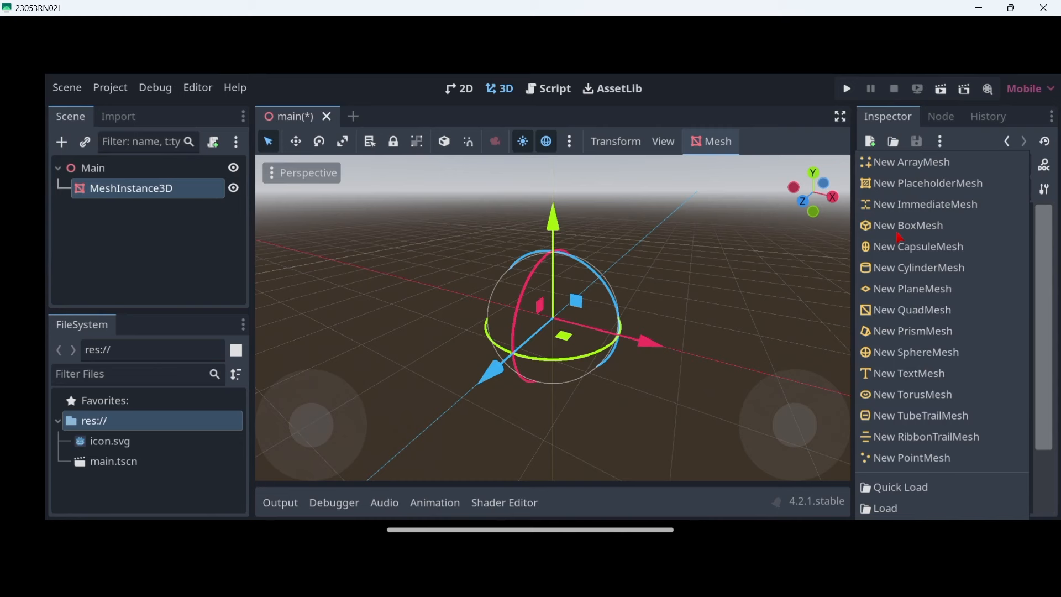
mouse_move(891, 359)
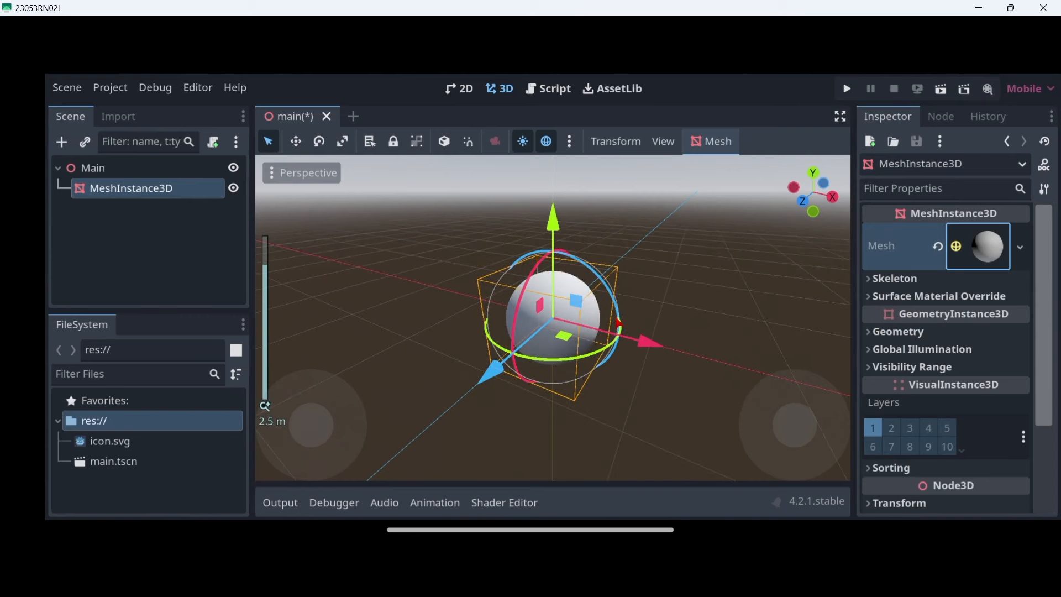
mouse_move(62, 143)
type("a")
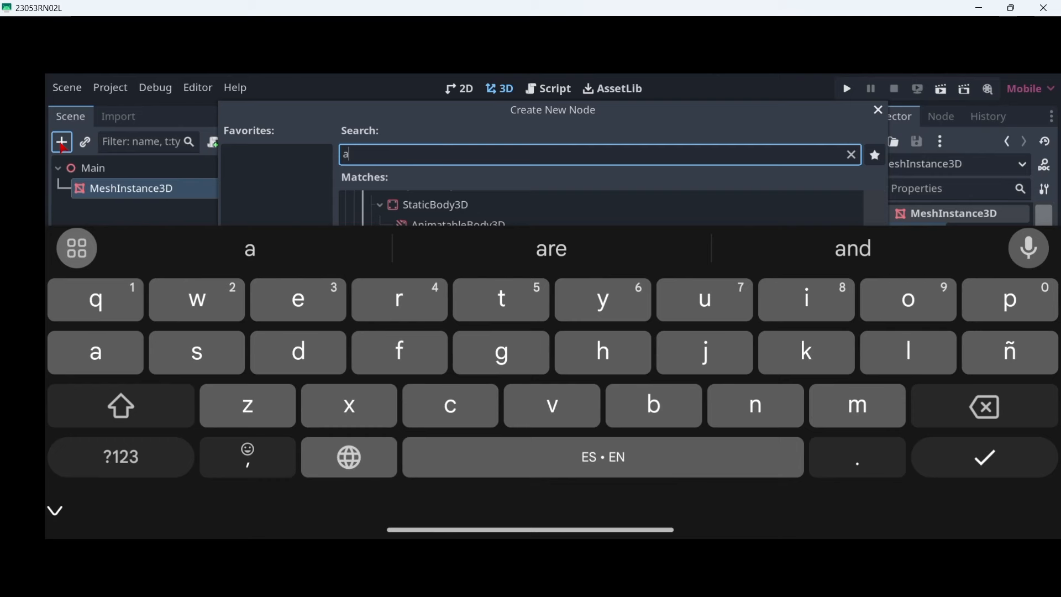
- Add an Area3D node under the sphere mesh
type("rea")
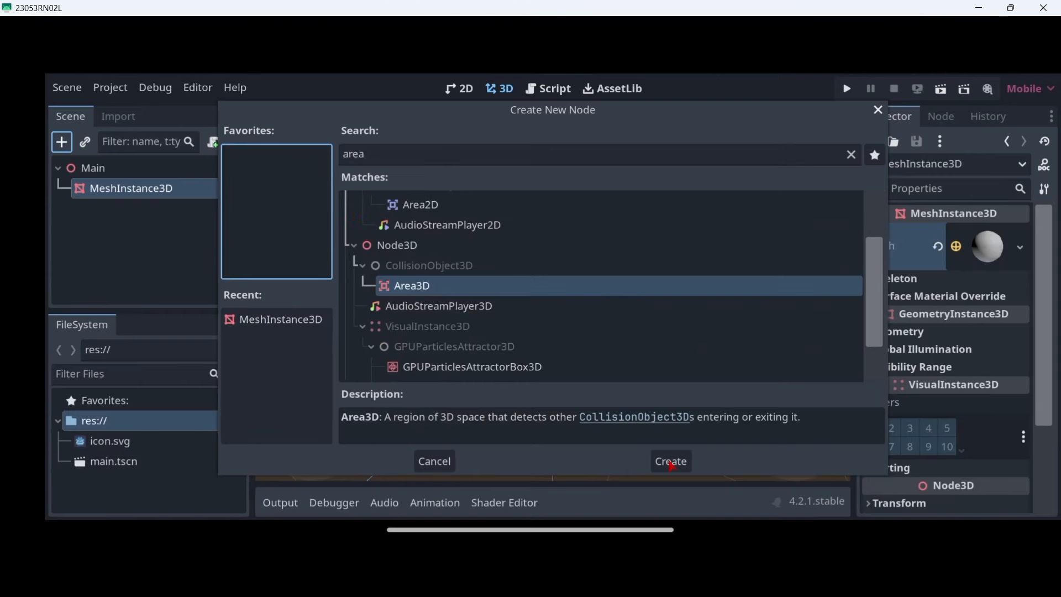
left_click(668, 461)
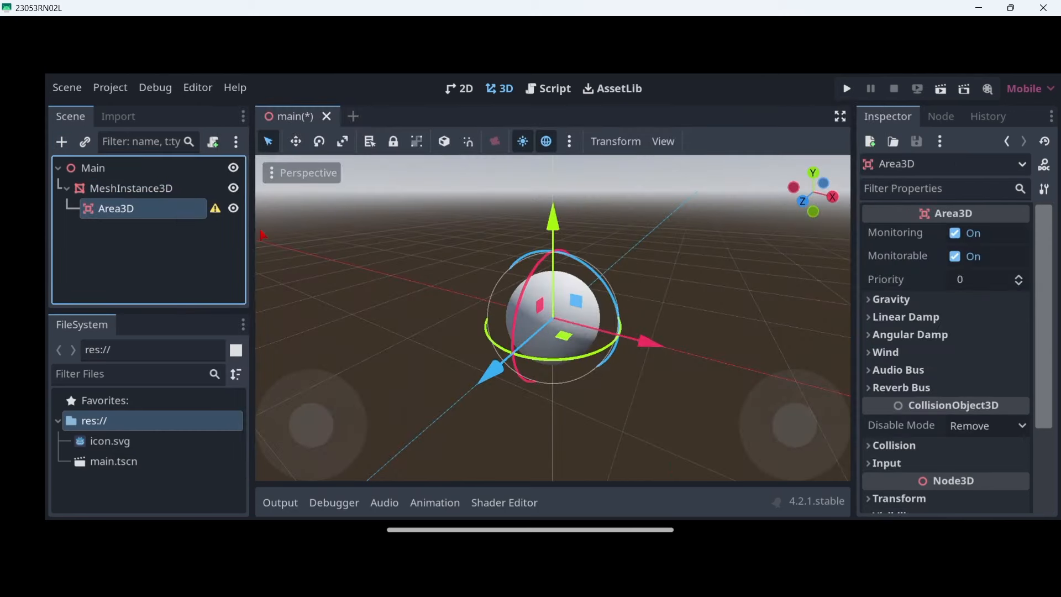
mouse_move(217, 227)
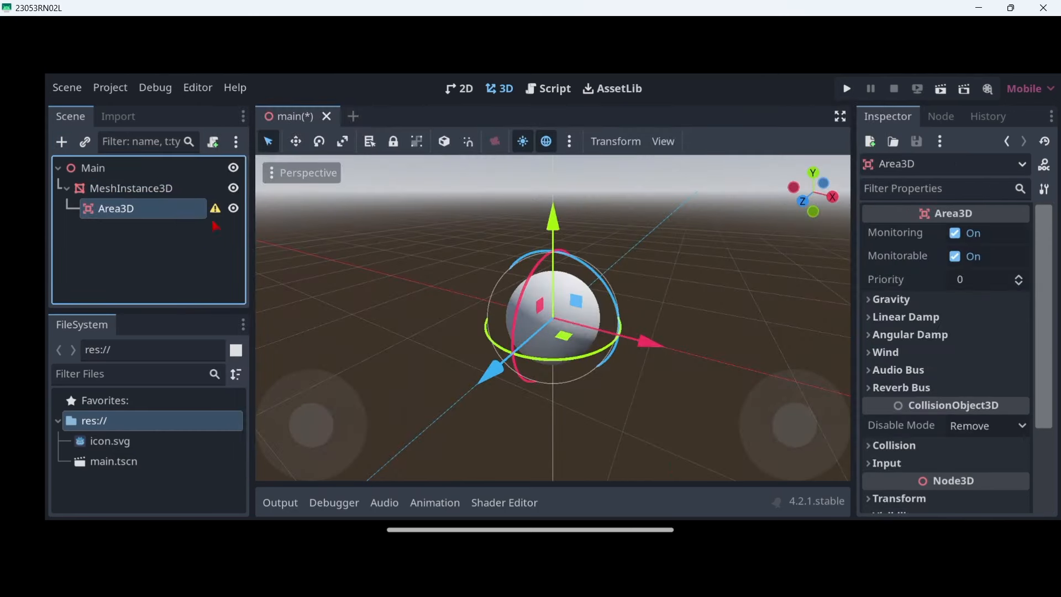
- Add a CollisionShape3D under Area3D and give it a SphereShape3D
left_click(61, 142)
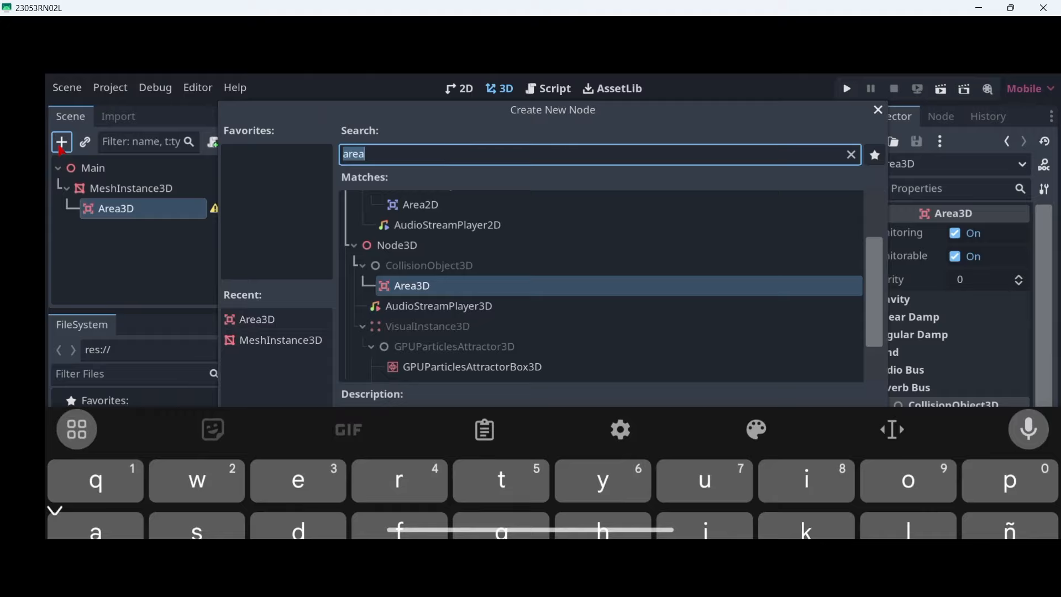
type("coll")
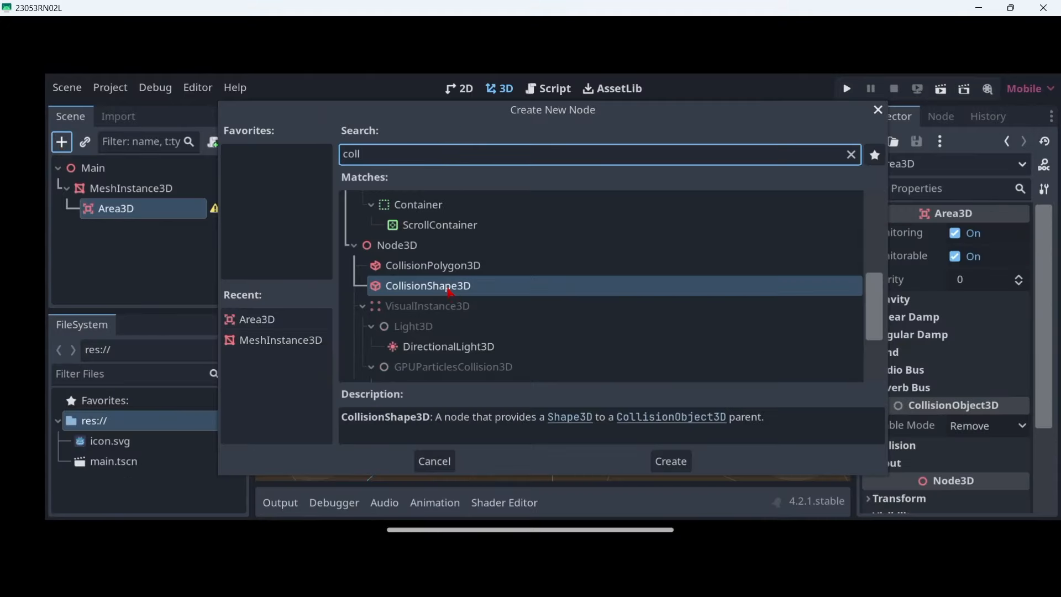
left_click(668, 460)
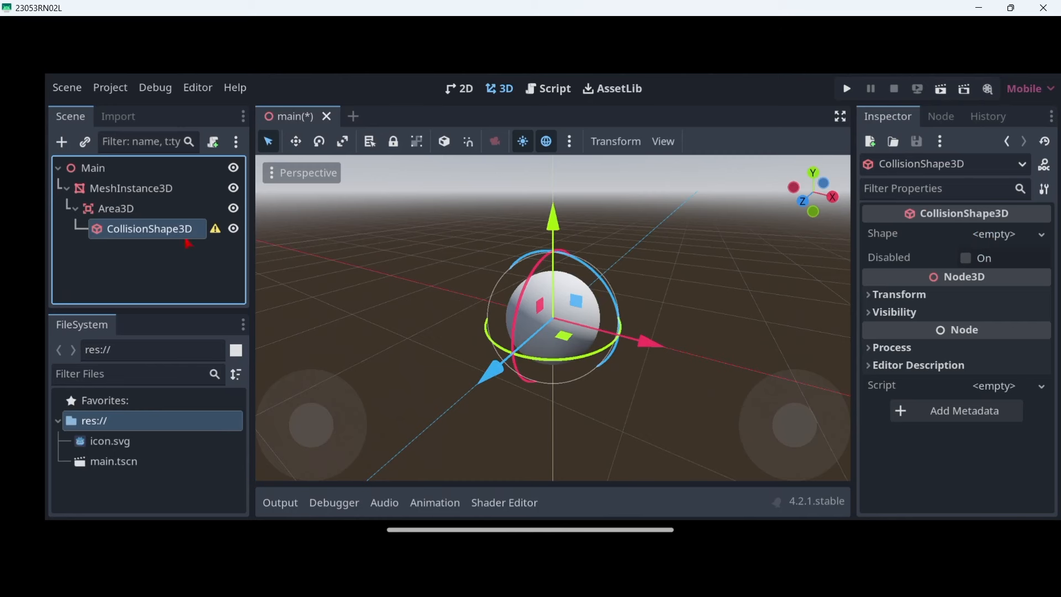
mouse_move(144, 236)
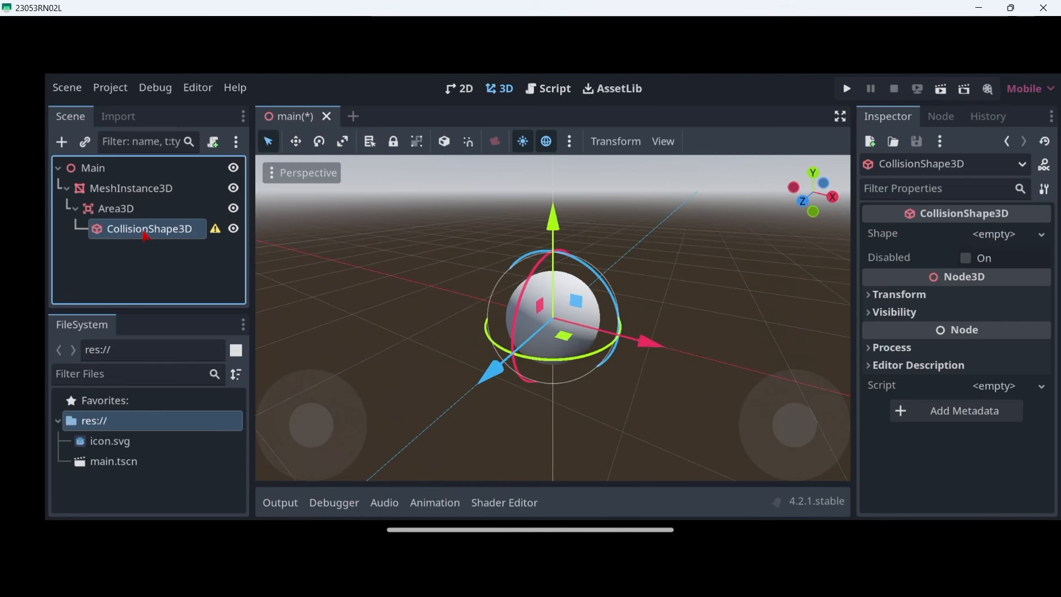
mouse_move(564, 330)
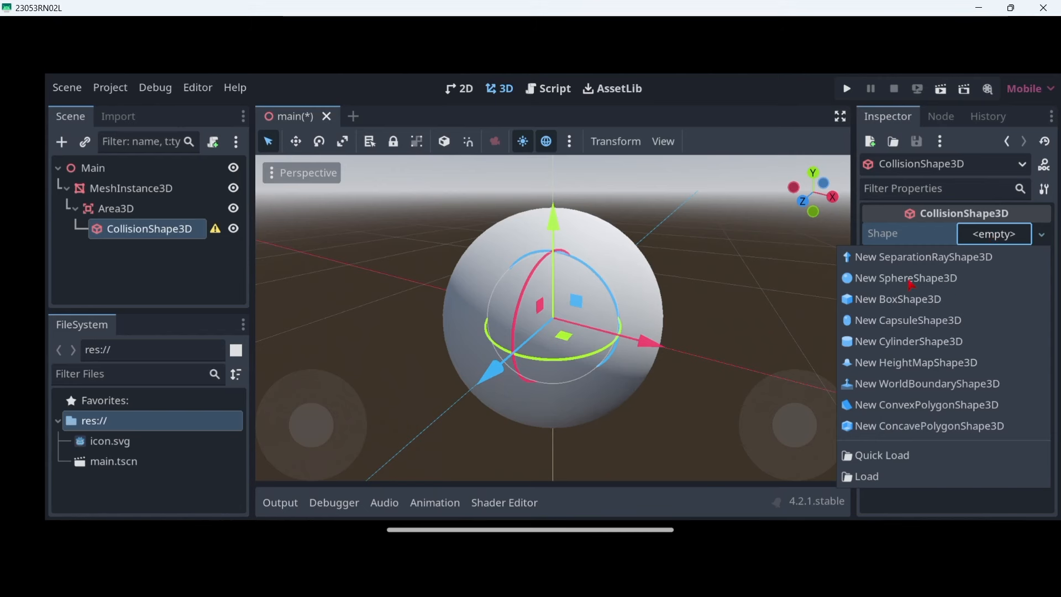
left_click(907, 277)
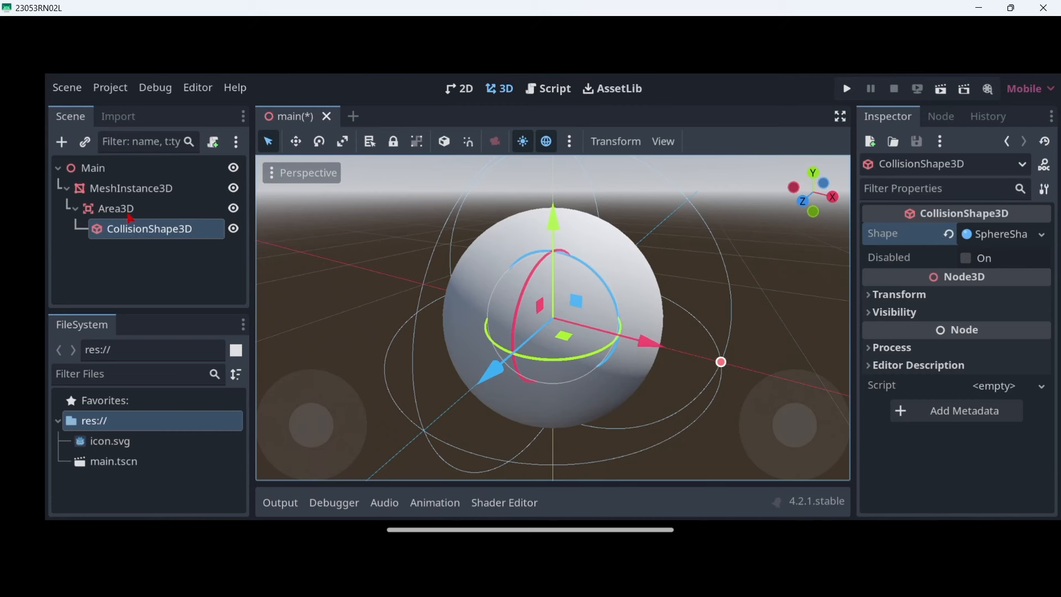
mouse_move(541, 314)
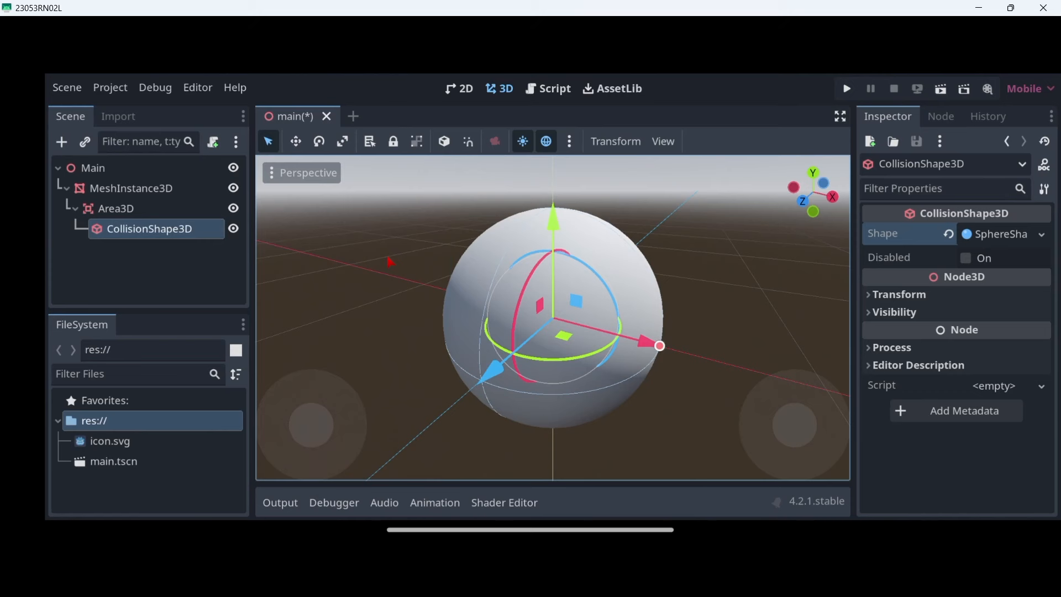
mouse_move(166, 217)
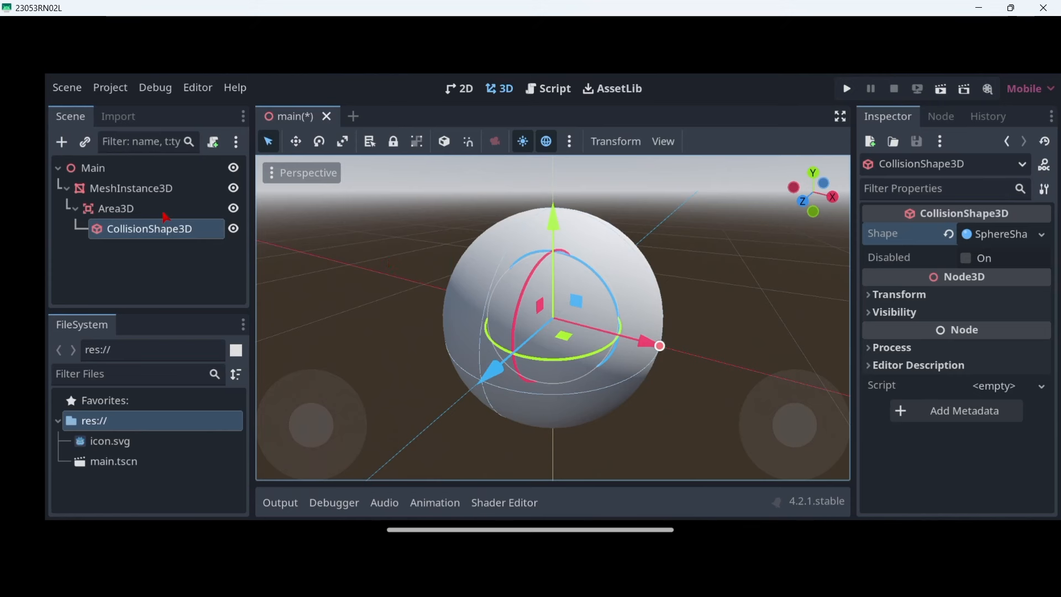
mouse_move(456, 274)
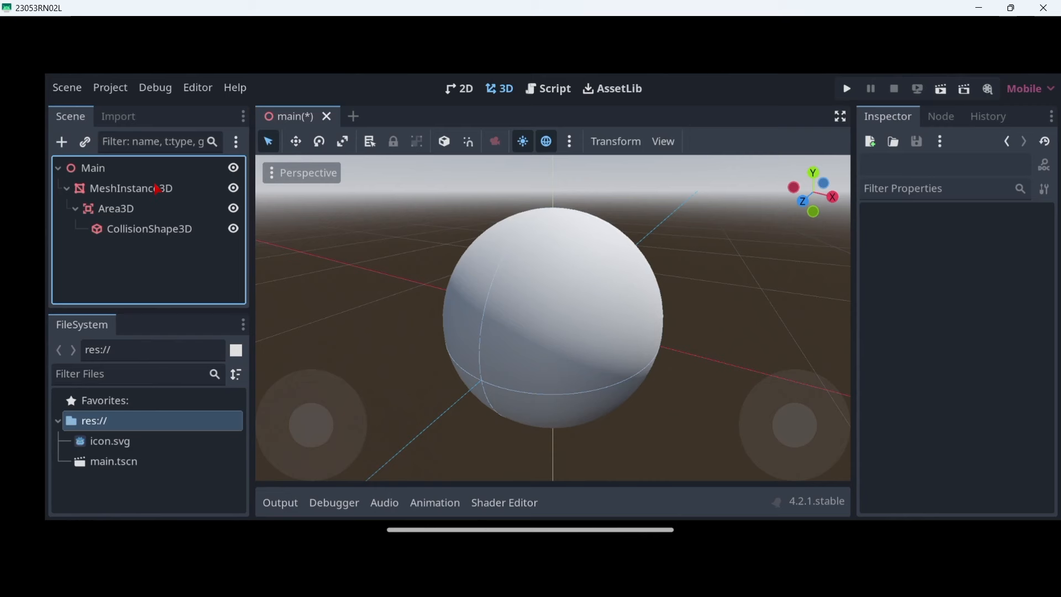
- Attach a new main.gd script to Main using the Object: Empty template
left_click(93, 168)
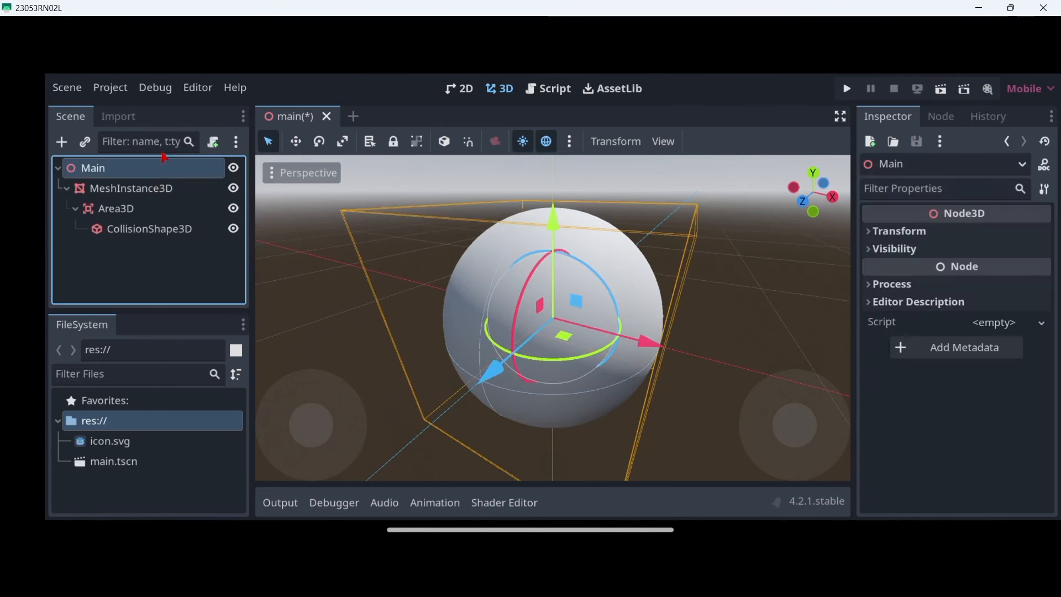
left_click(212, 142)
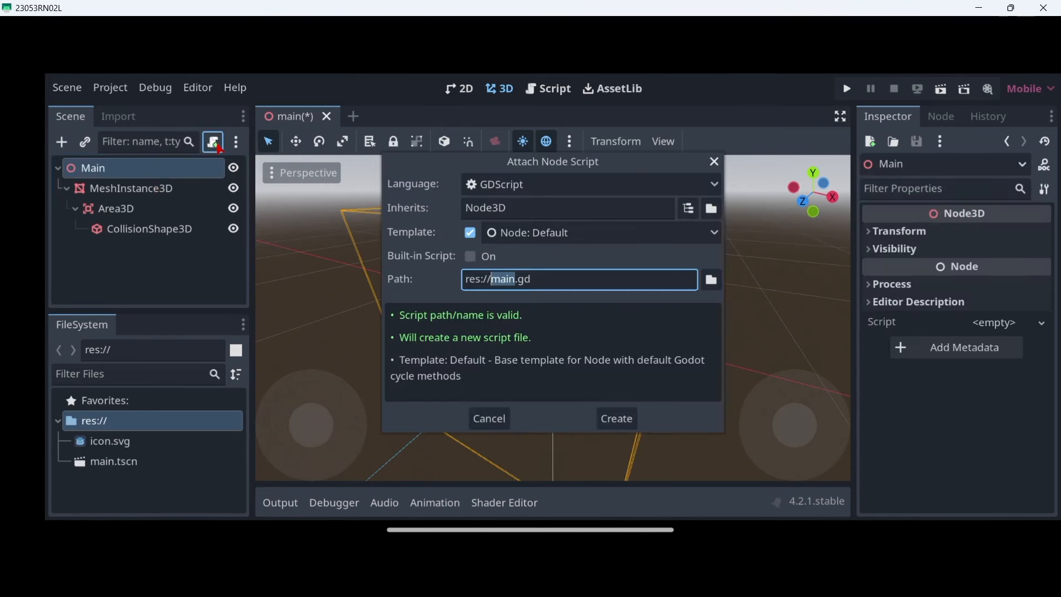
mouse_move(535, 256)
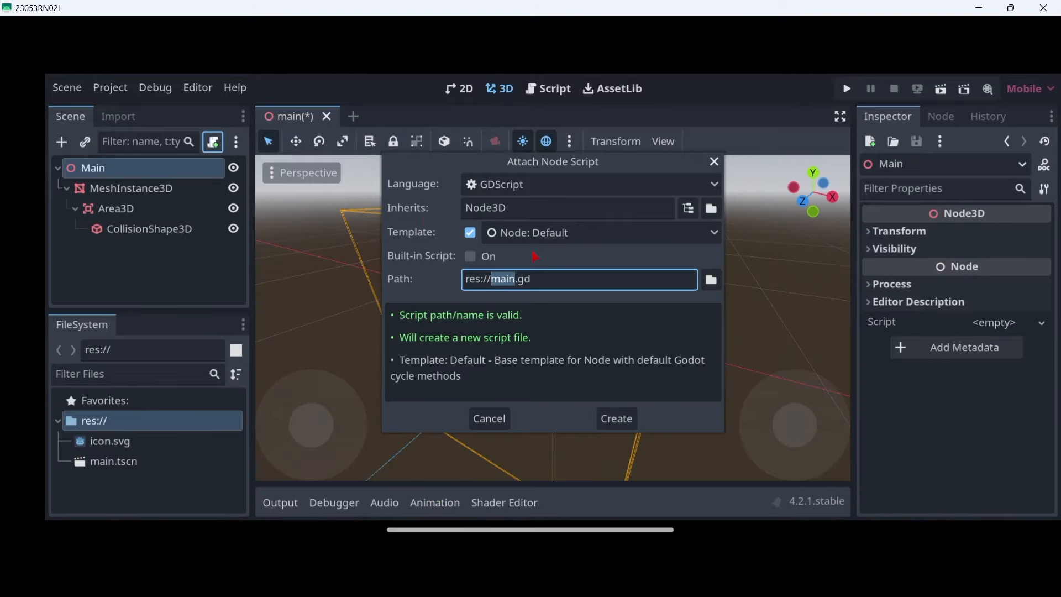
mouse_move(524, 234)
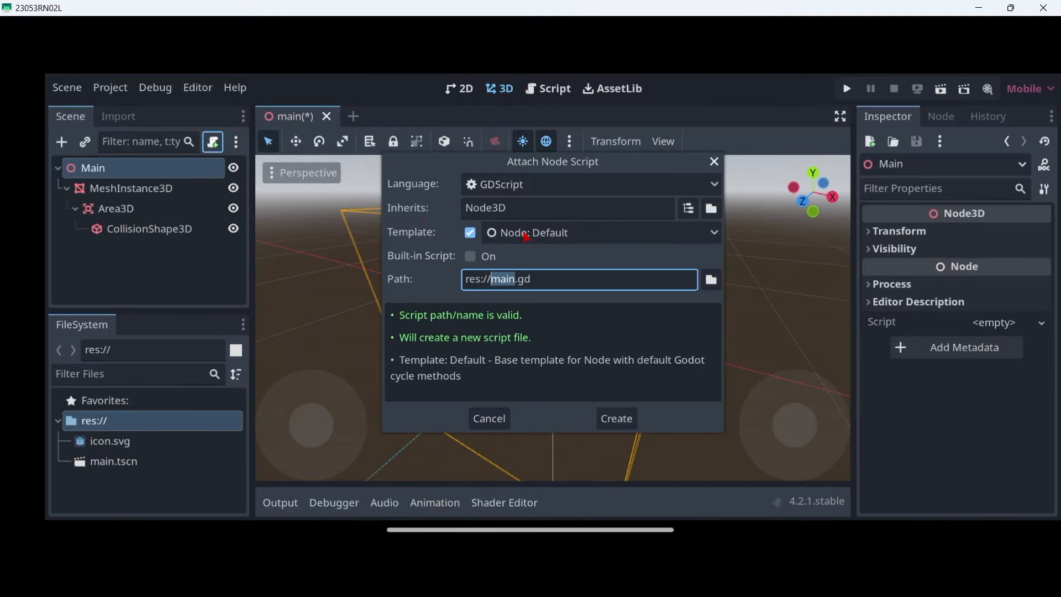
left_click(598, 232)
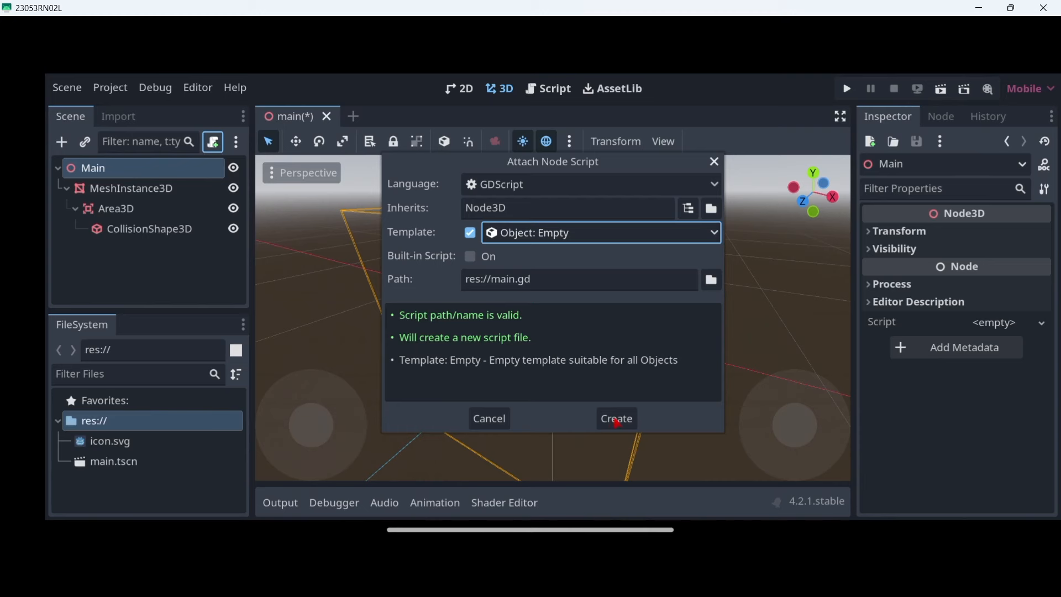
left_click(615, 418)
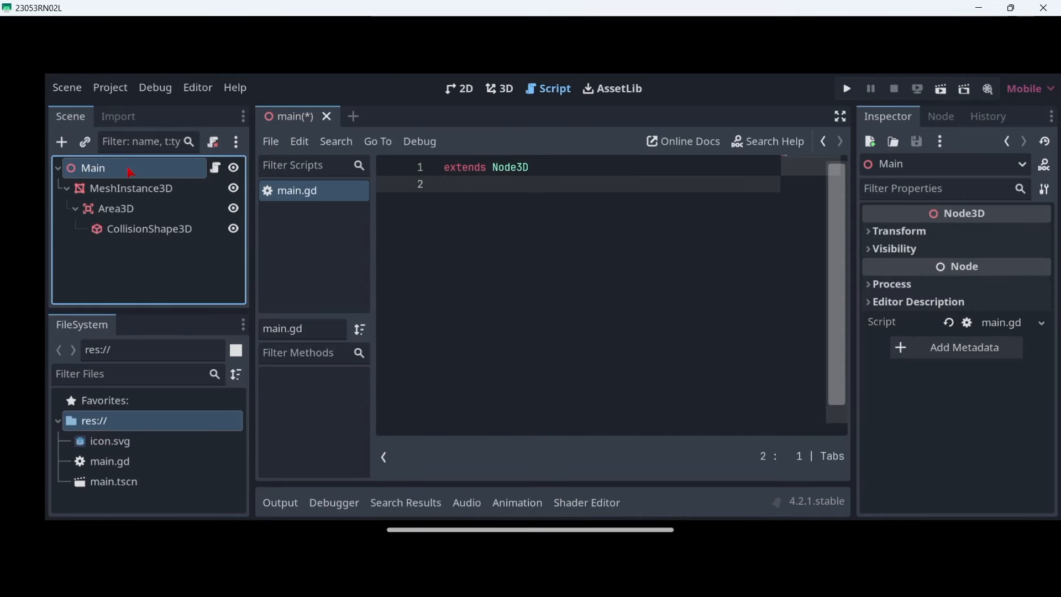
- Connect Area3D's input_event signal to the Main script
left_click(115, 209)
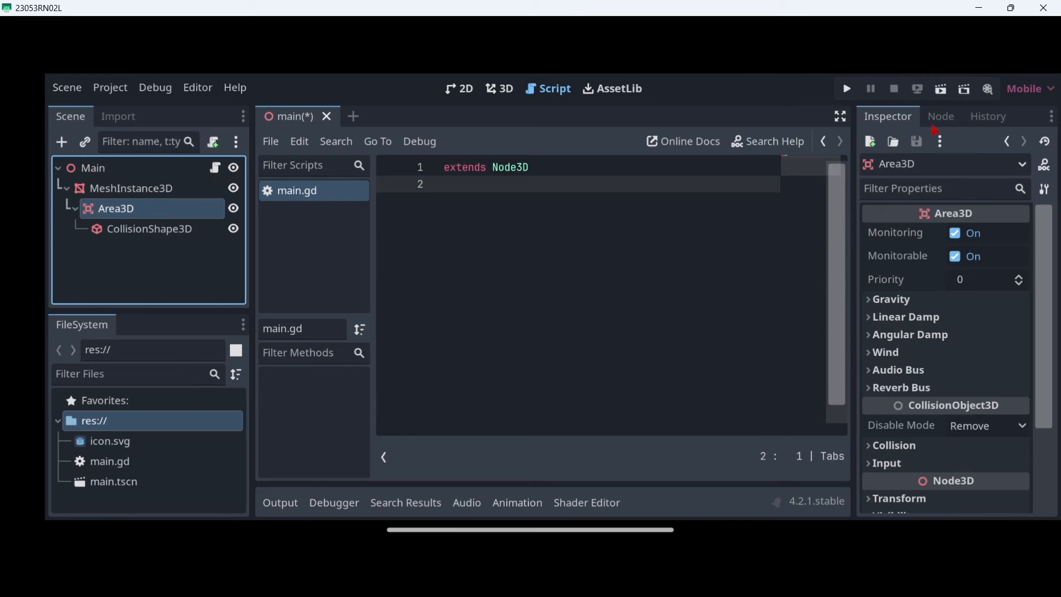
left_click(940, 116)
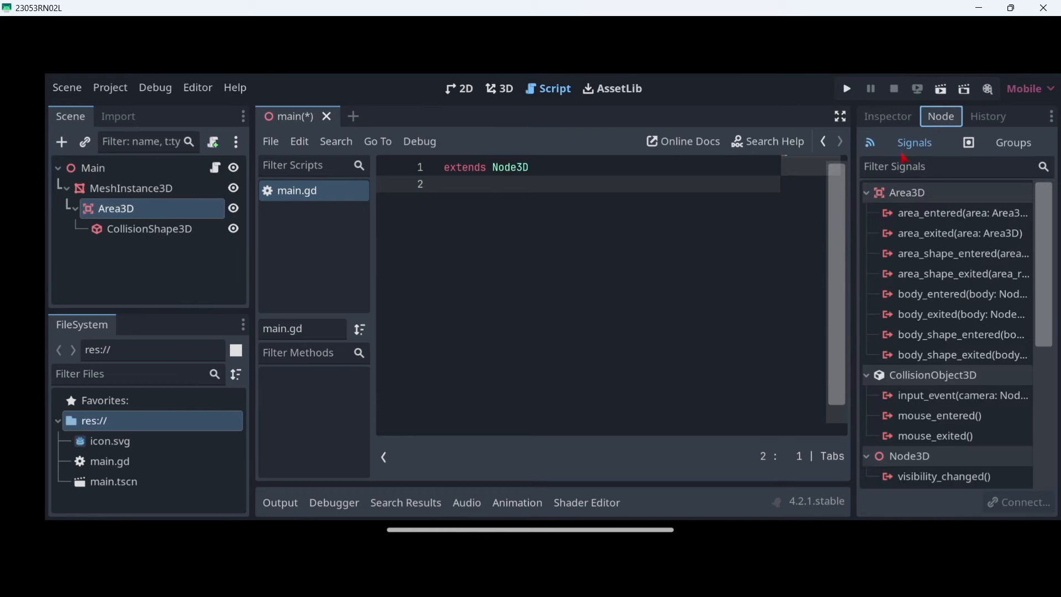
mouse_move(914, 385)
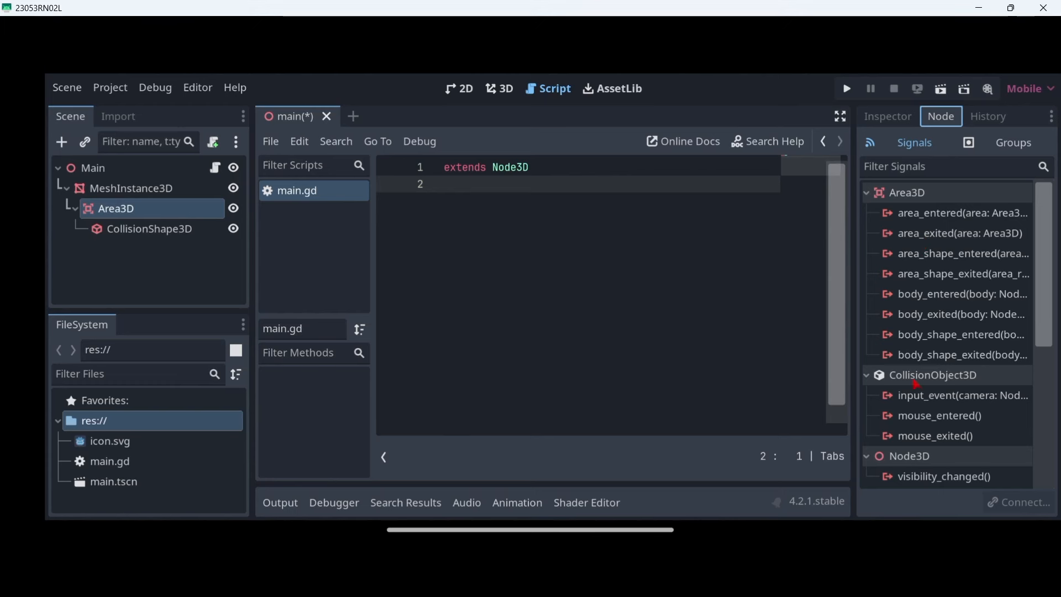
left_click(961, 396)
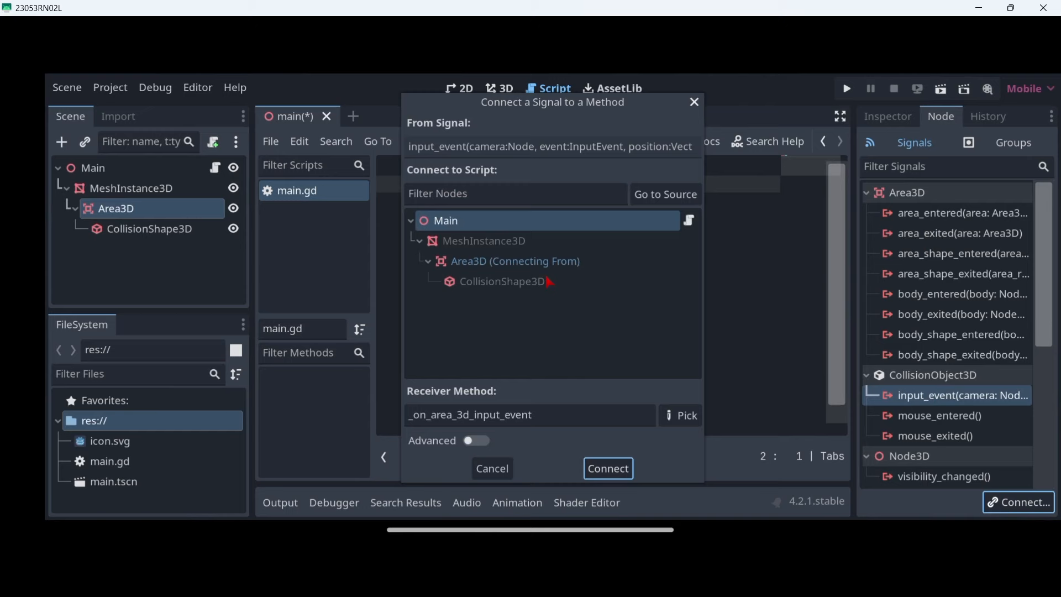
left_click(607, 469)
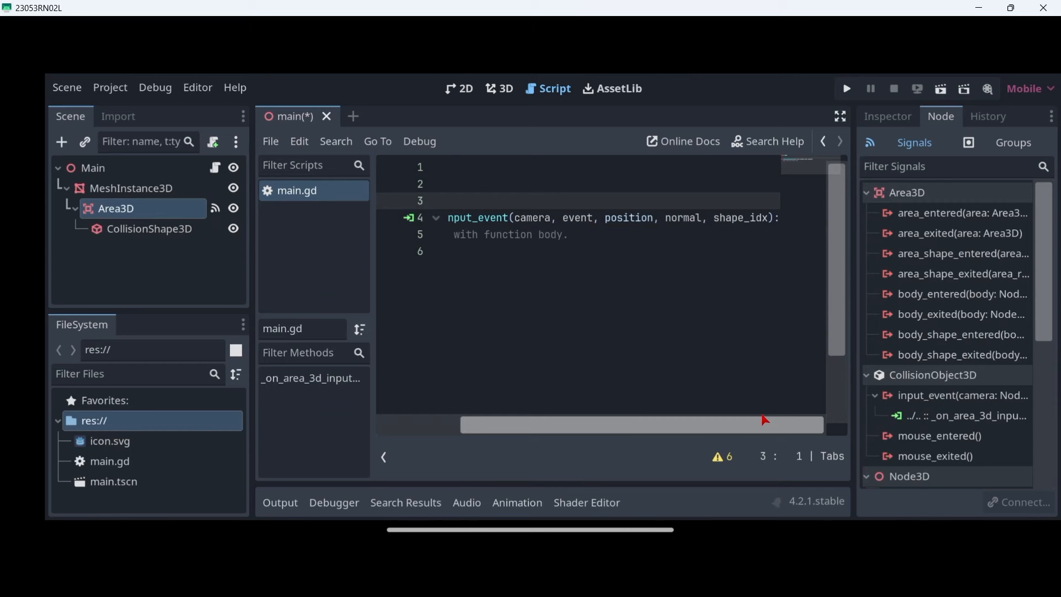
mouse_move(739, 421)
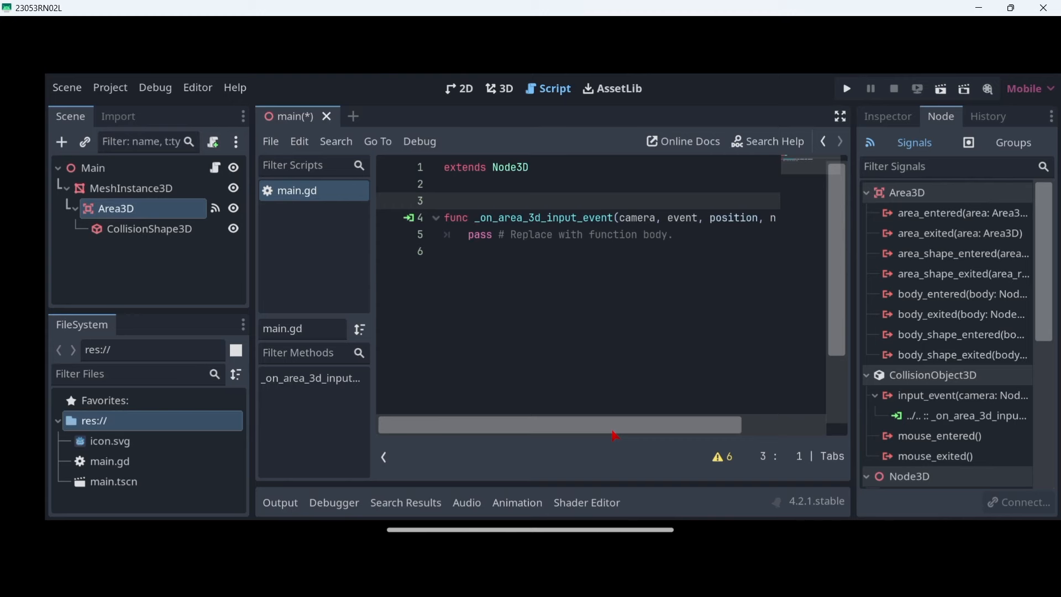
- Remove the pass line from the handler, then browse and close Editor Settings
left_click(673, 235)
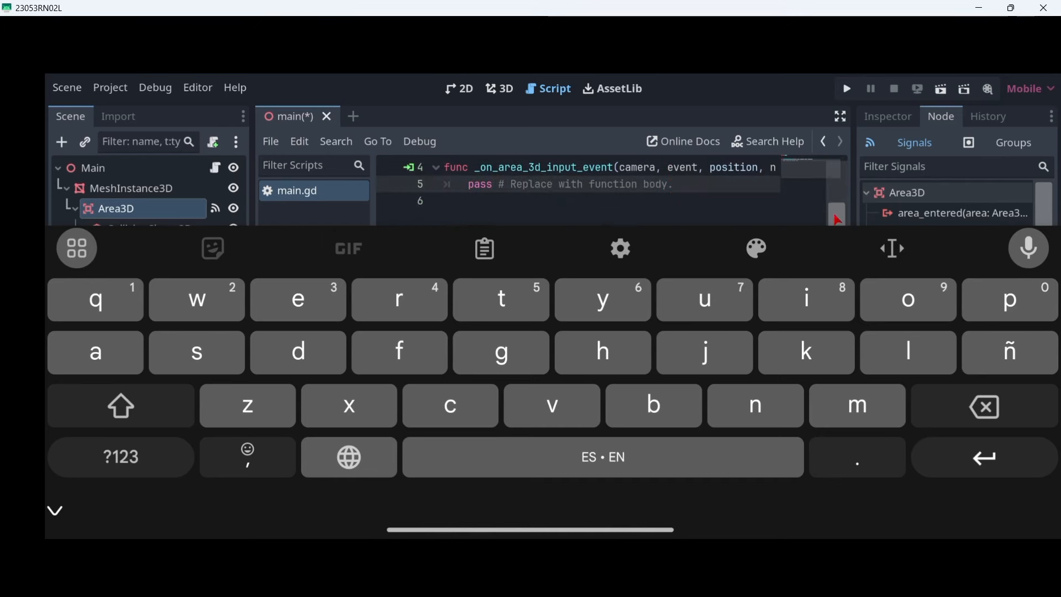
scroll("up", 3)
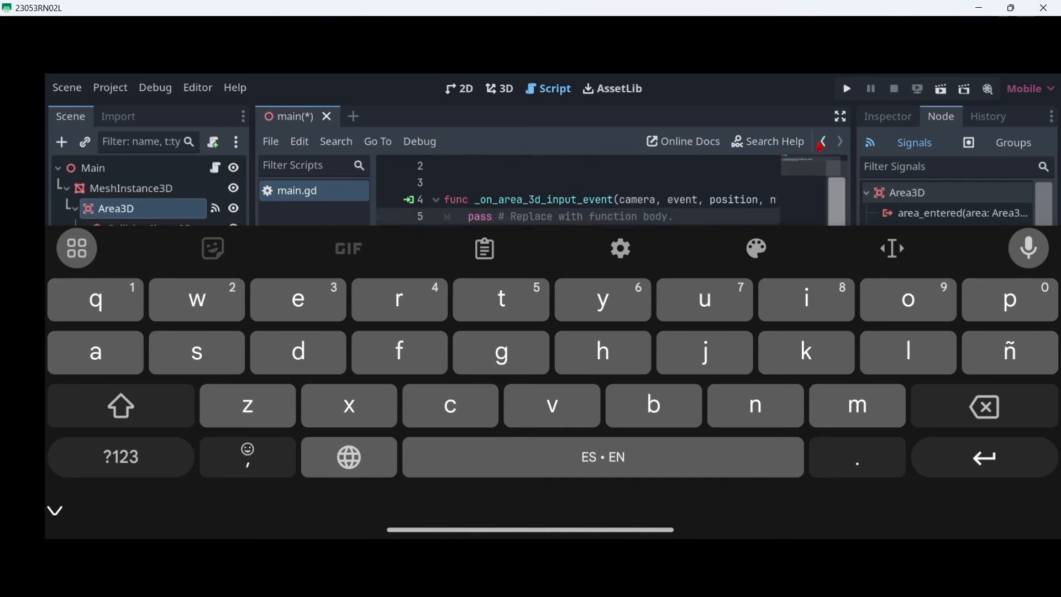
left_click(197, 88)
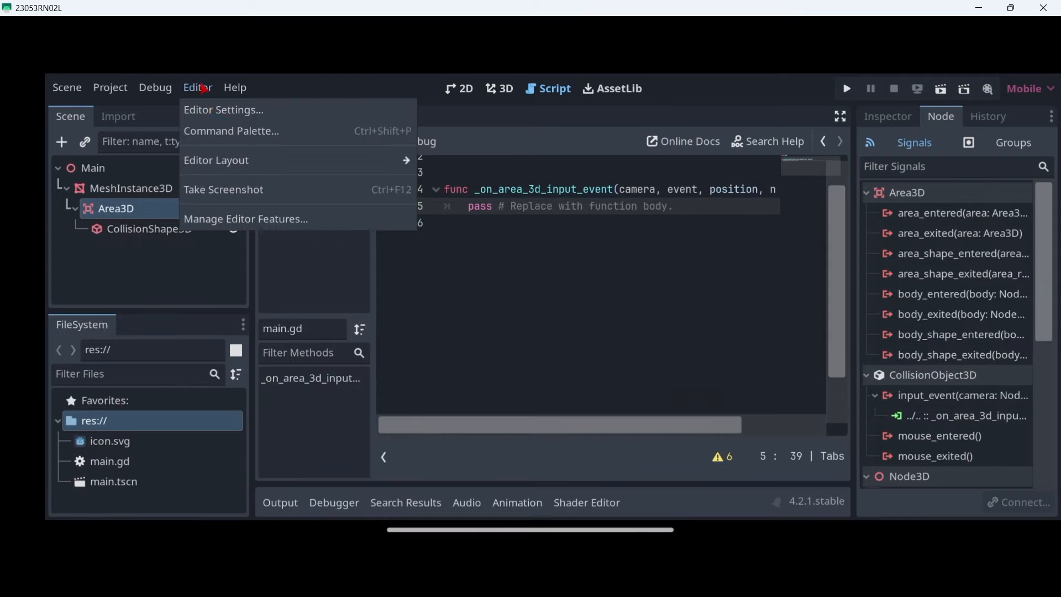
left_click(223, 109)
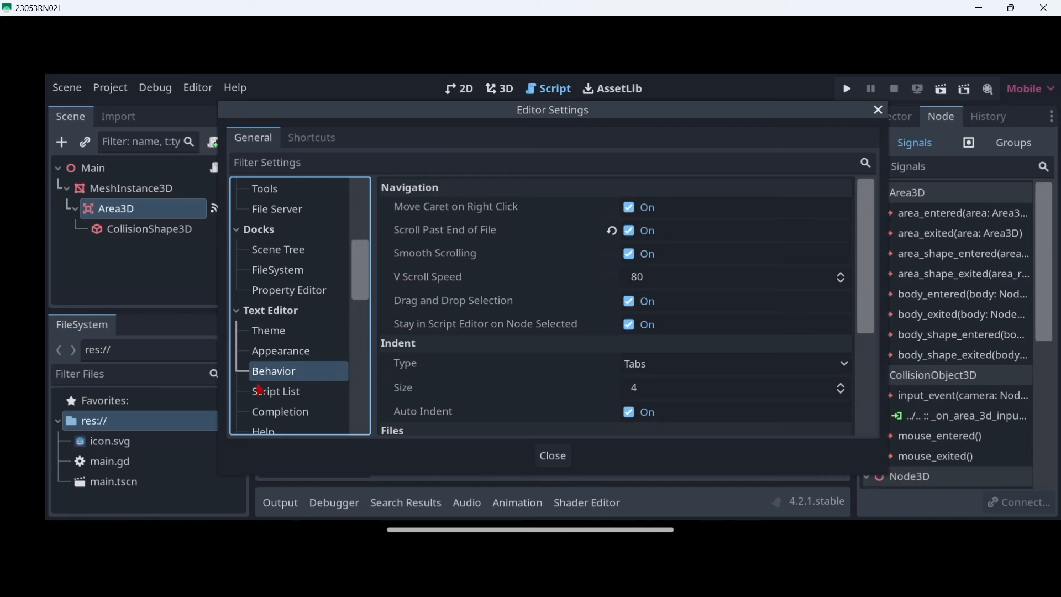
mouse_move(409, 235)
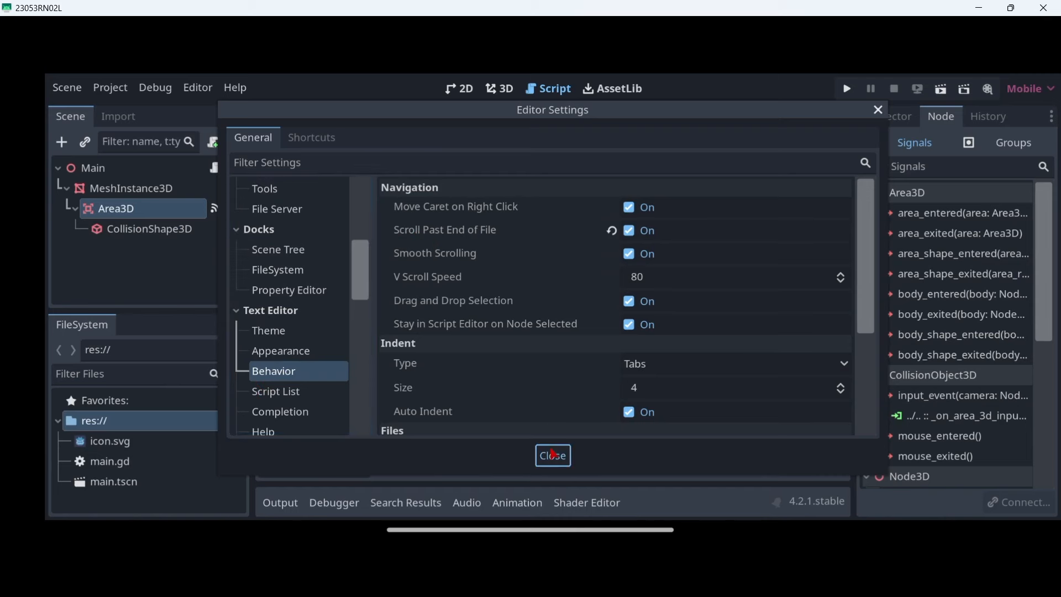
left_click(553, 455)
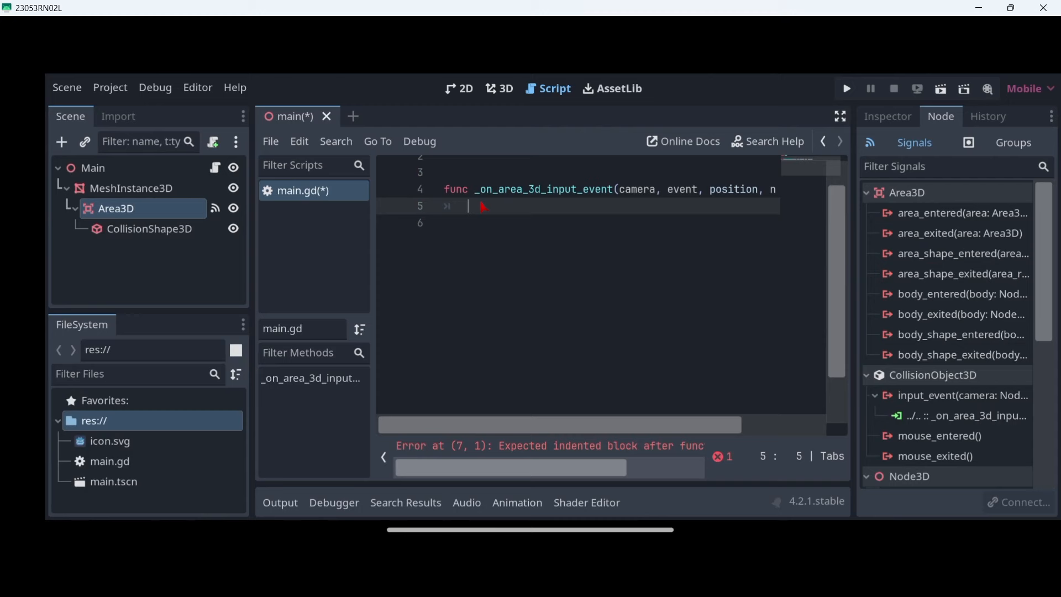
- Write an InputEventMouseButton check with BUTTON_LEFT and event.pressed conditions
type("if e")
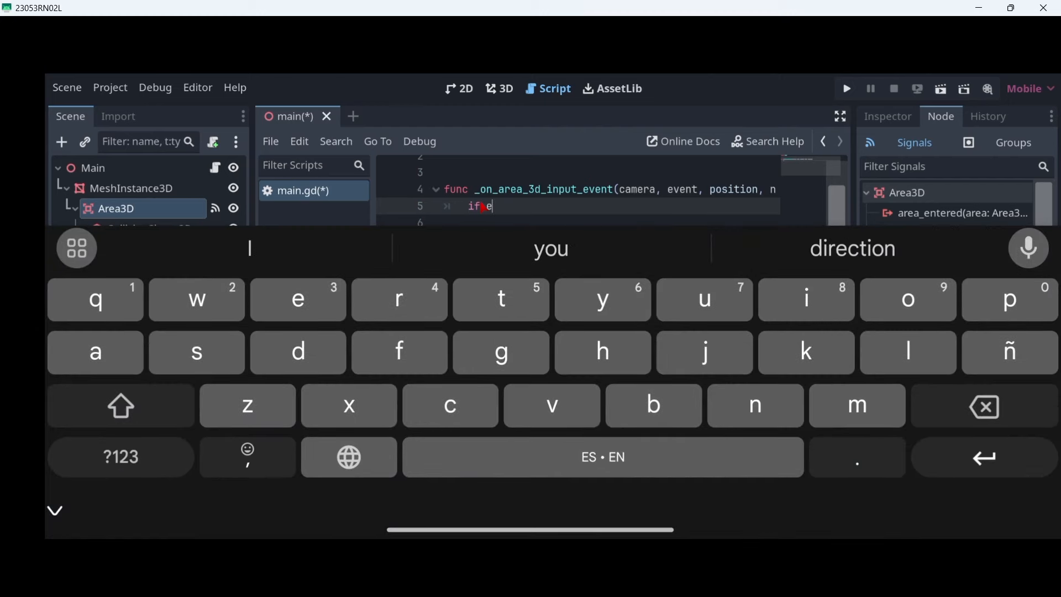
type("vent")
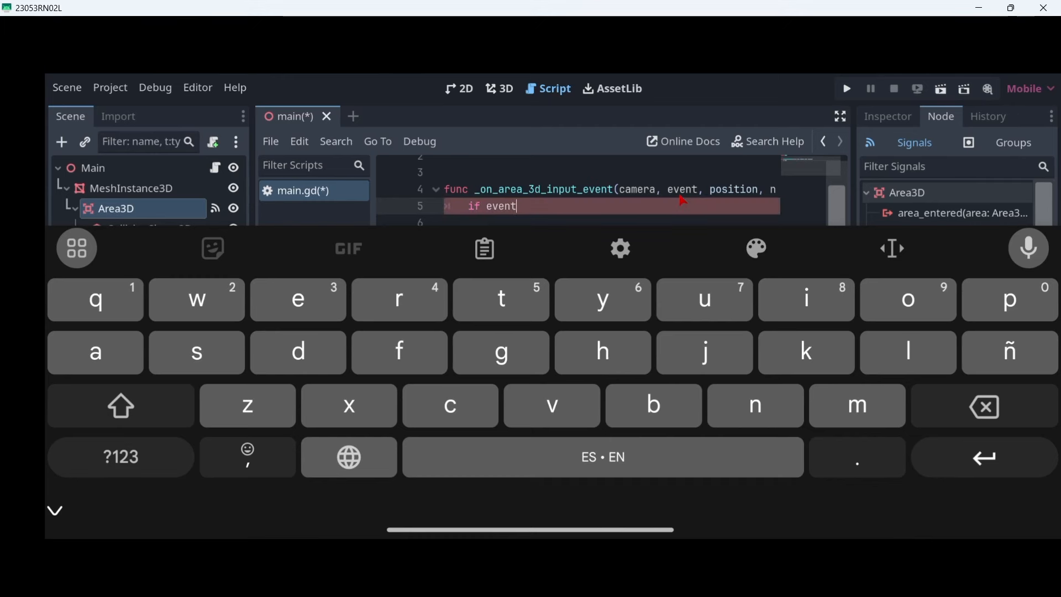
type("is")
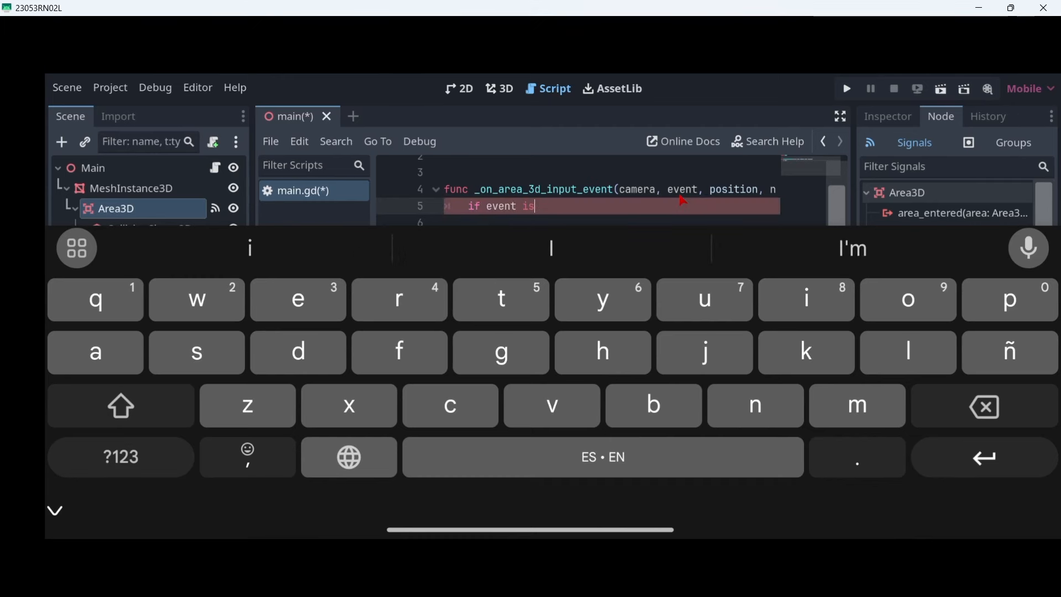
type("InputEvent")
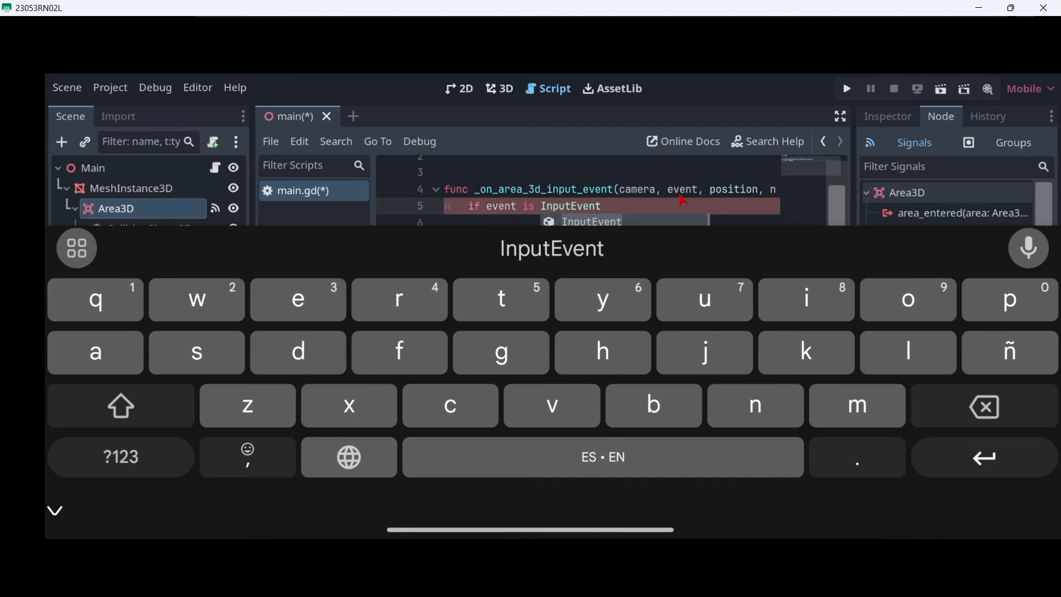
type("MouseButton:")
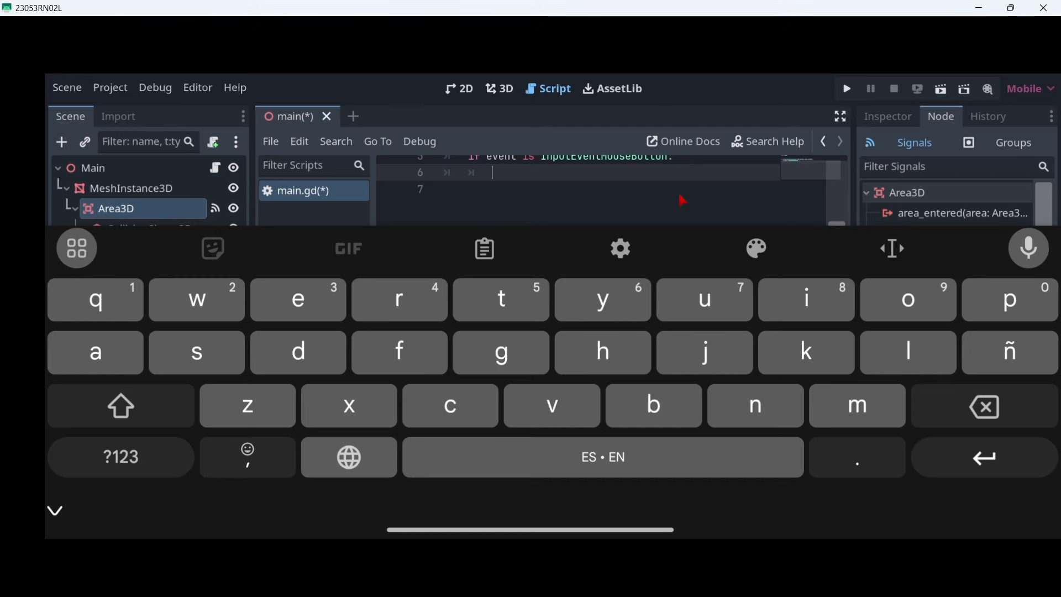
type("if")
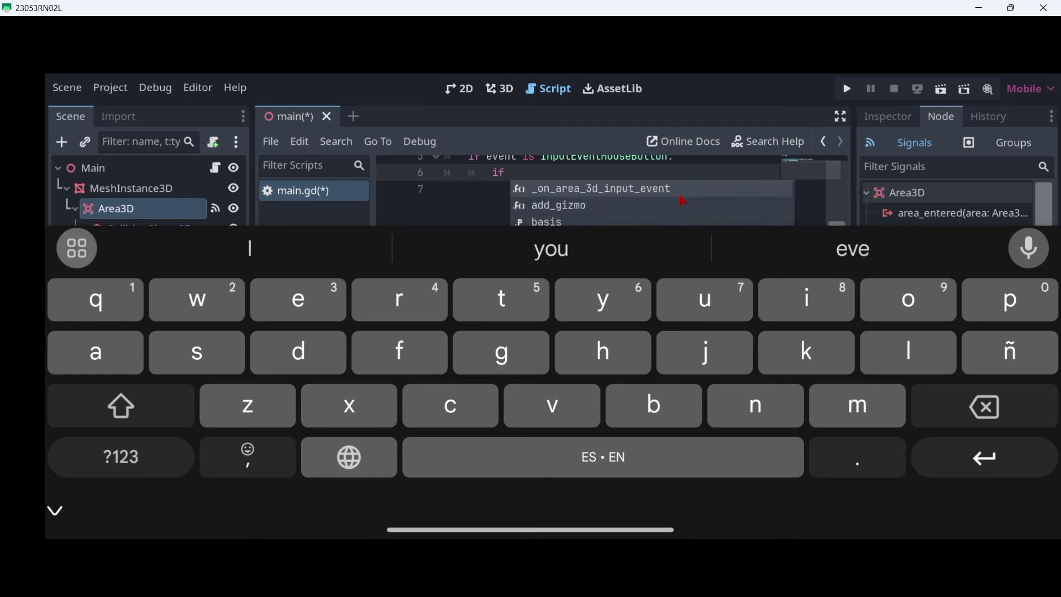
type("event.button_index")
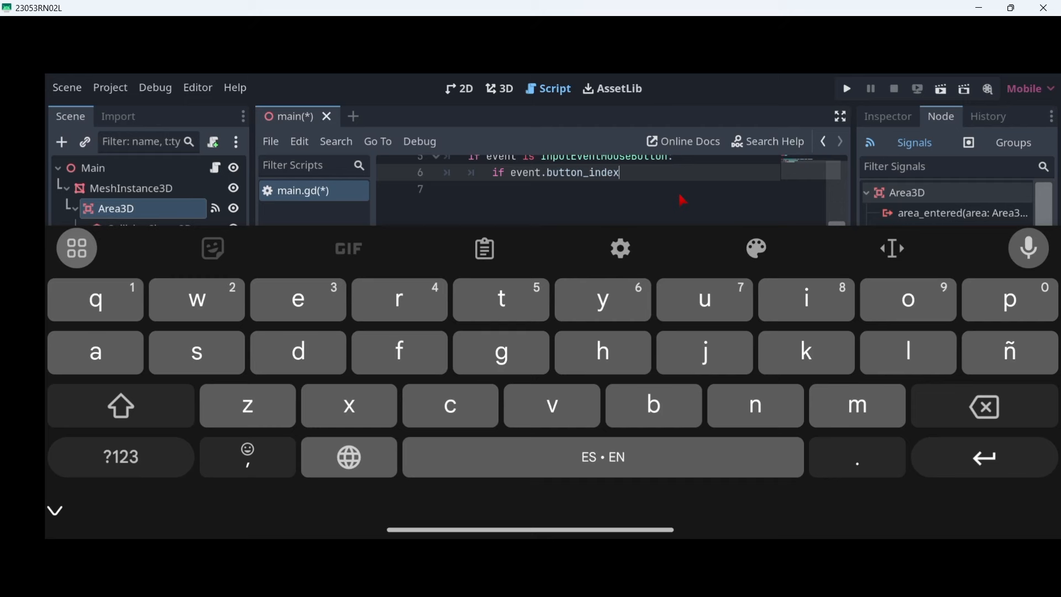
type("==")
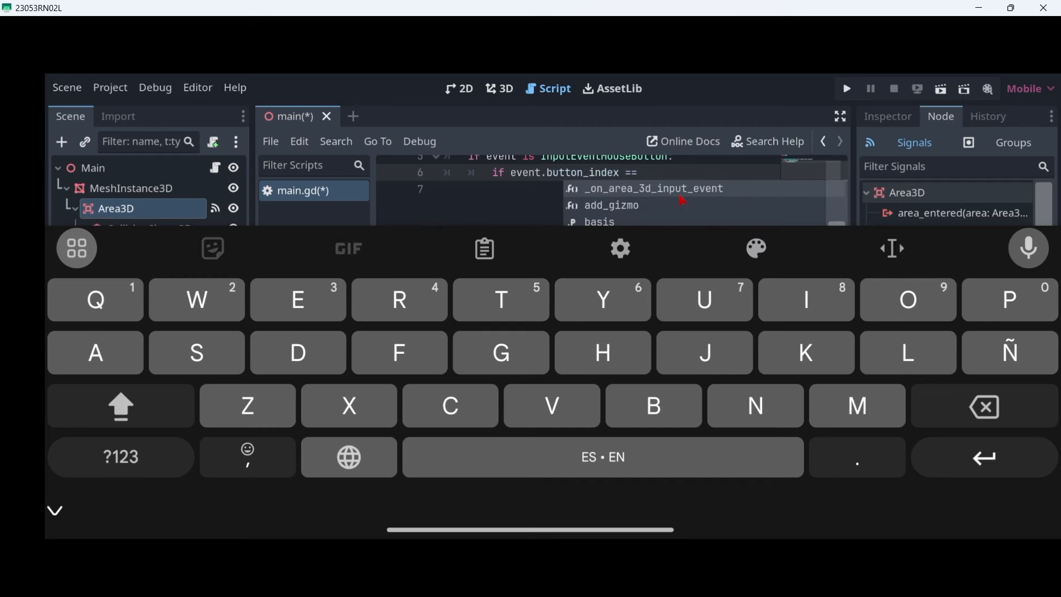
type("BUTTON")
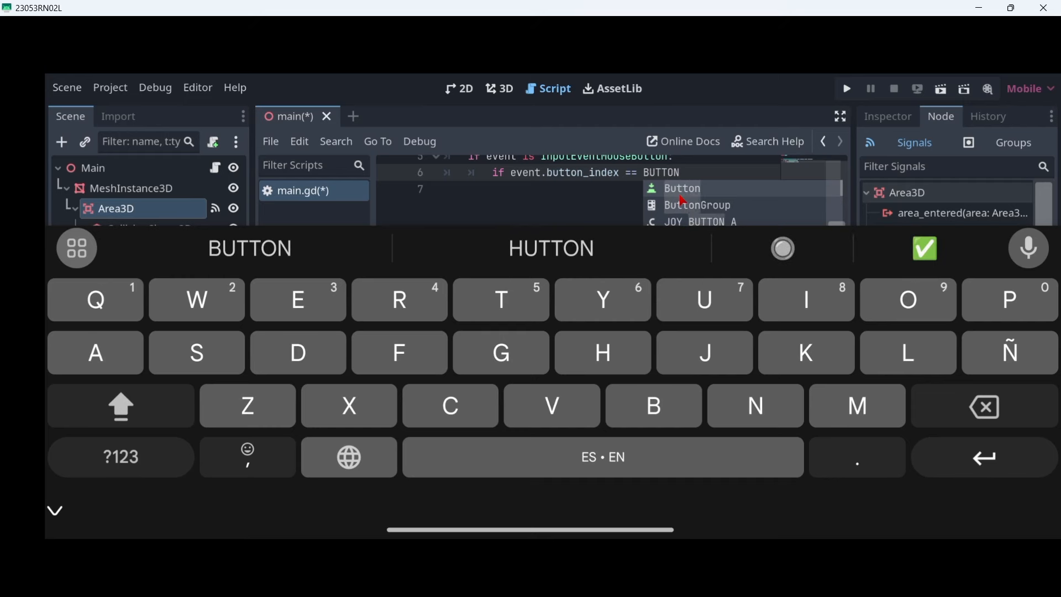
type("LE")
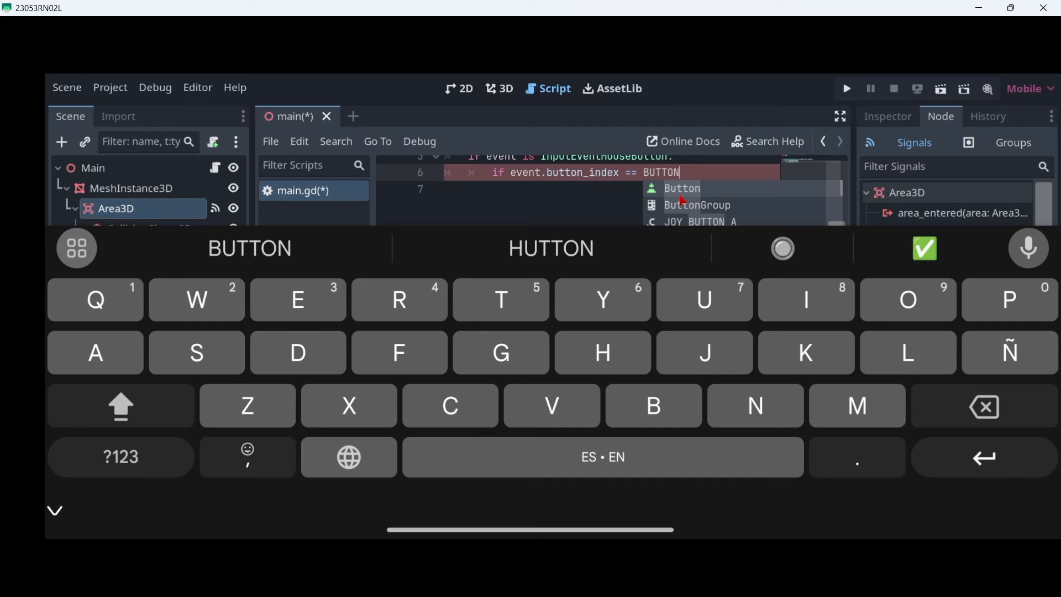
type("_LEFT and")
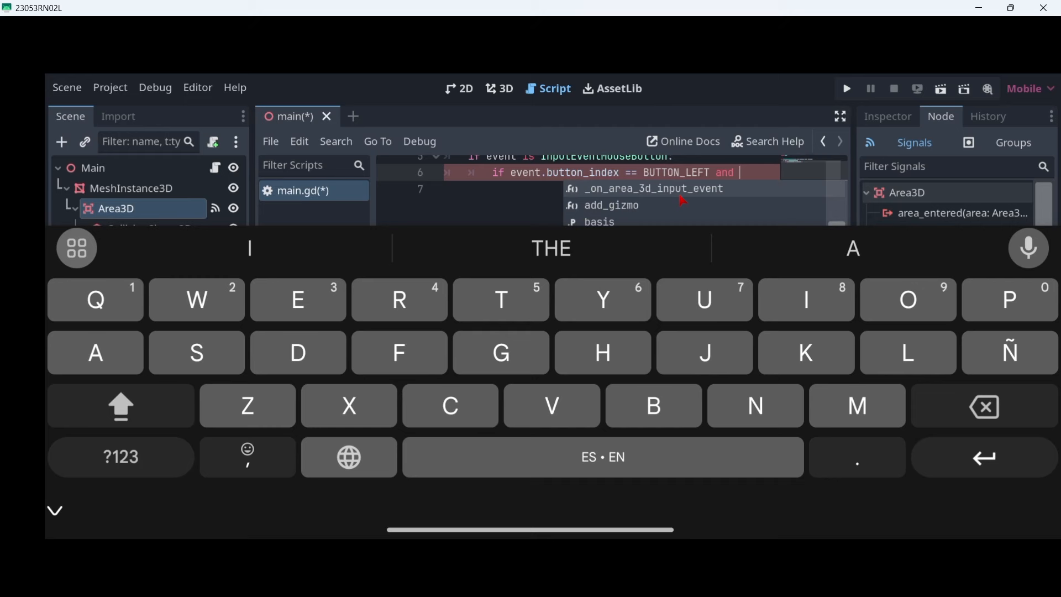
type("event.")
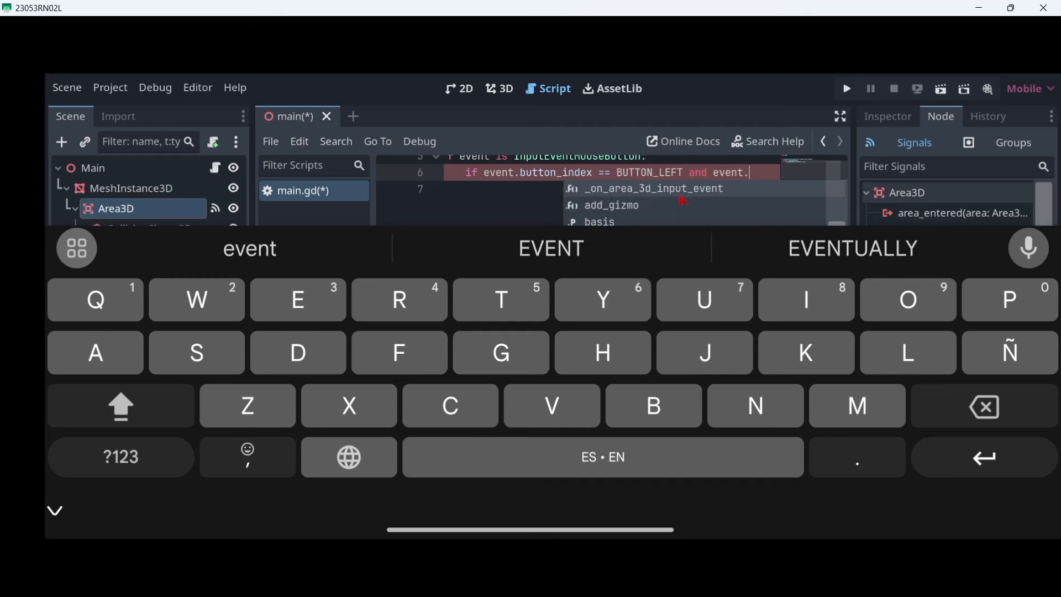
type("pressed == t")
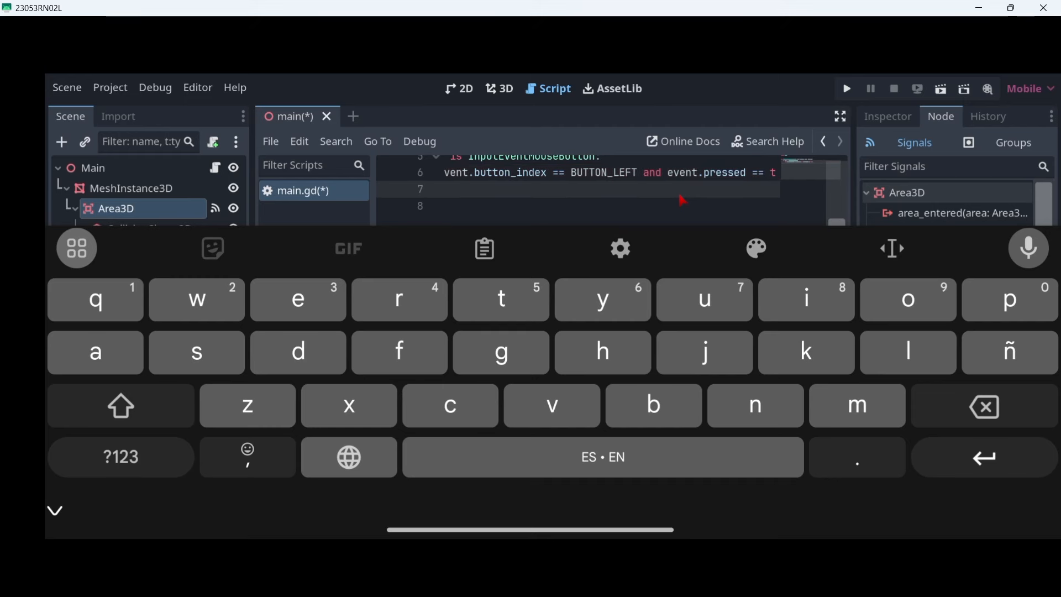
- Add print("Object clicked") inside the handler
type("print(\"Ob")
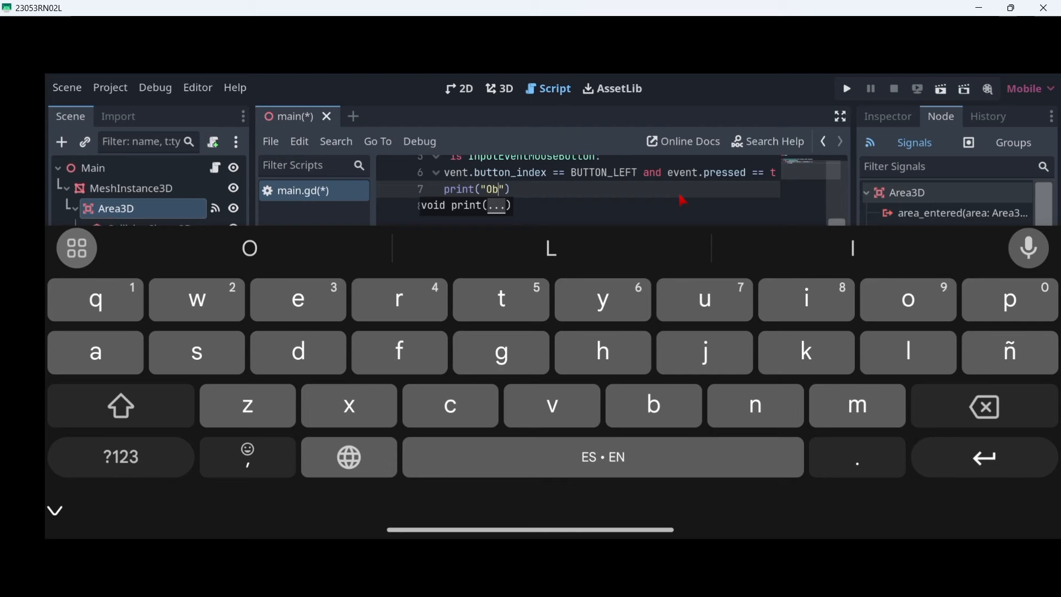
type("ject")
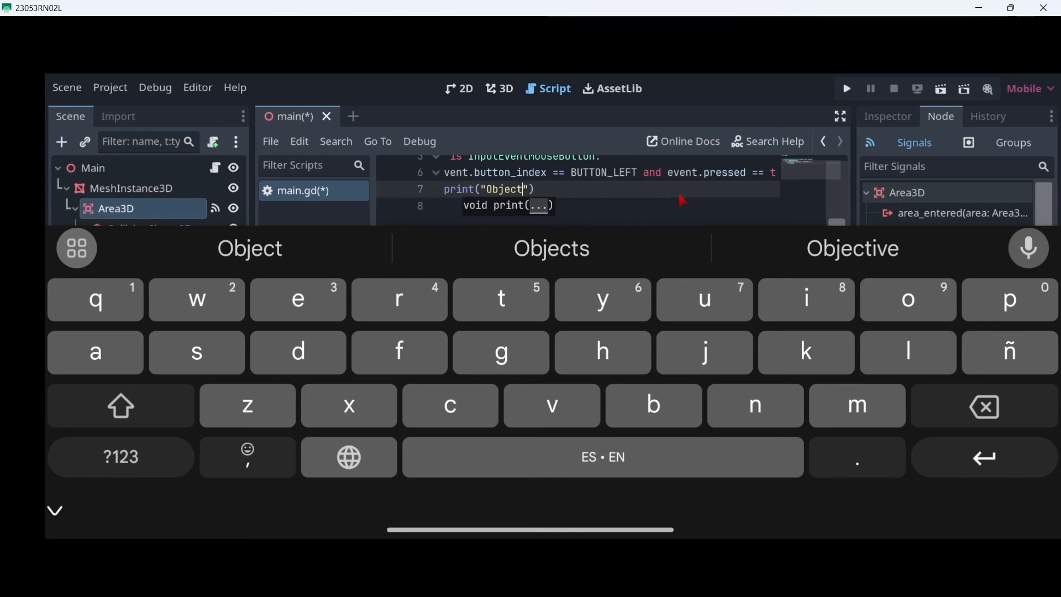
type("clicked")
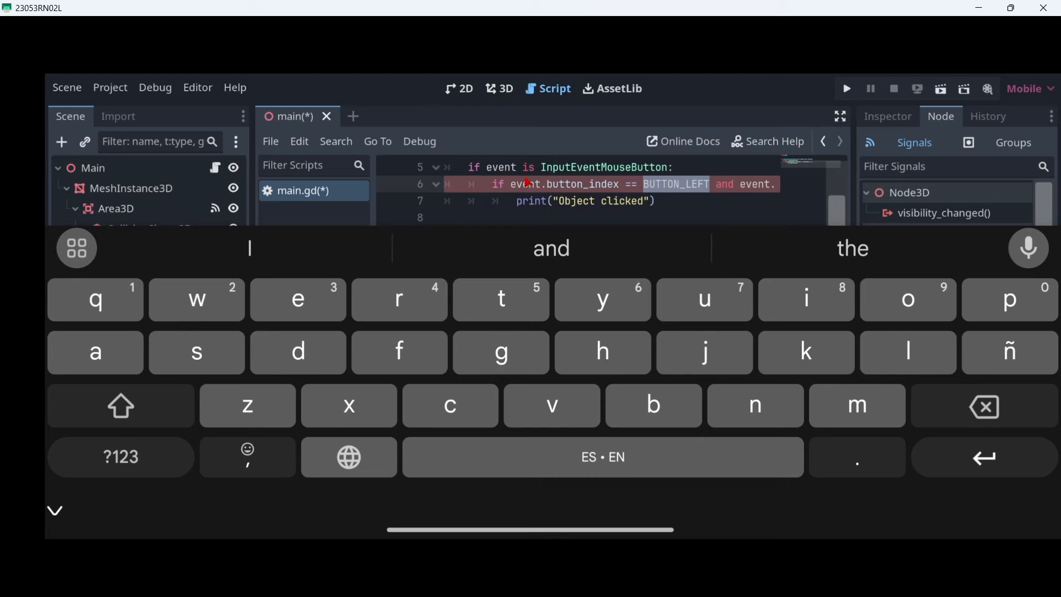
- Review the script error and remove the broken BUTTON_LEFT condition
left_click(55, 511)
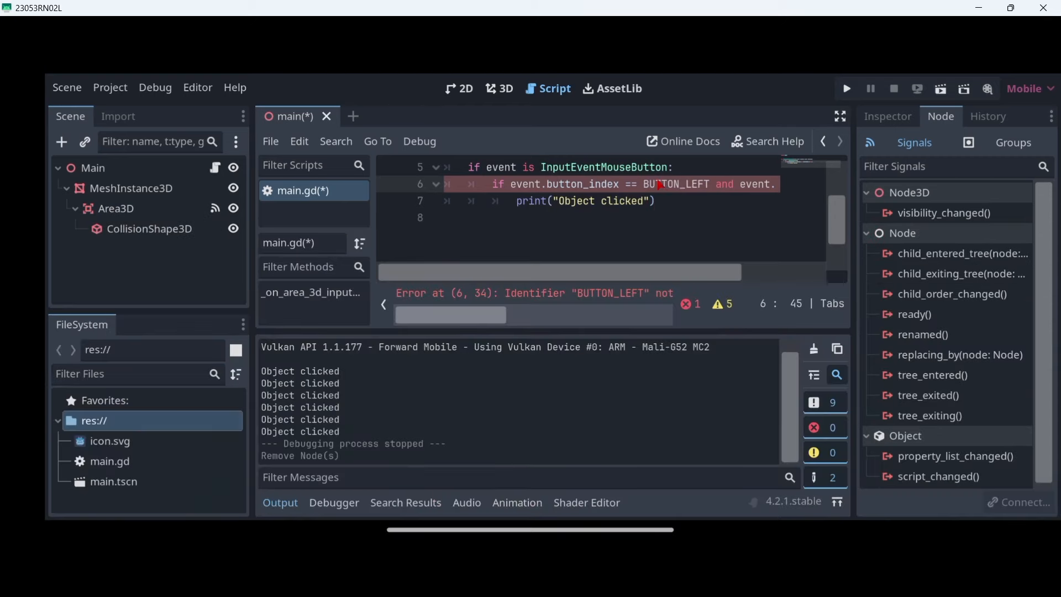
left_click(609, 196)
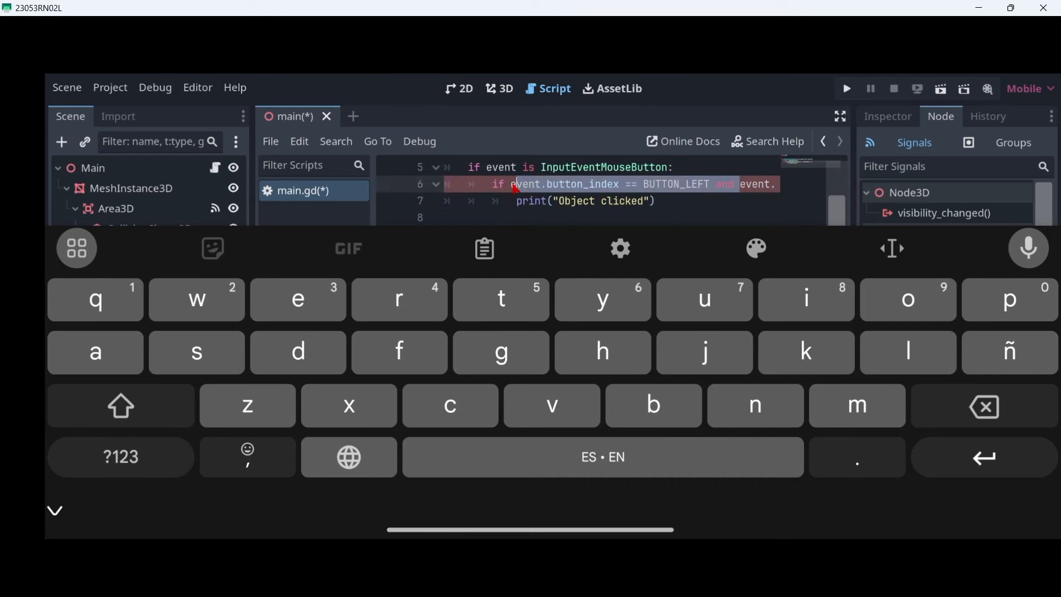
left_click(54, 510)
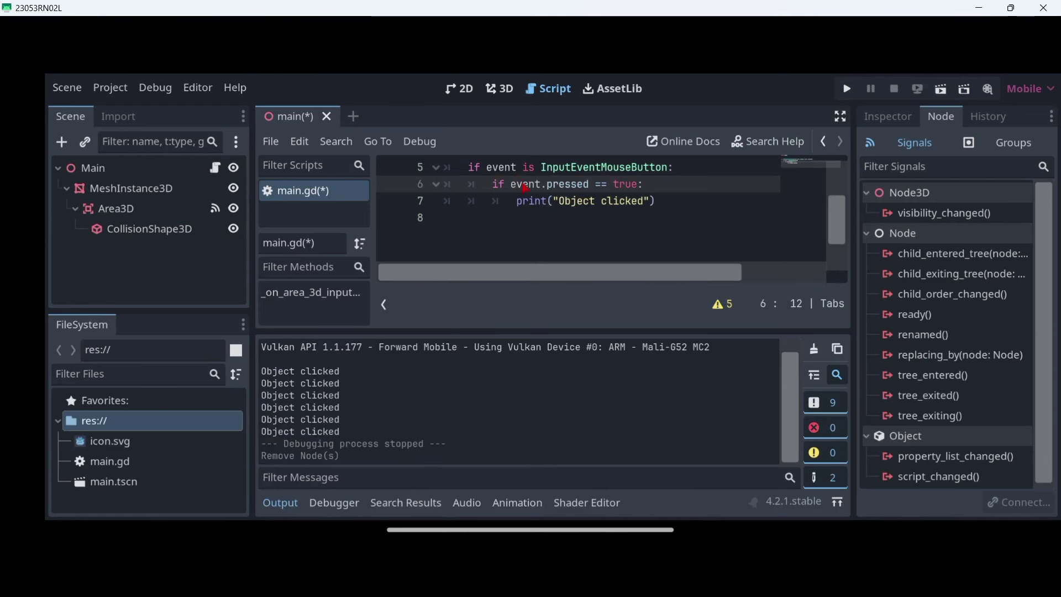
mouse_move(620, 177)
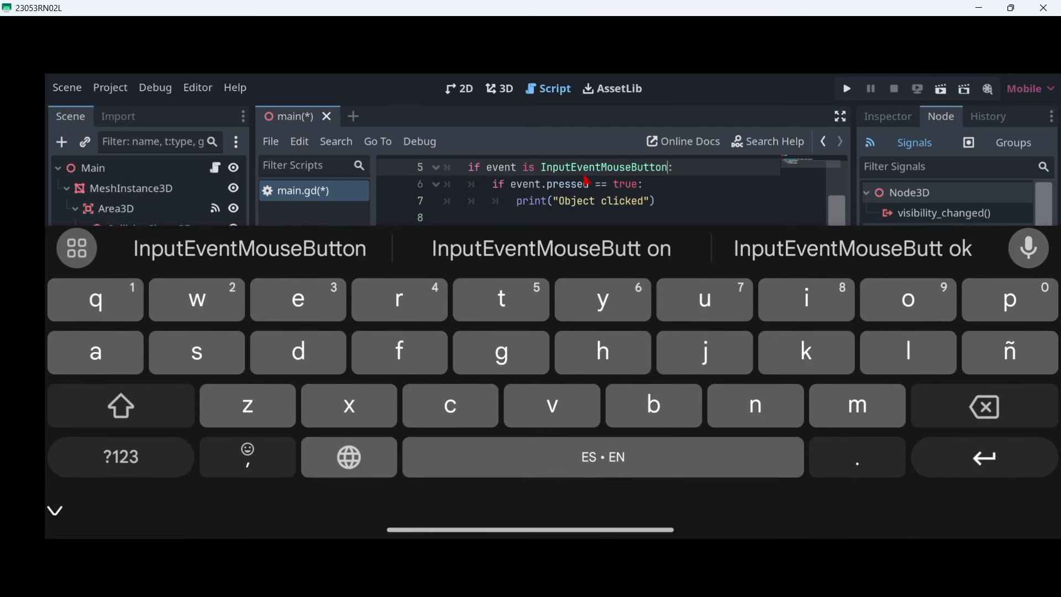
- Merge 'and event.pressed == true' into the mouse-button if-line and review it
type("ands")
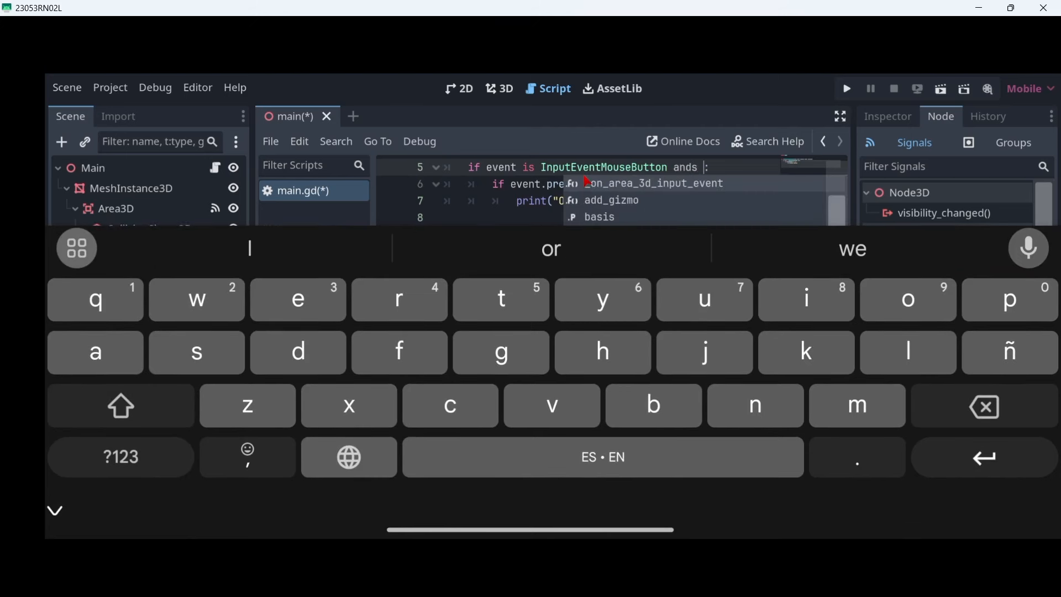
type("event.pressed =")
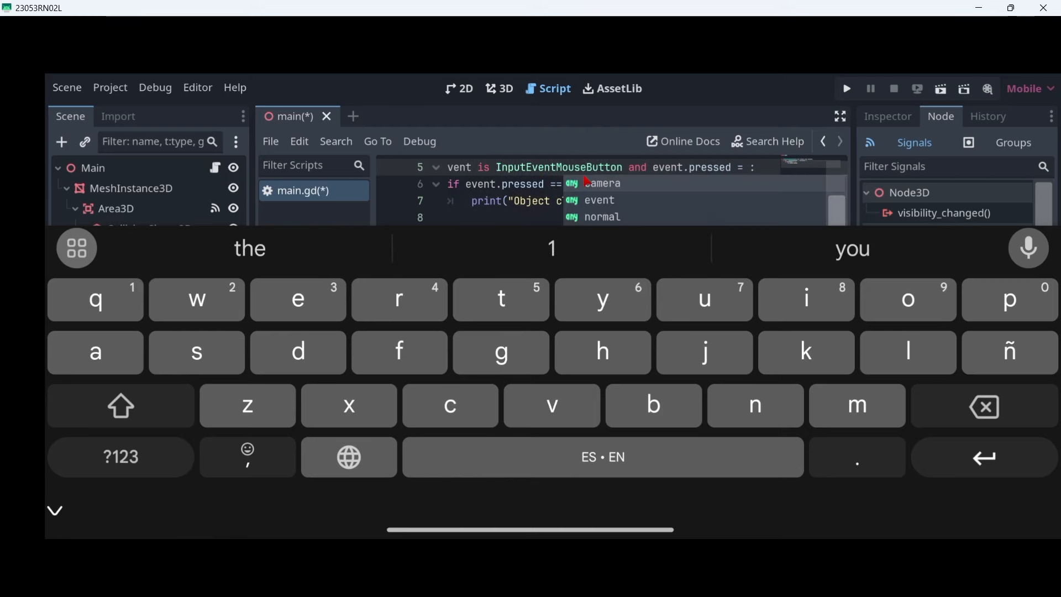
type("true")
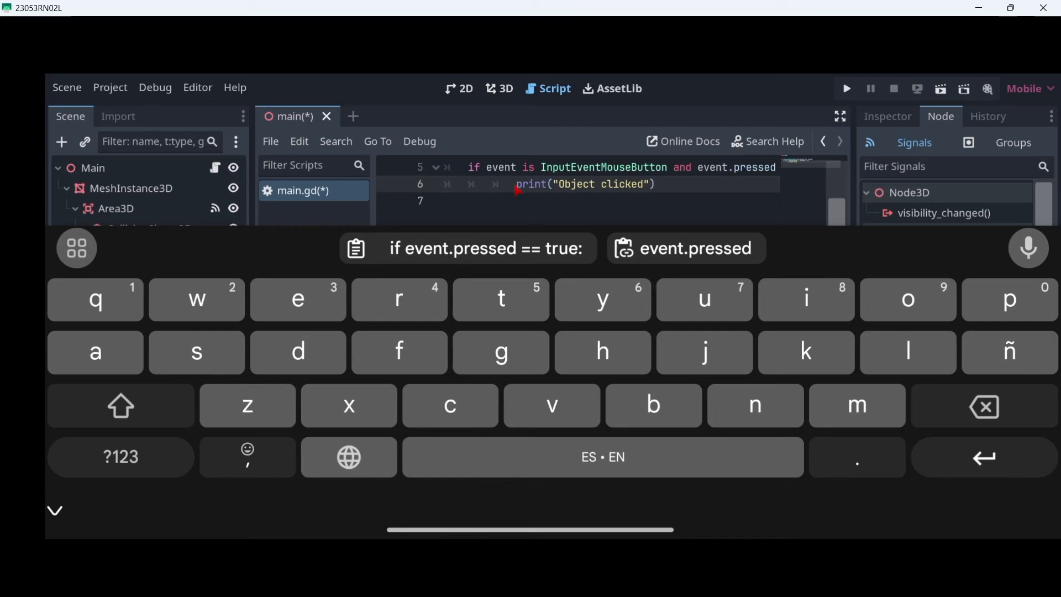
left_click(54, 511)
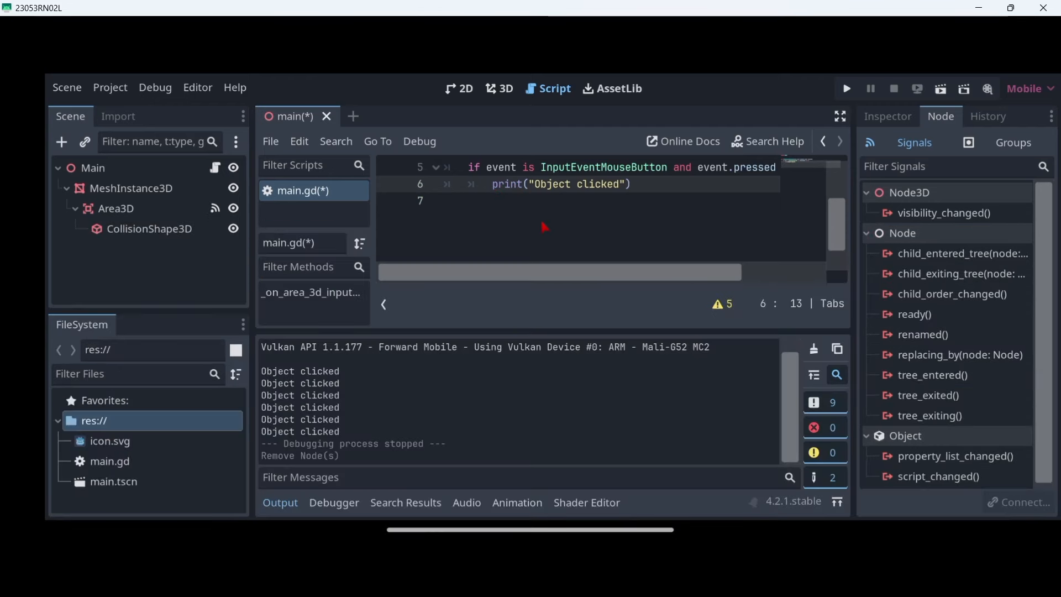
mouse_move(504, 133)
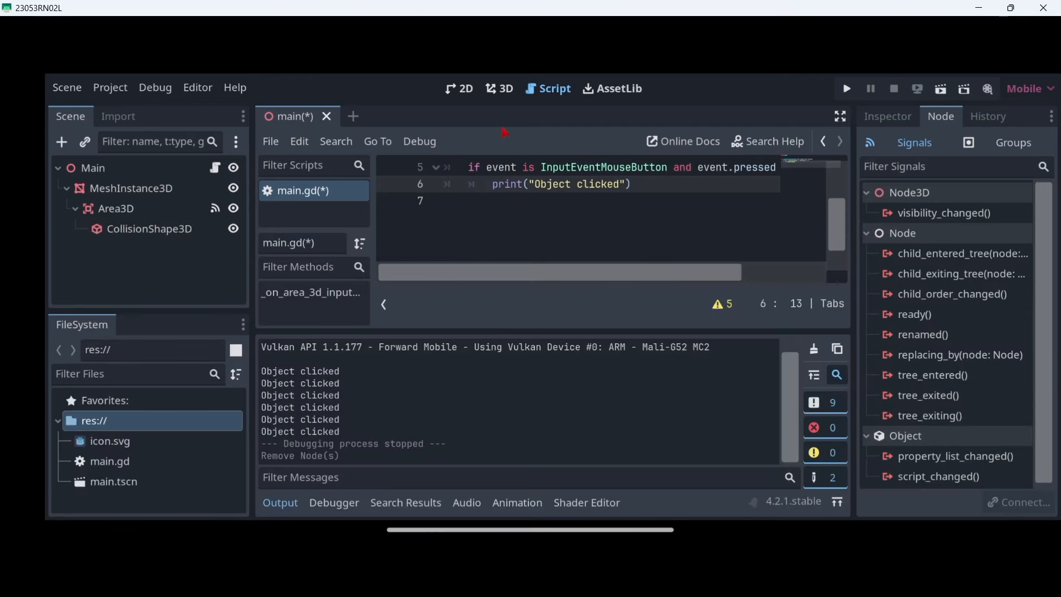
- In the 3D view, start adding a Camera3D child under Main, searching 'cam'
left_click(499, 89)
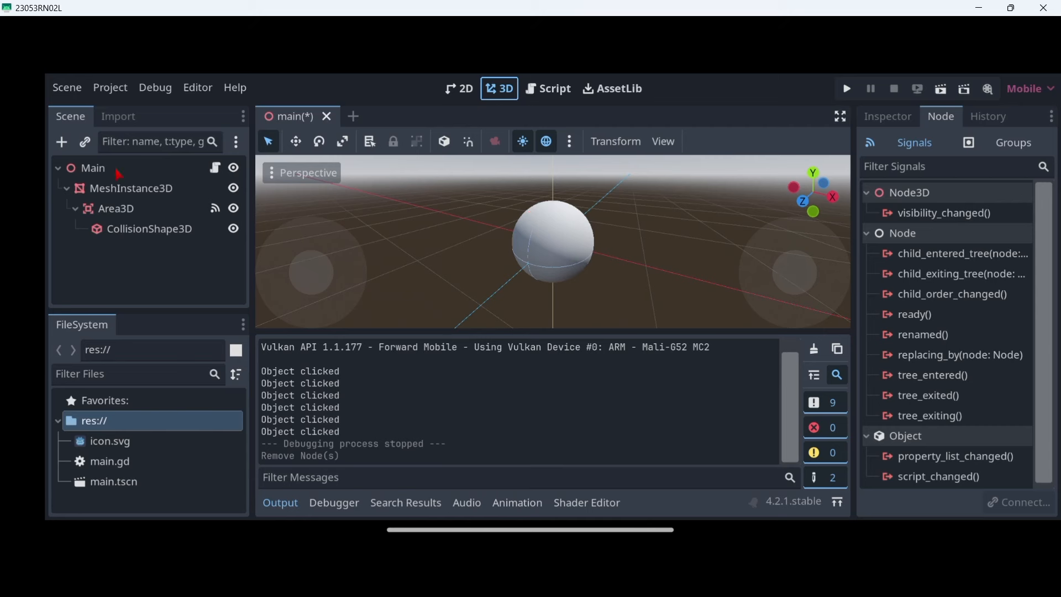
left_click(92, 168)
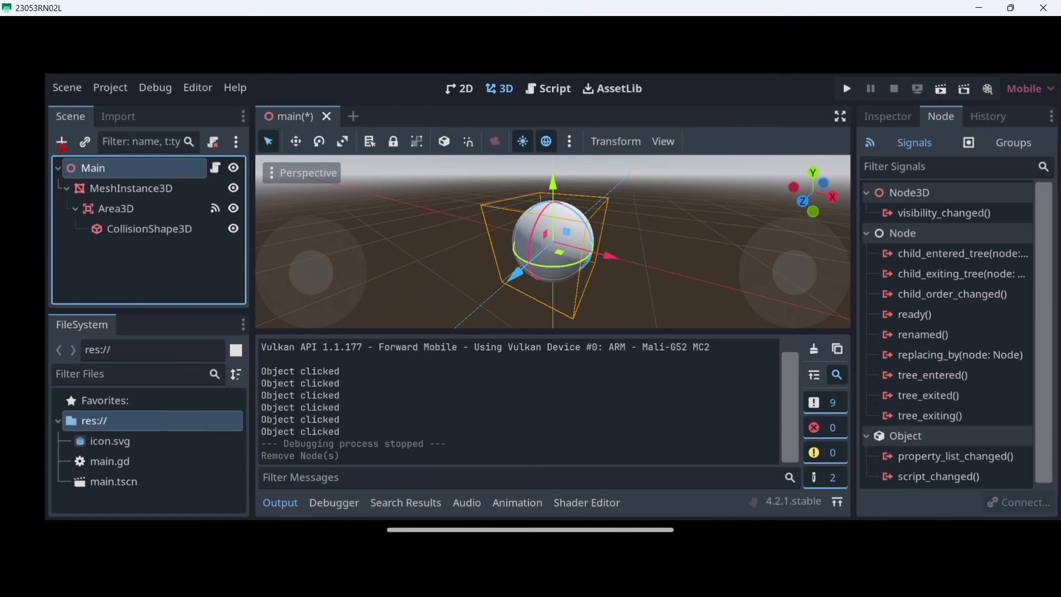
left_click(62, 141)
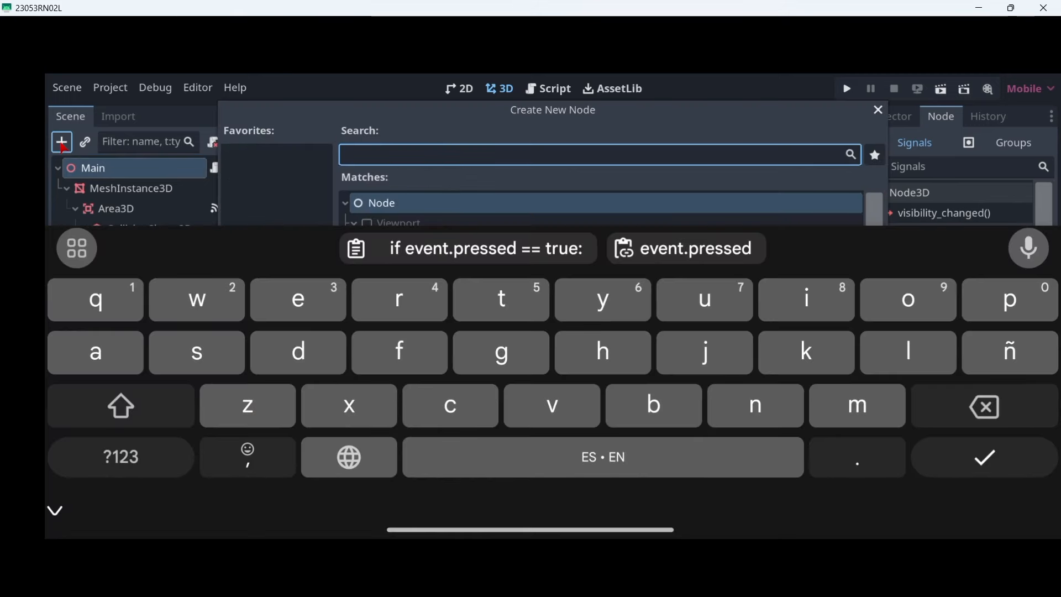
type("cam")
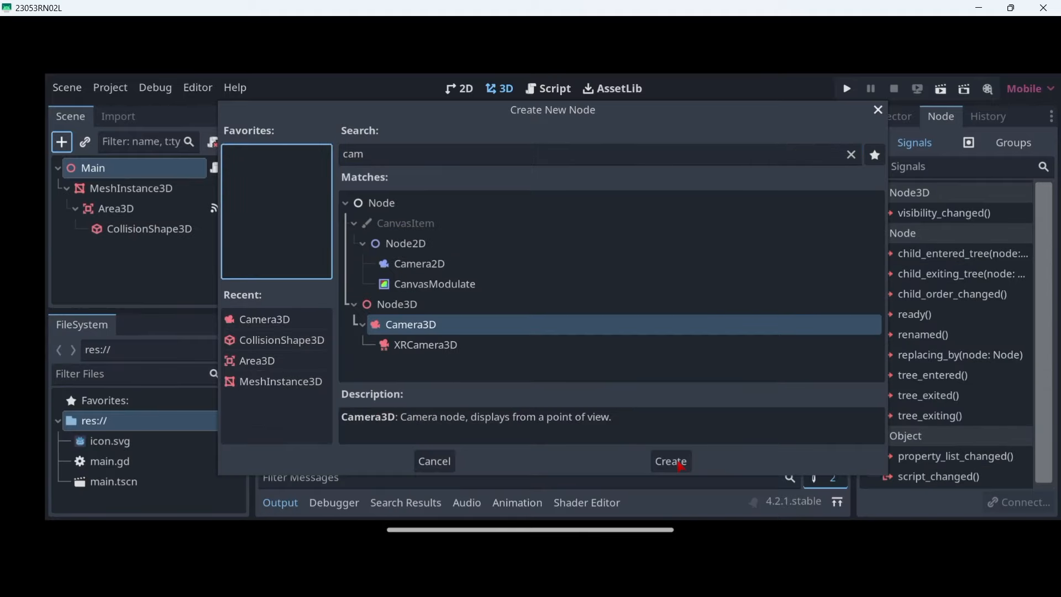
- Create the Camera3D under Main and check its initial view through the Preview toggle
left_click(670, 461)
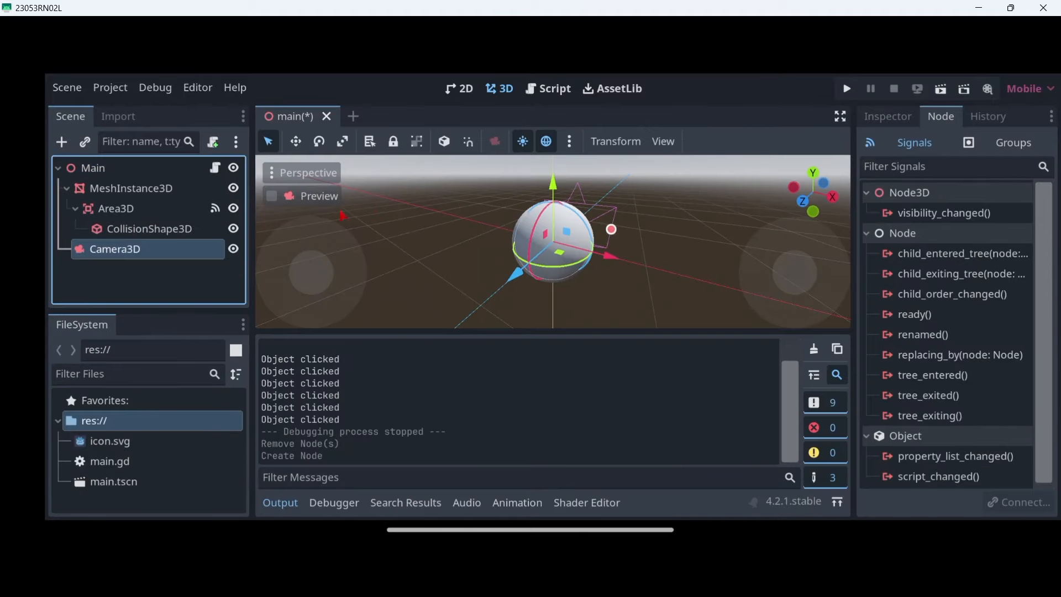
left_click(272, 196)
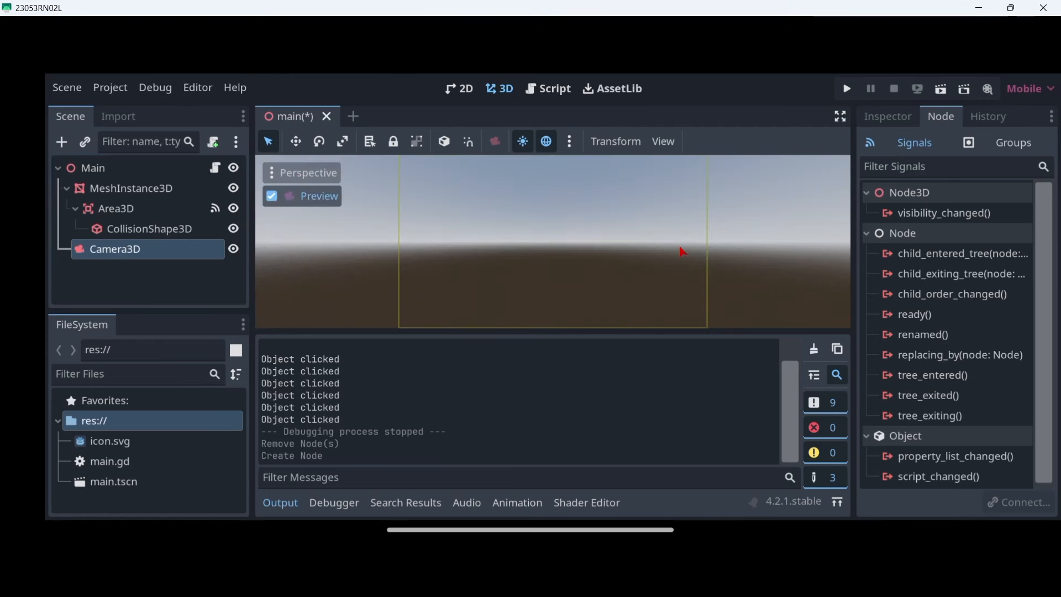
left_click(272, 197)
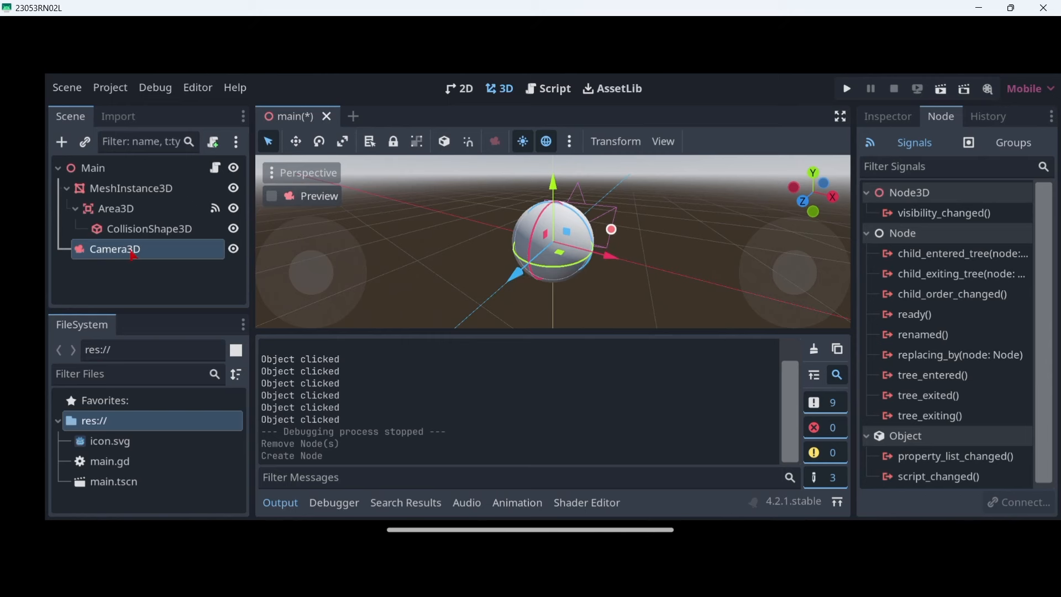
left_click(295, 141)
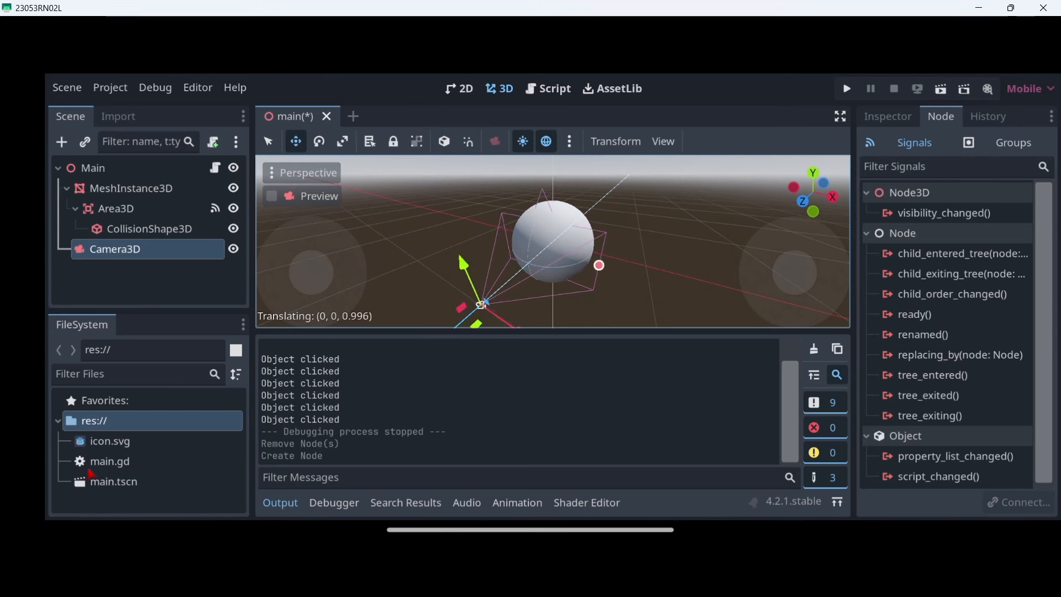
- Move the Camera3D until its preview frames the sphere, toggling Preview to check
left_click(272, 197)
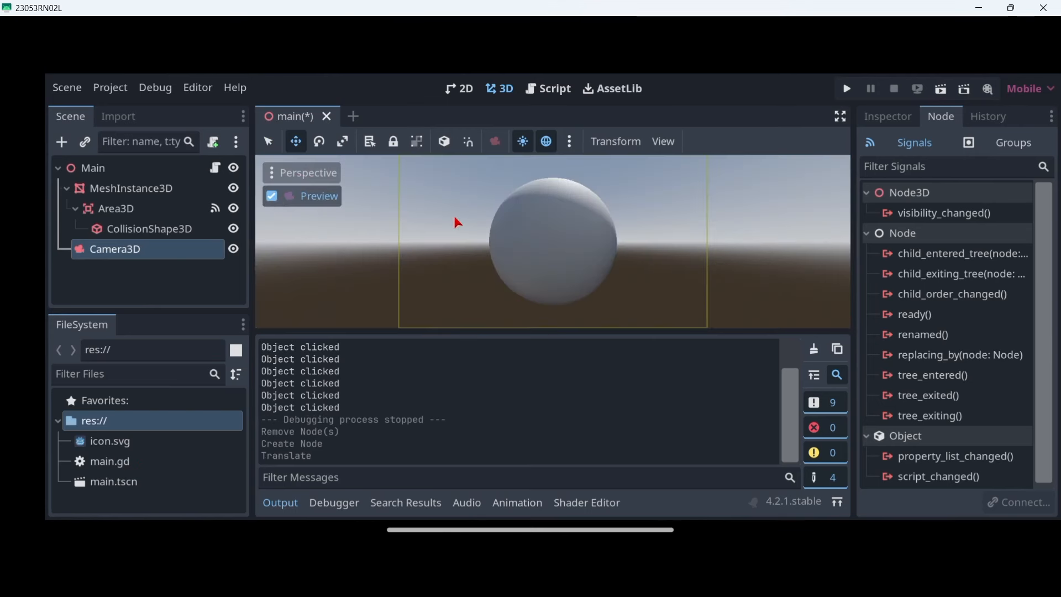
left_click(272, 196)
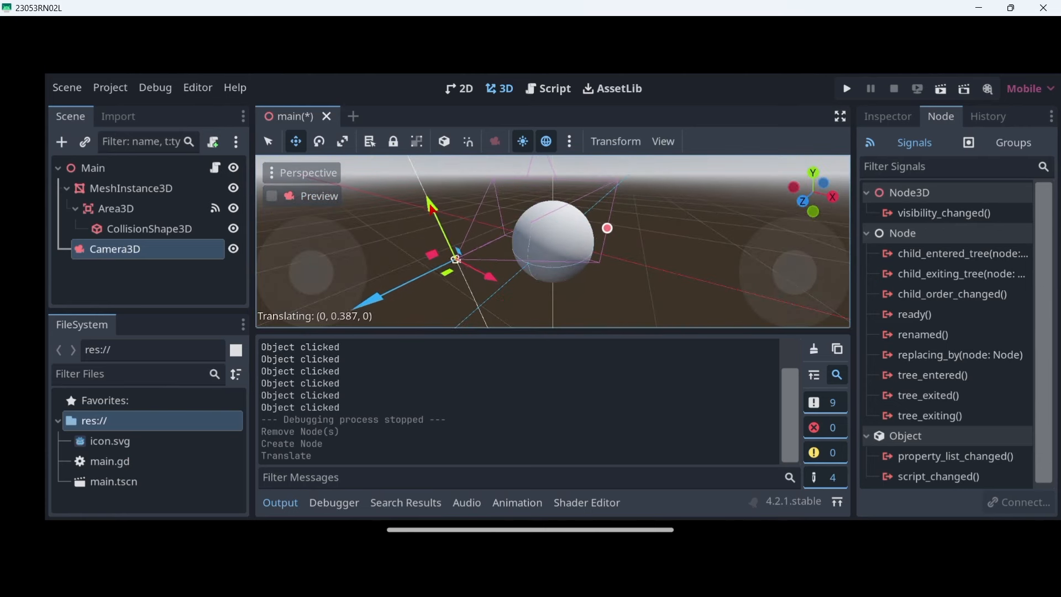
left_click(272, 196)
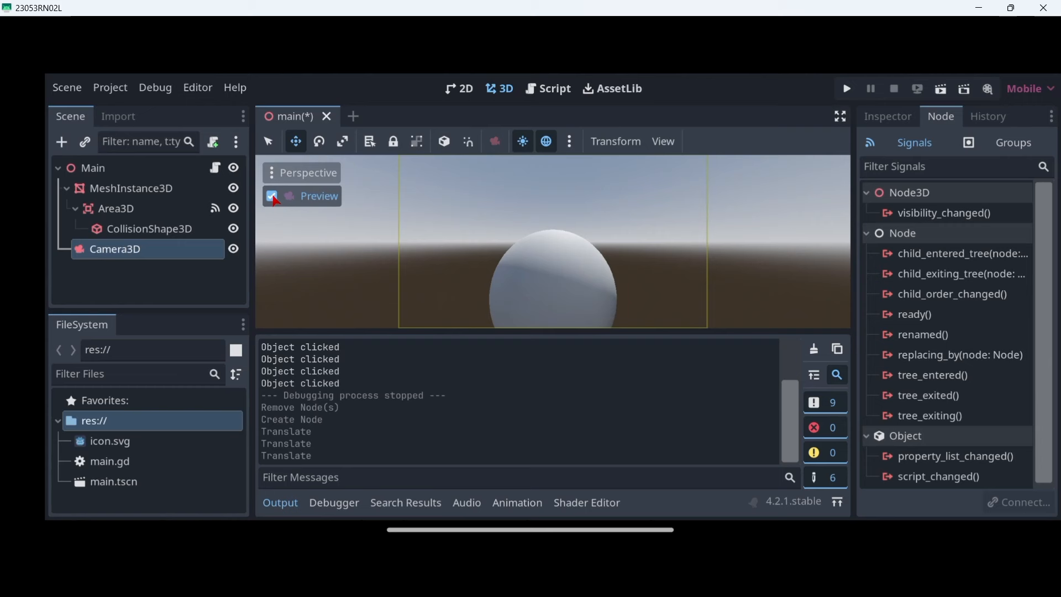
left_click(273, 196)
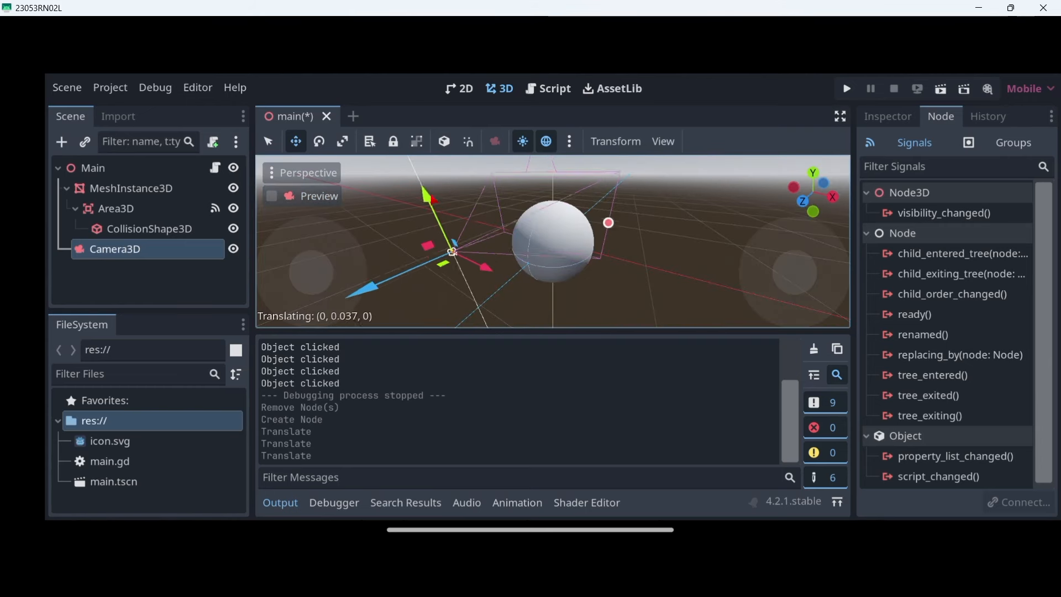
left_click(273, 196)
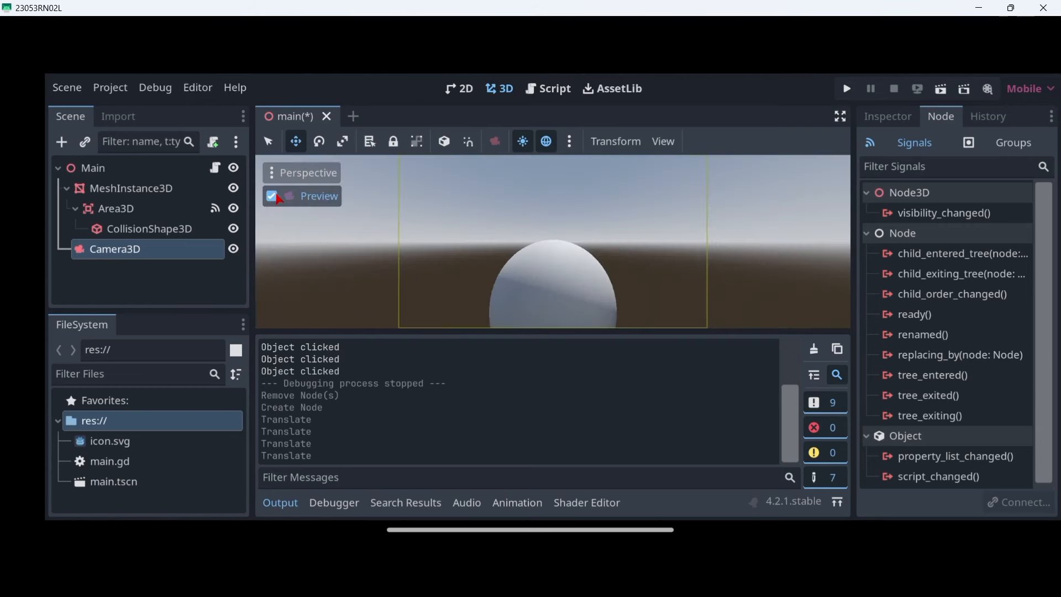
left_click(273, 195)
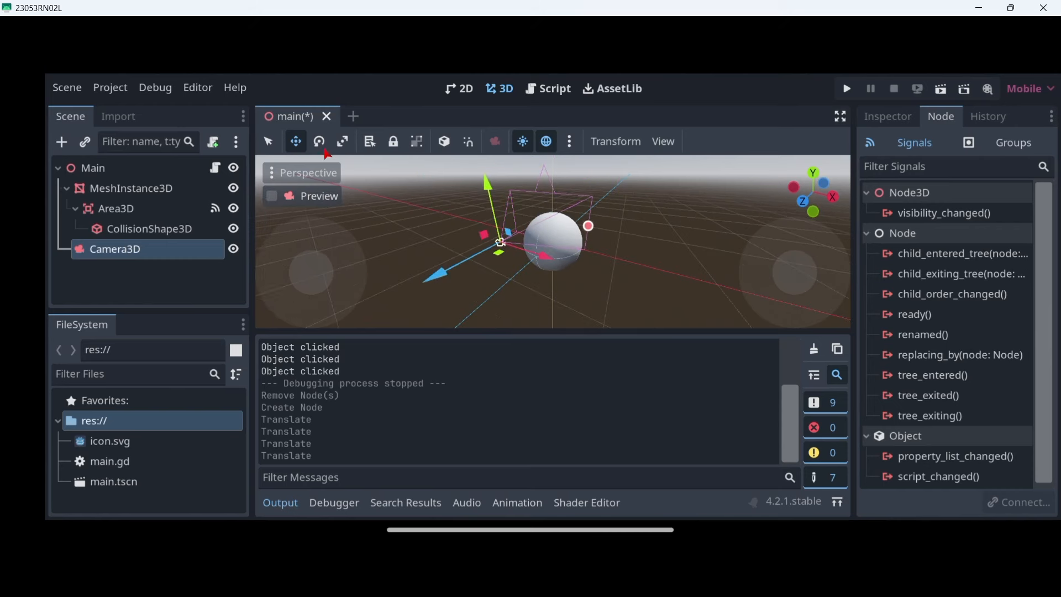
- Rotate the Camera3D so it aims at the sphere and confirm through the camera preview
left_click(319, 141)
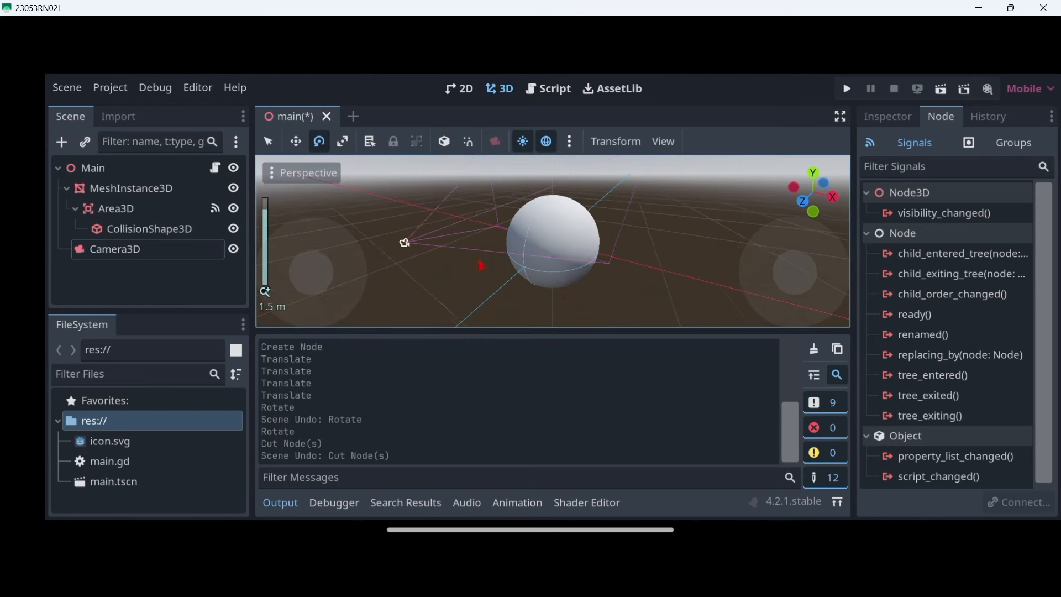
left_click(115, 248)
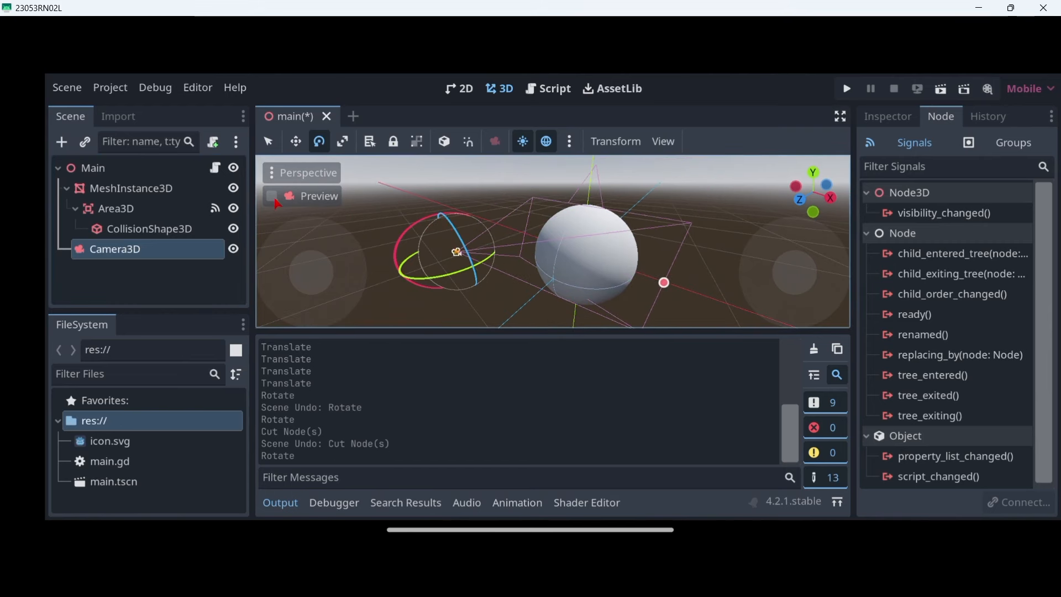
left_click(271, 195)
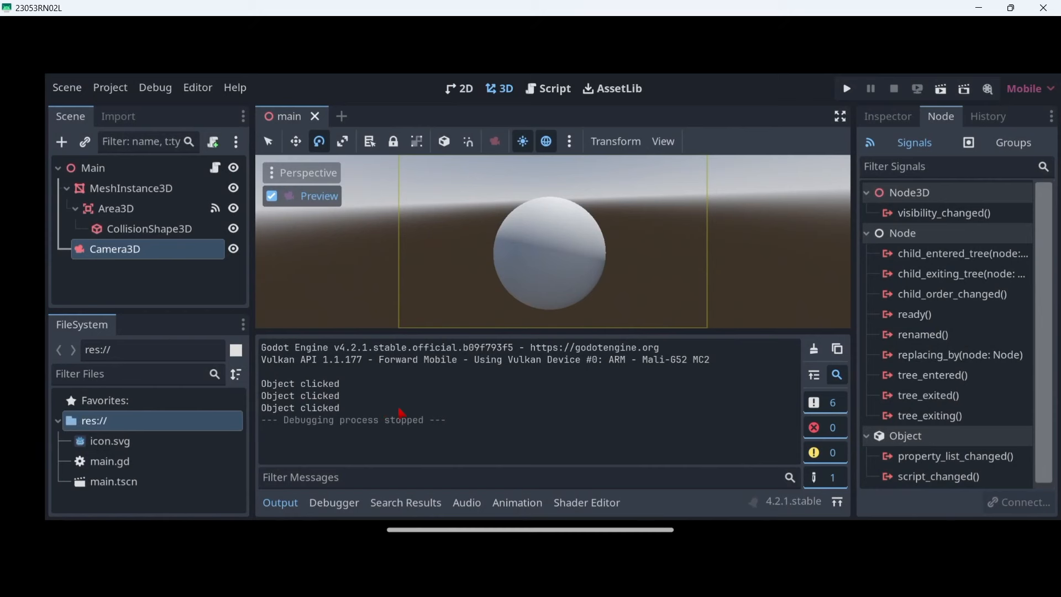
mouse_move(532, 255)
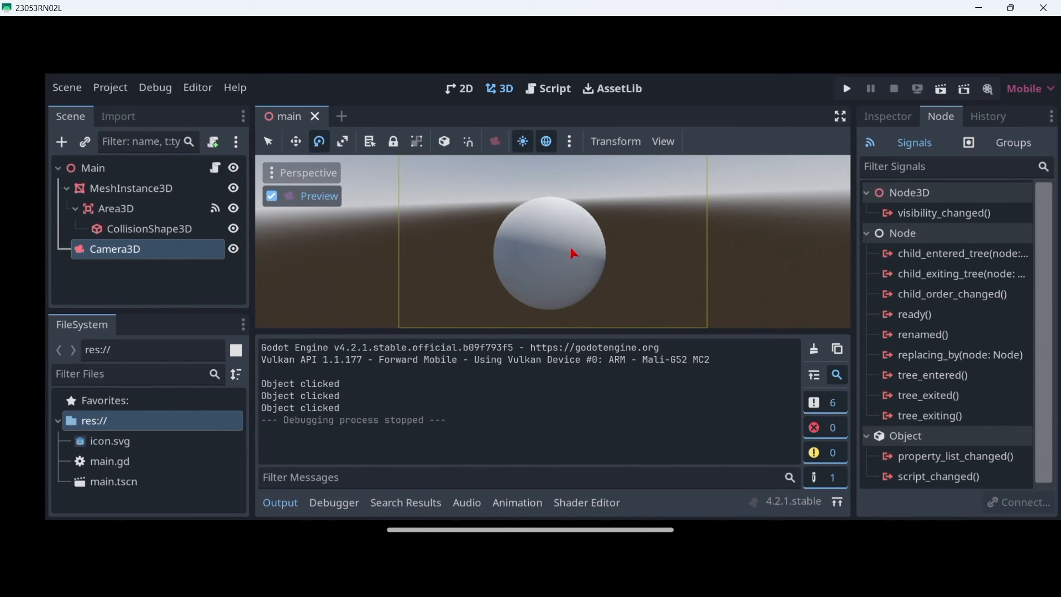
mouse_move(365, 441)
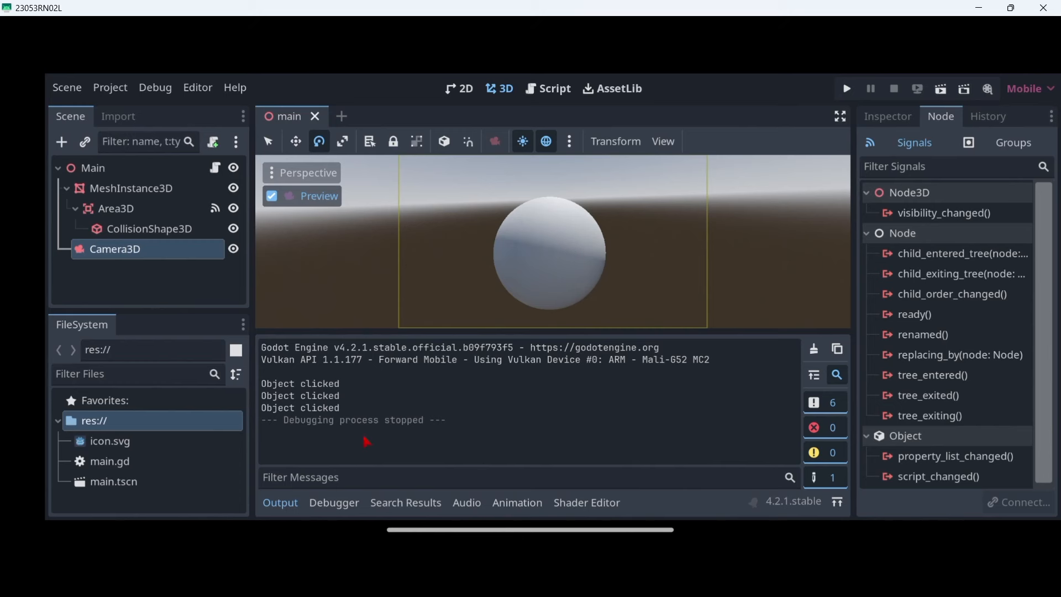
mouse_move(380, 452)
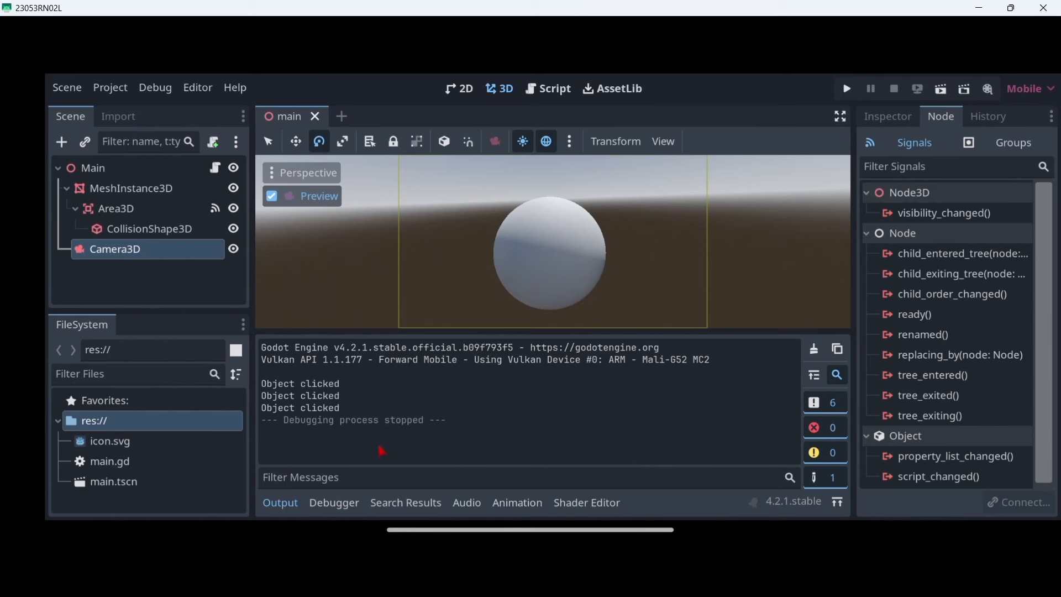
mouse_move(560, 217)
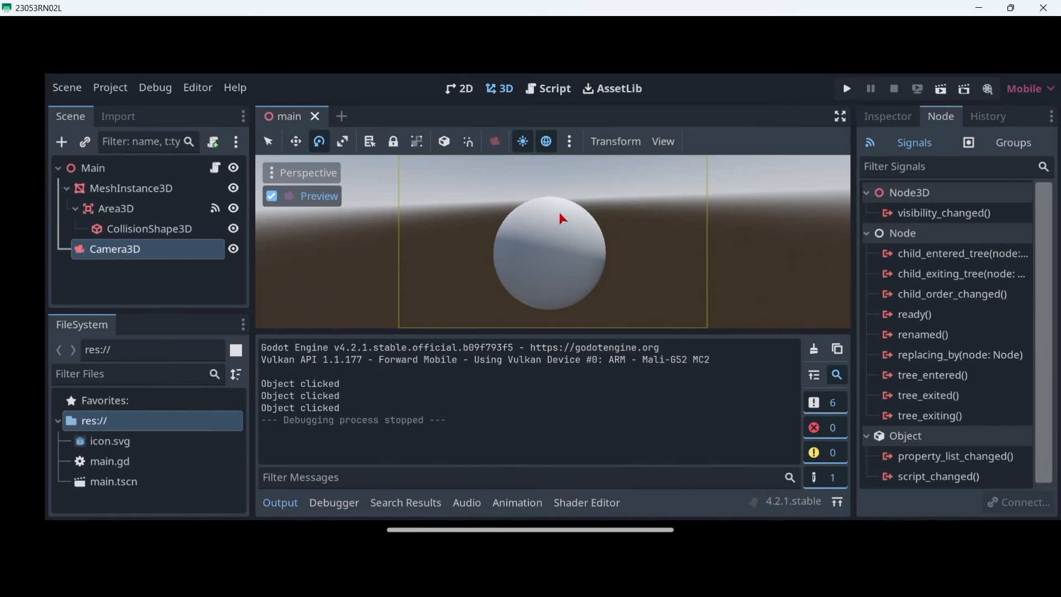
mouse_move(575, 258)
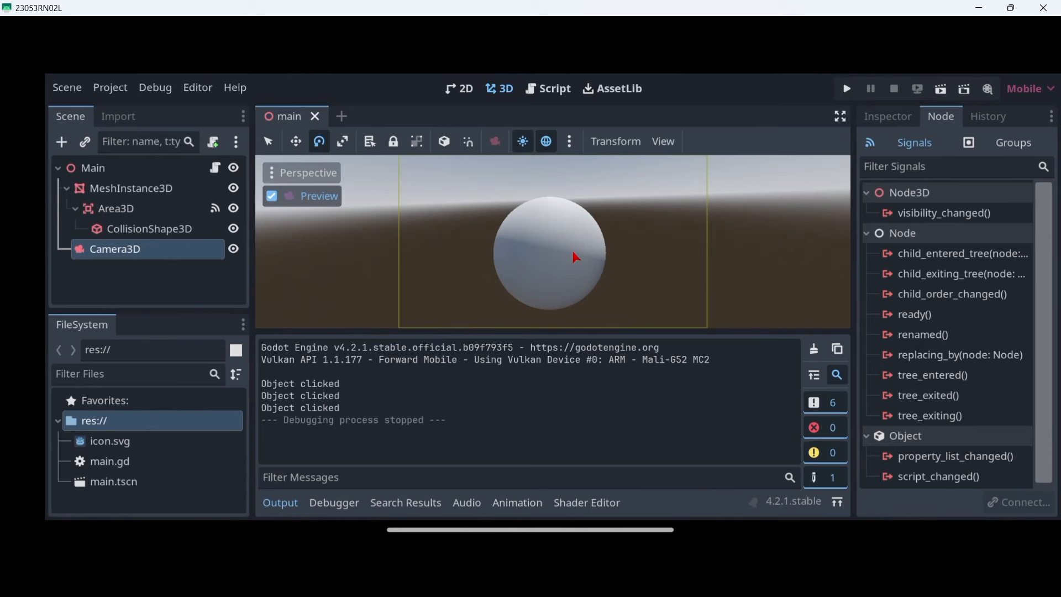
- Add a DirectionalLight3D child under Main to light the sphere
left_click(91, 168)
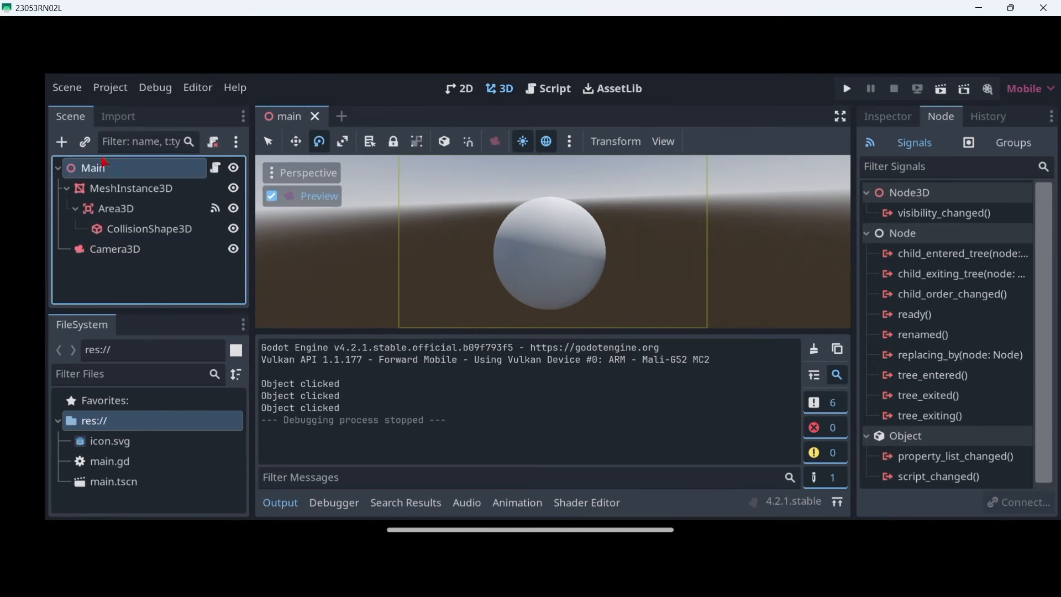
left_click(60, 142)
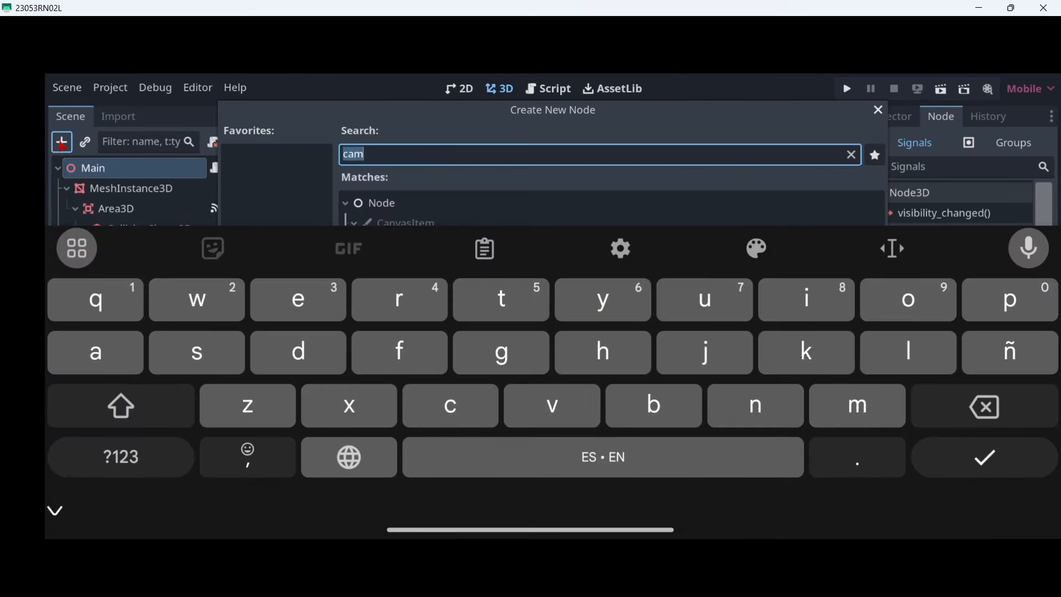
type("directo")
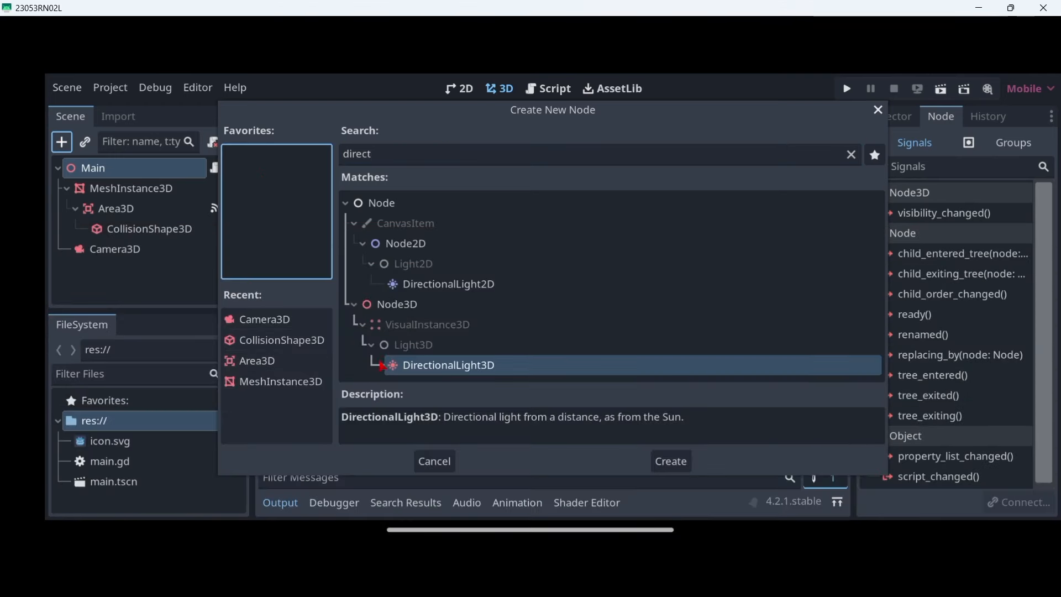
left_click(668, 461)
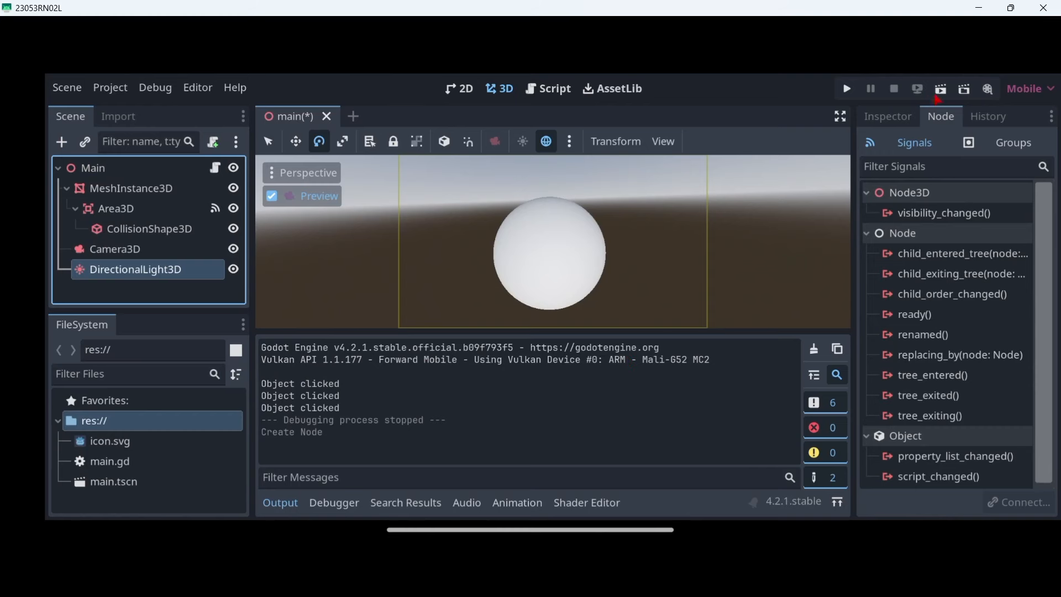
- Run the scene and click the sphere to log 'Object clicked' messages
left_click(846, 88)
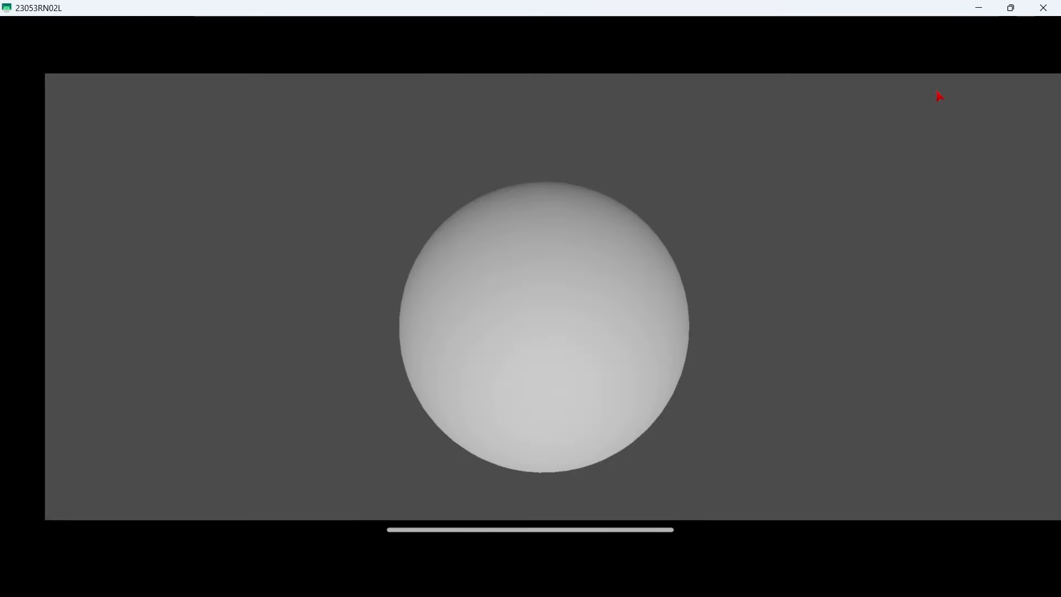
mouse_move(610, 344)
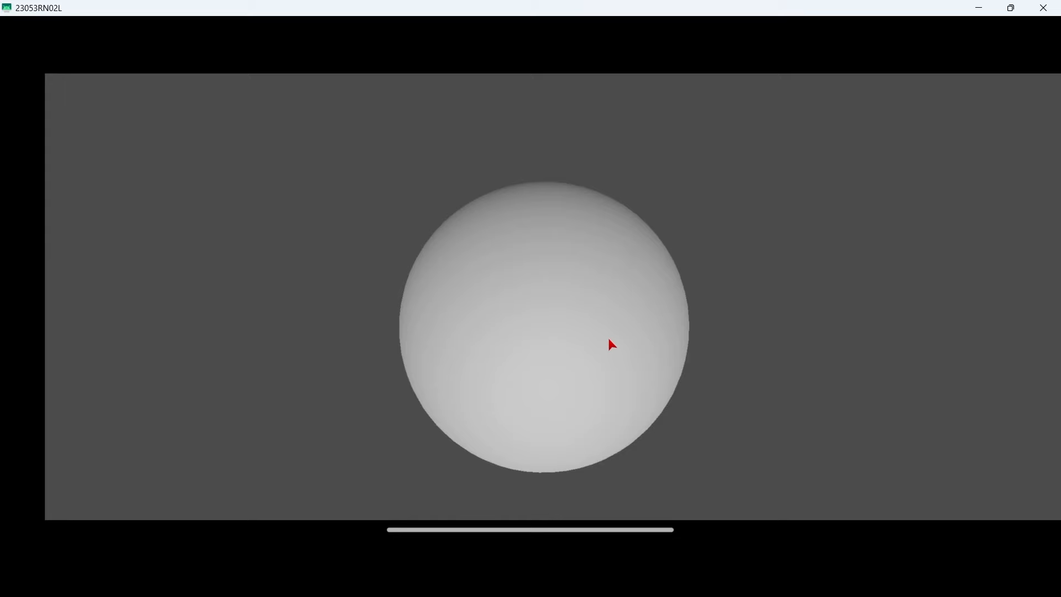
mouse_move(543, 343)
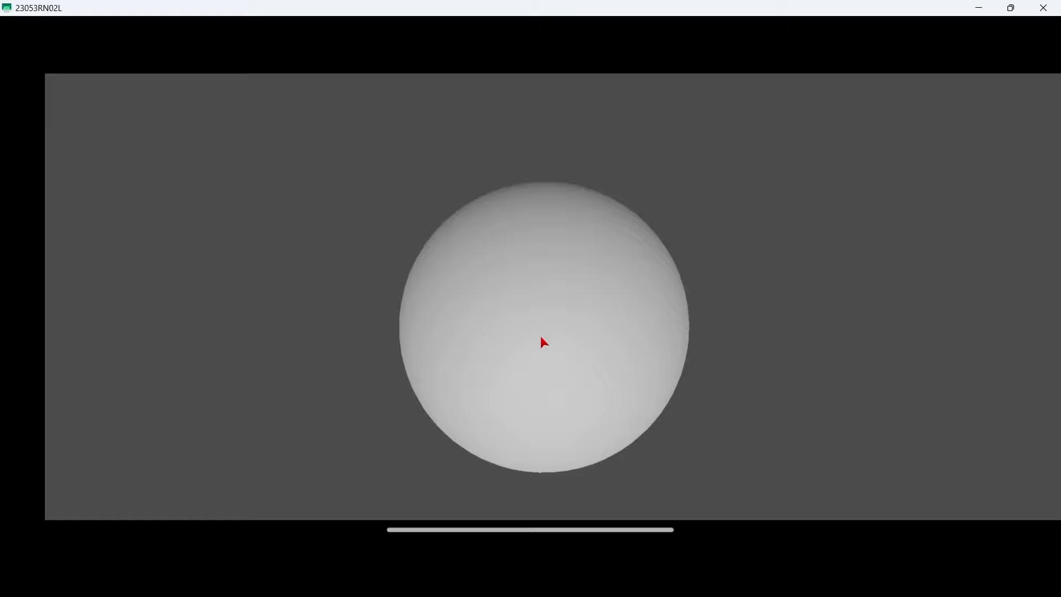
left_click(893, 89)
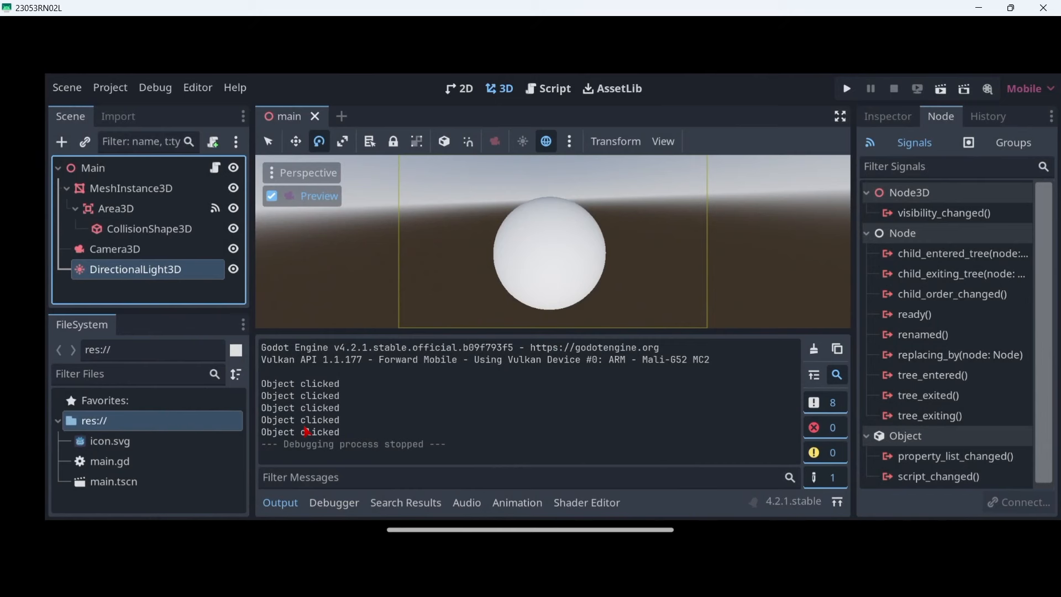
mouse_move(516, 185)
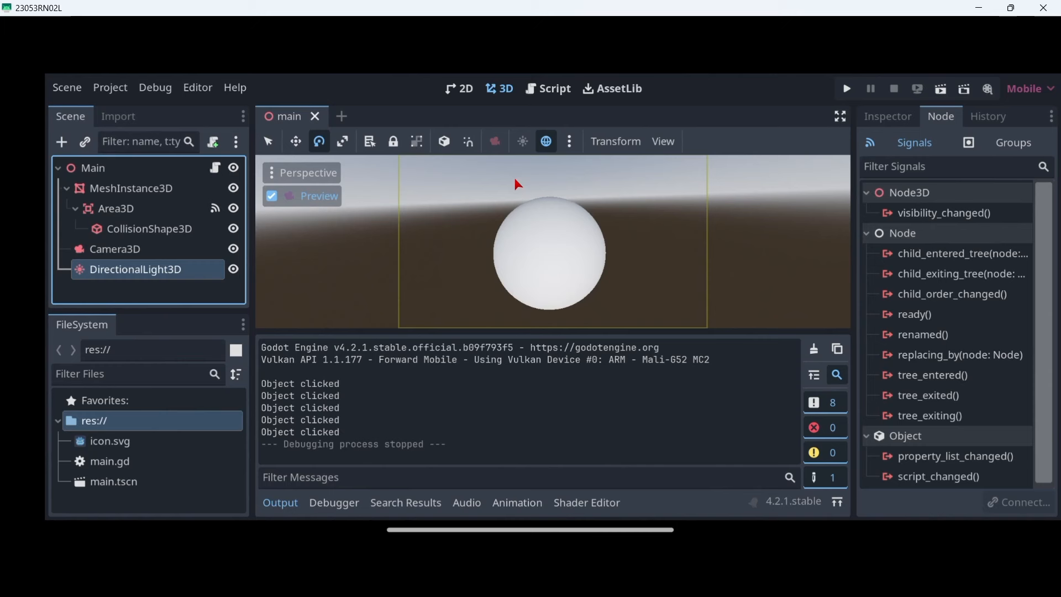
mouse_move(590, 241)
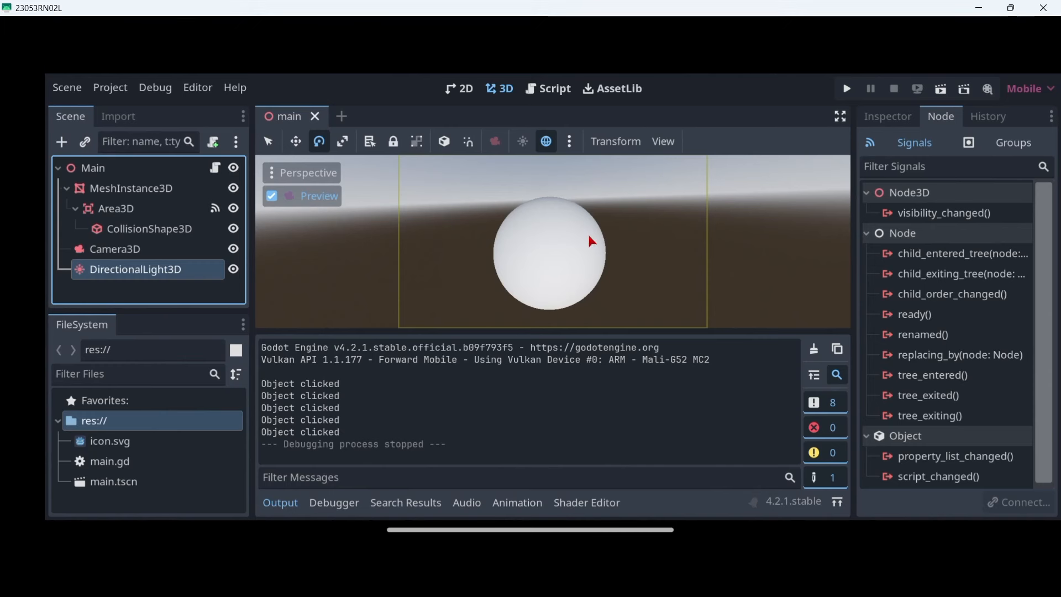
mouse_move(583, 242)
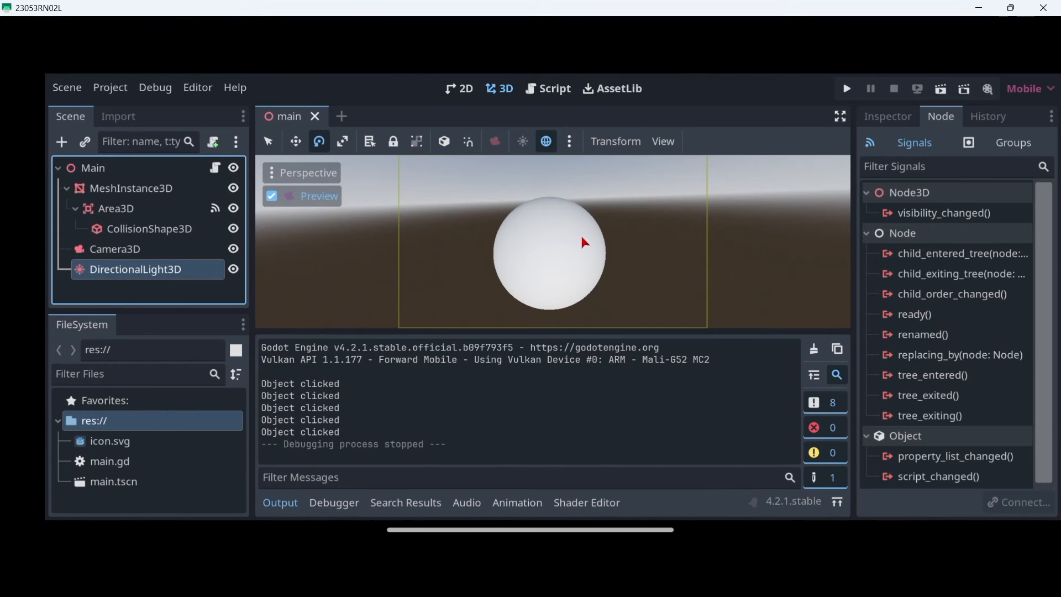
- Add a Control child under Main with an anchor preset, rename it UI, and begin adding its child
left_click(93, 168)
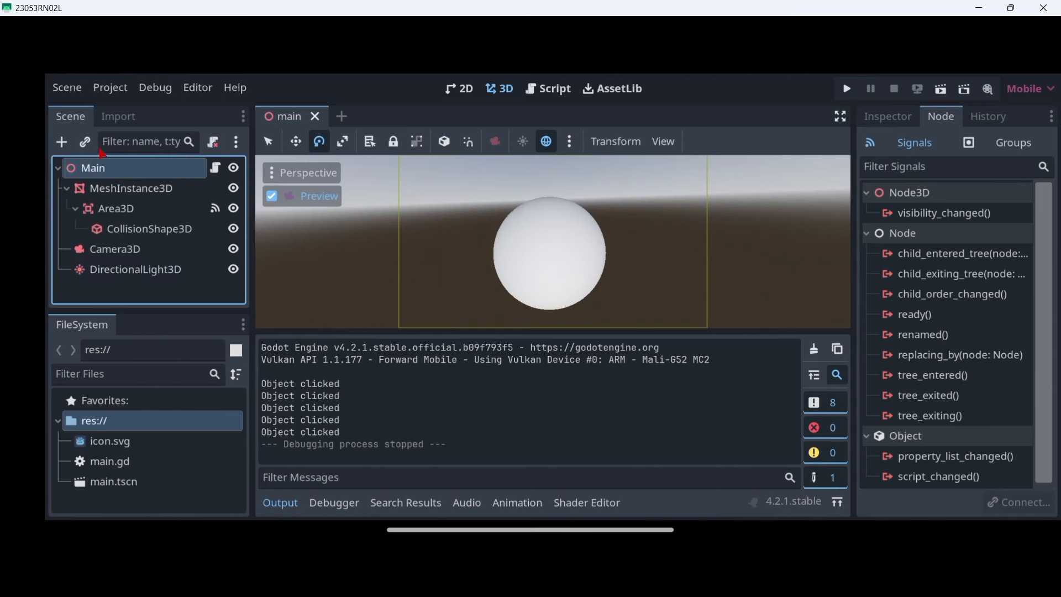
left_click(61, 143)
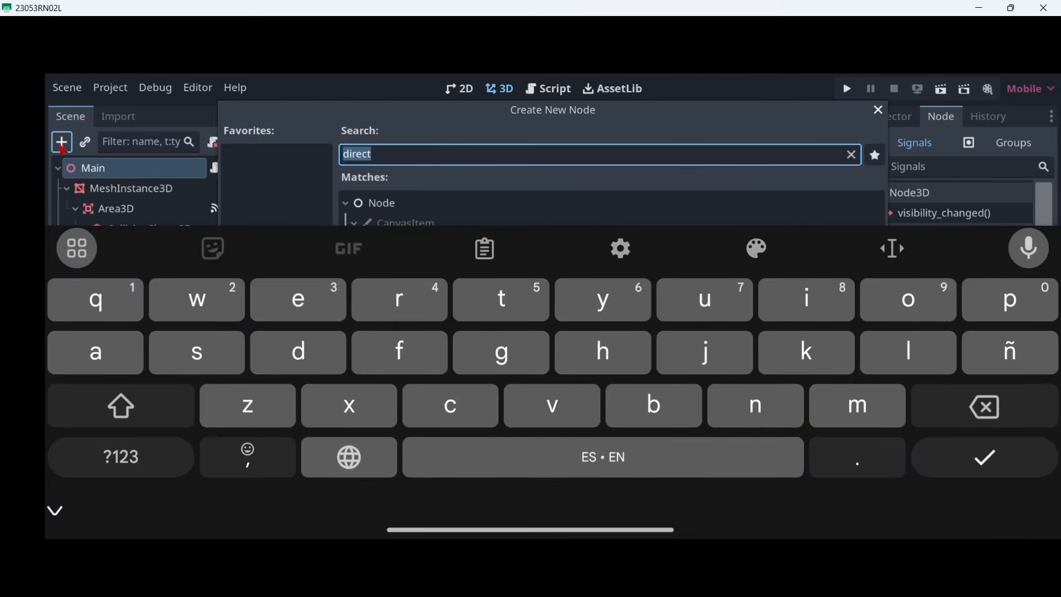
type("contr")
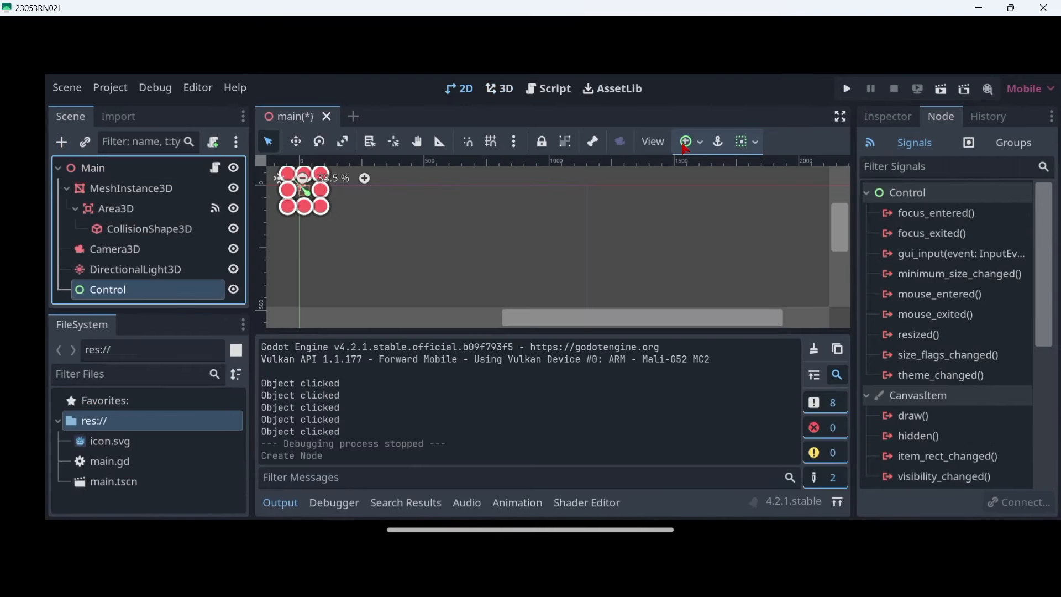
left_click(687, 142)
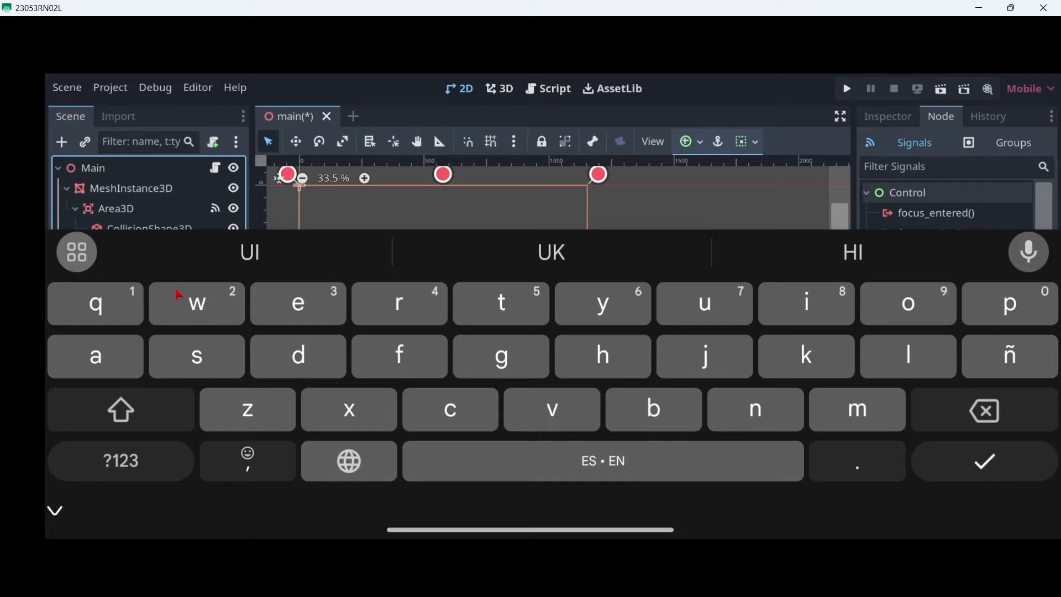
left_click(55, 511)
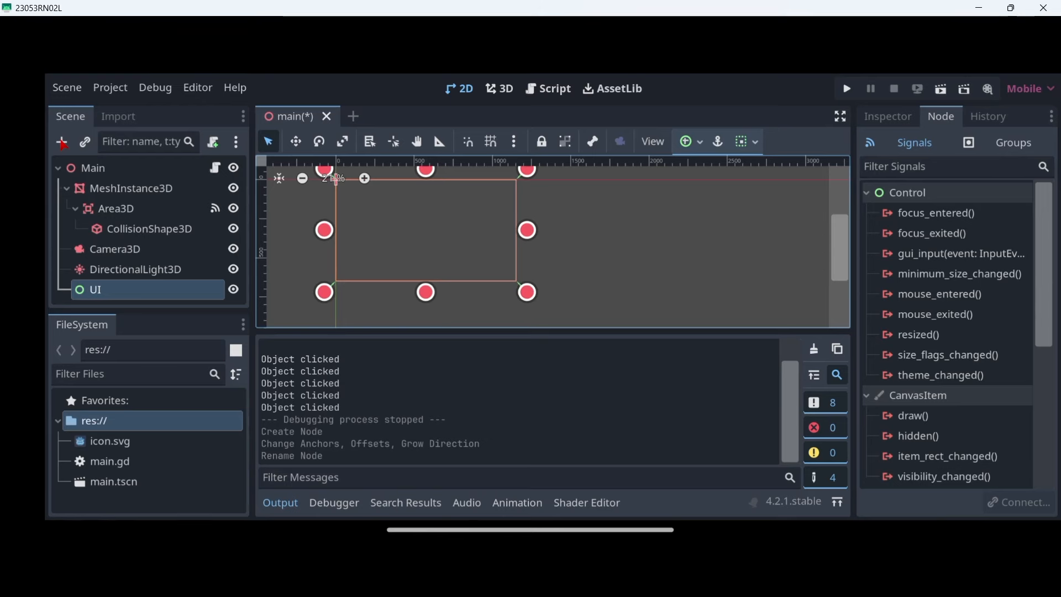
left_click(887, 116)
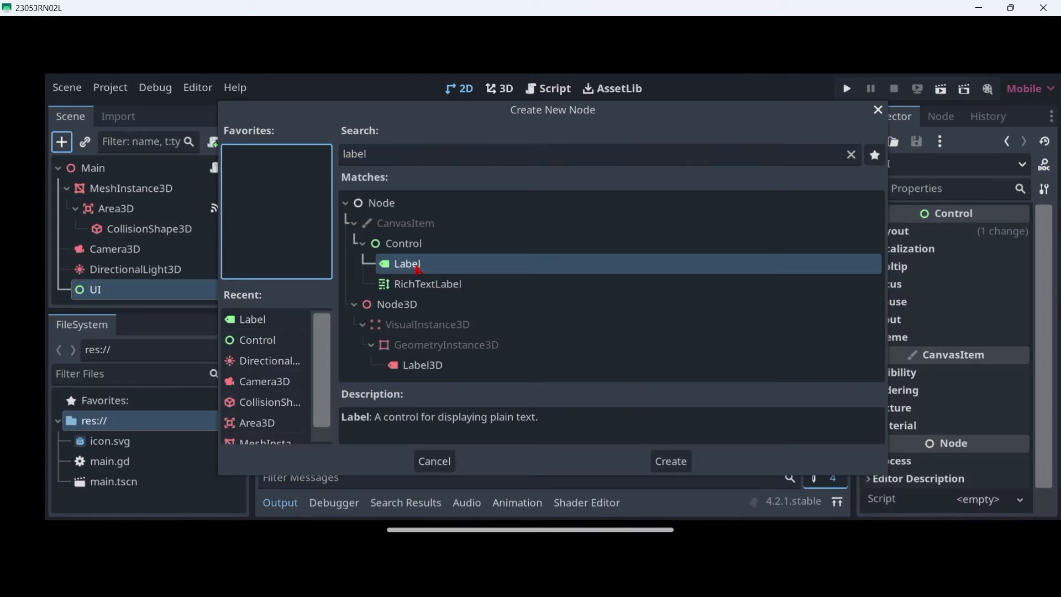
- Create a Label under UI reading 'Score: 0' with centred horizontal alignment
left_click(668, 460)
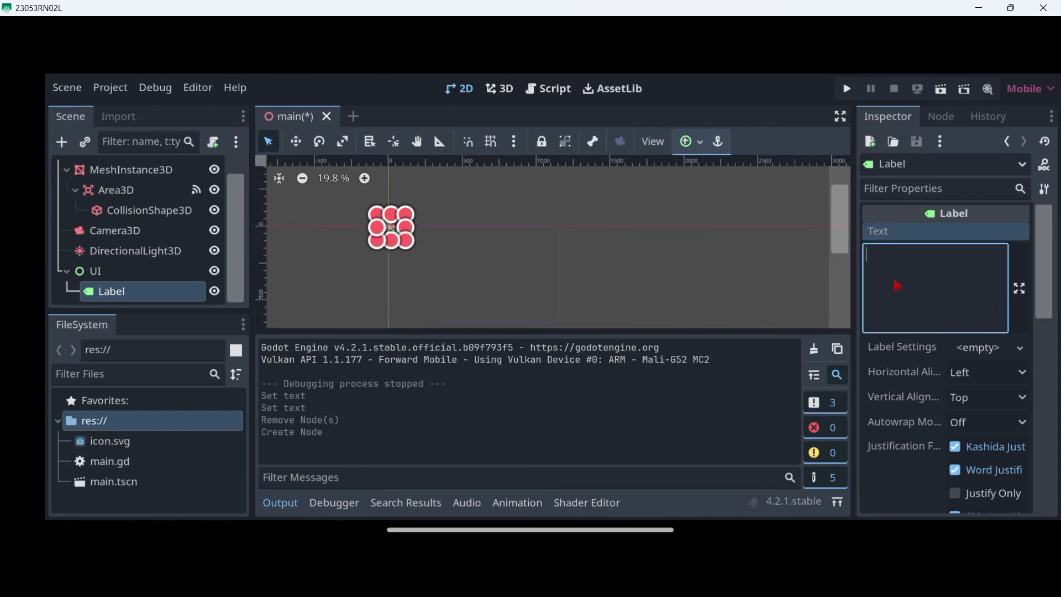
left_click(935, 286)
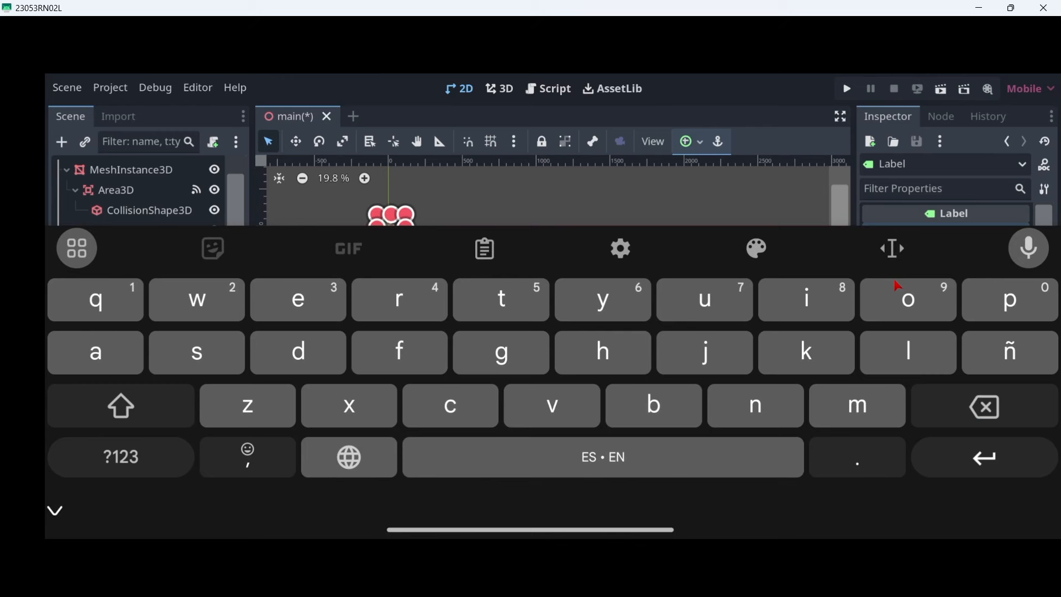
left_click(119, 406)
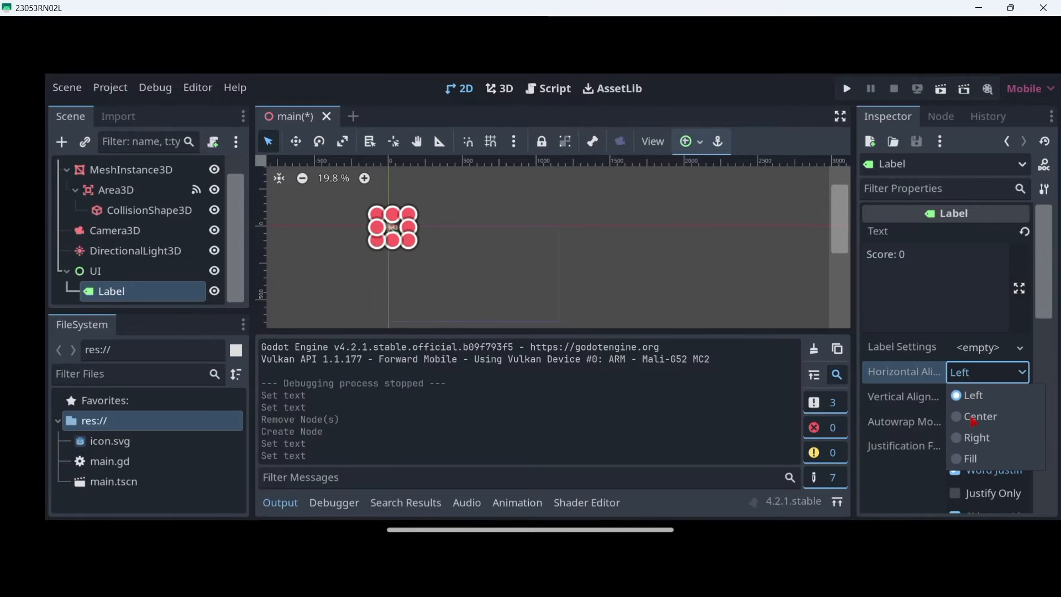
left_click(980, 417)
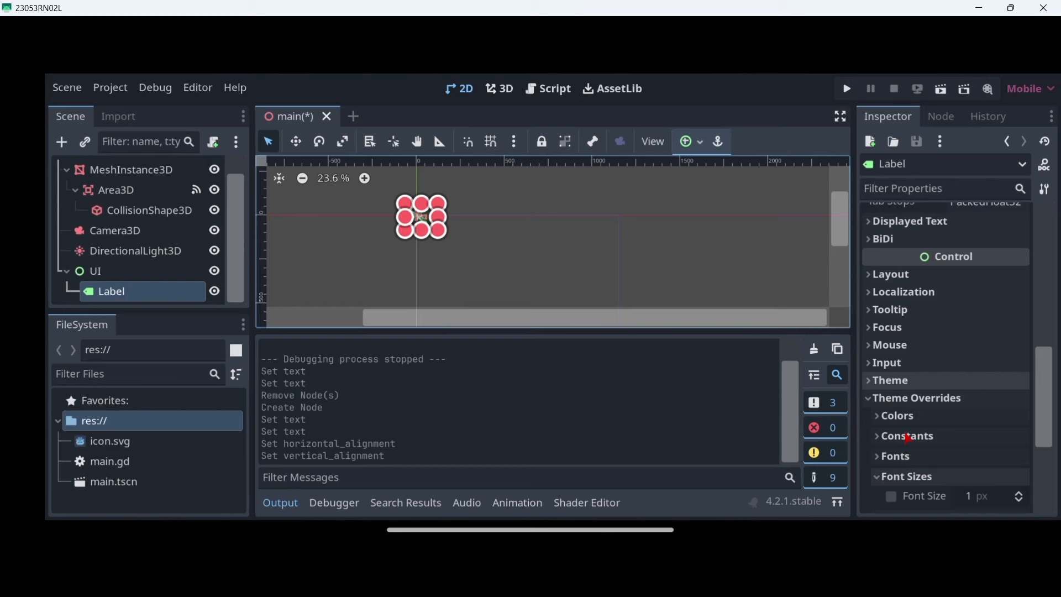
- Give the label a 75 px font size override and the Top Wide anchor preset
scroll("down", 3)
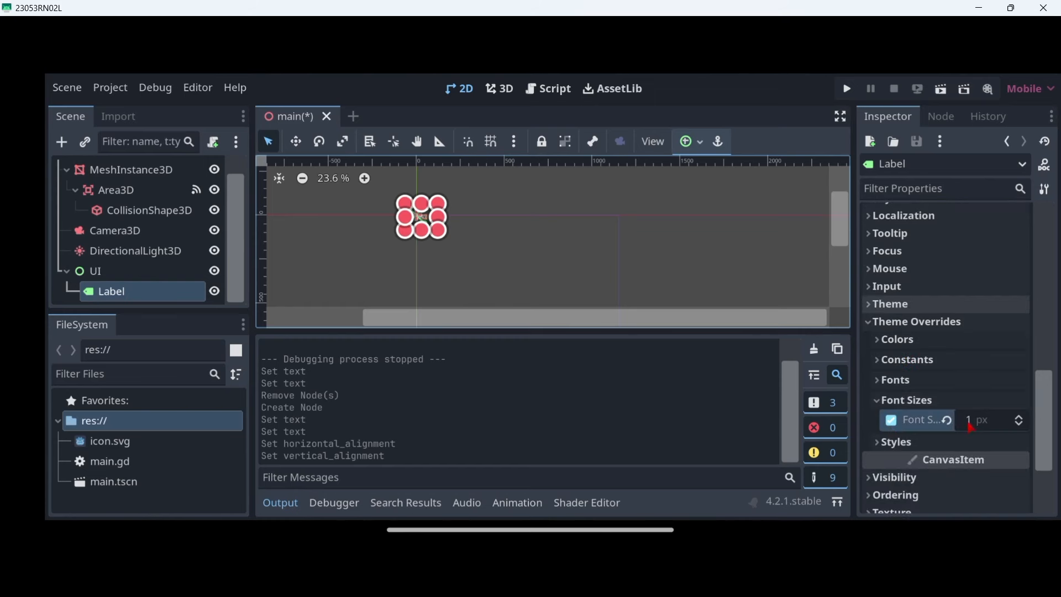
left_click(982, 420)
type("75")
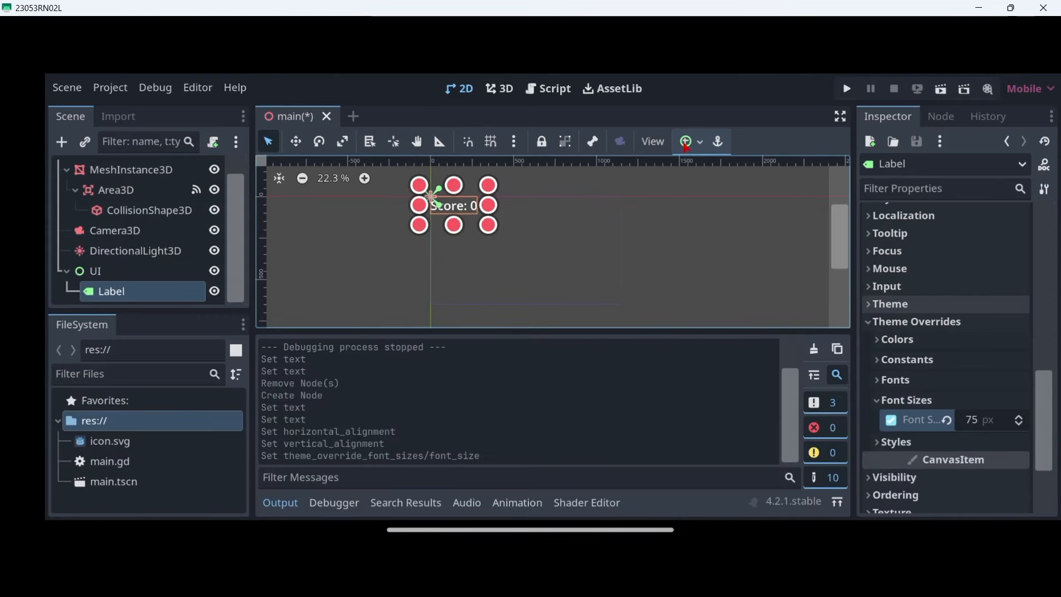
left_click(685, 142)
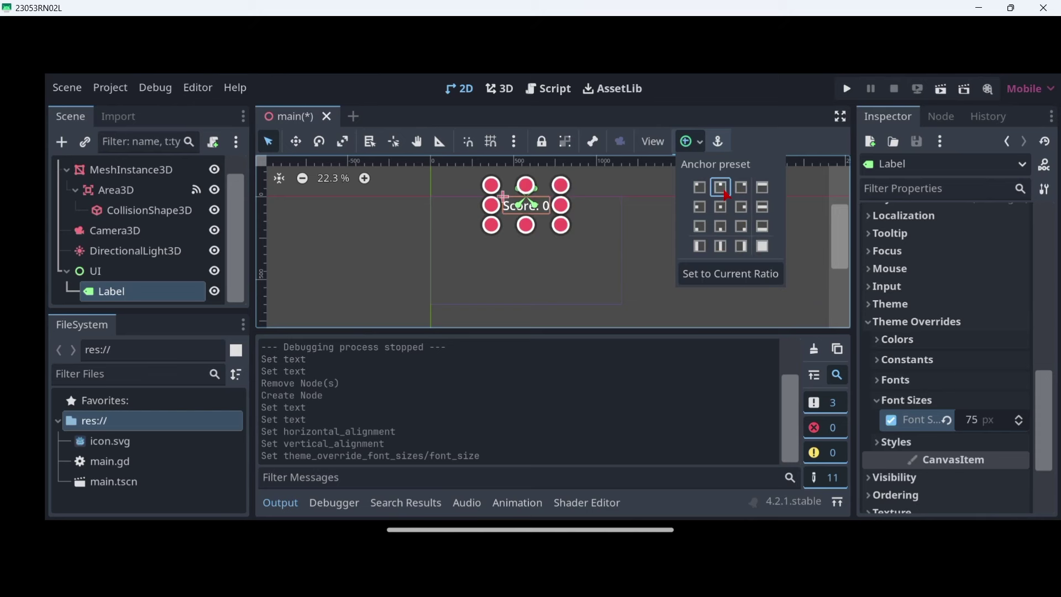
left_click(719, 187)
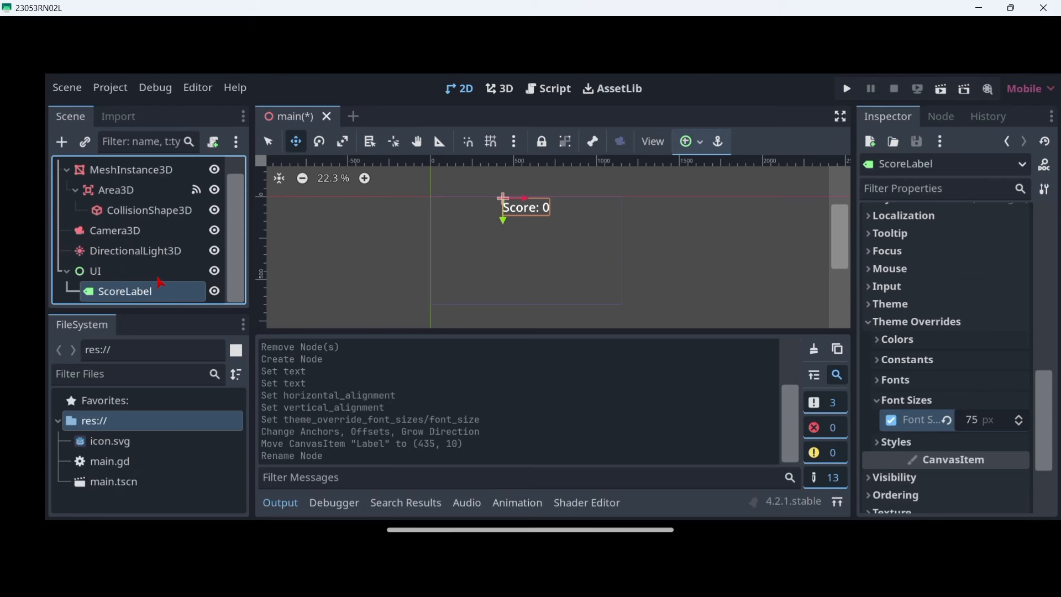
mouse_move(554, 229)
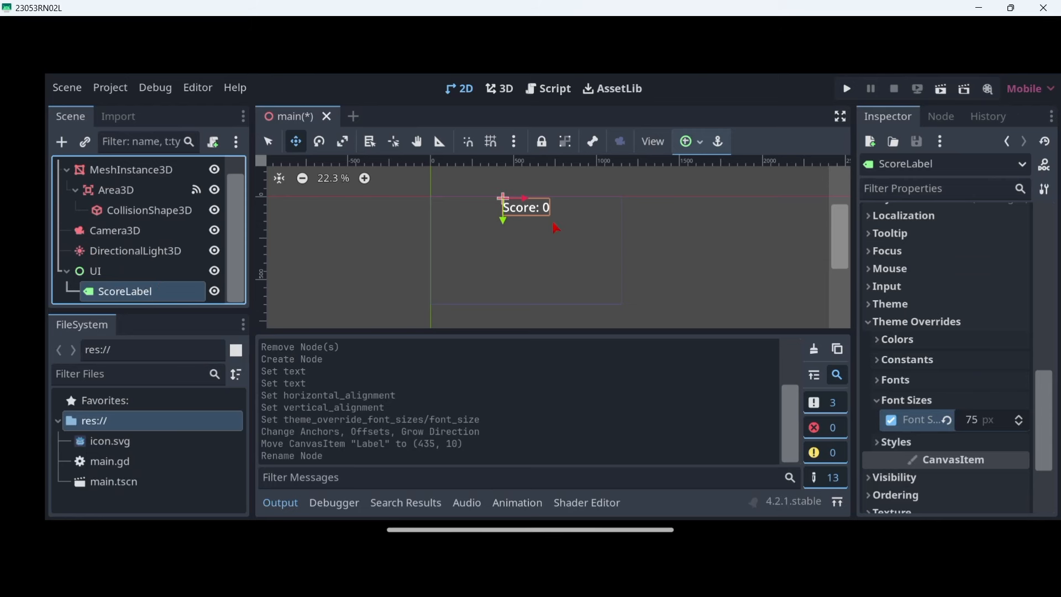
mouse_move(200, 256)
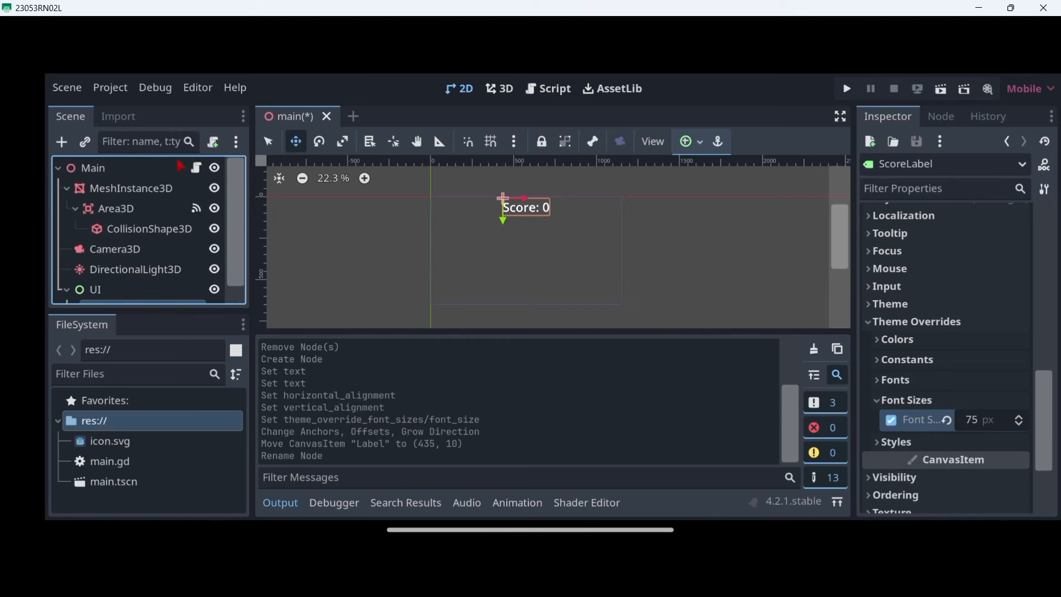
mouse_move(197, 168)
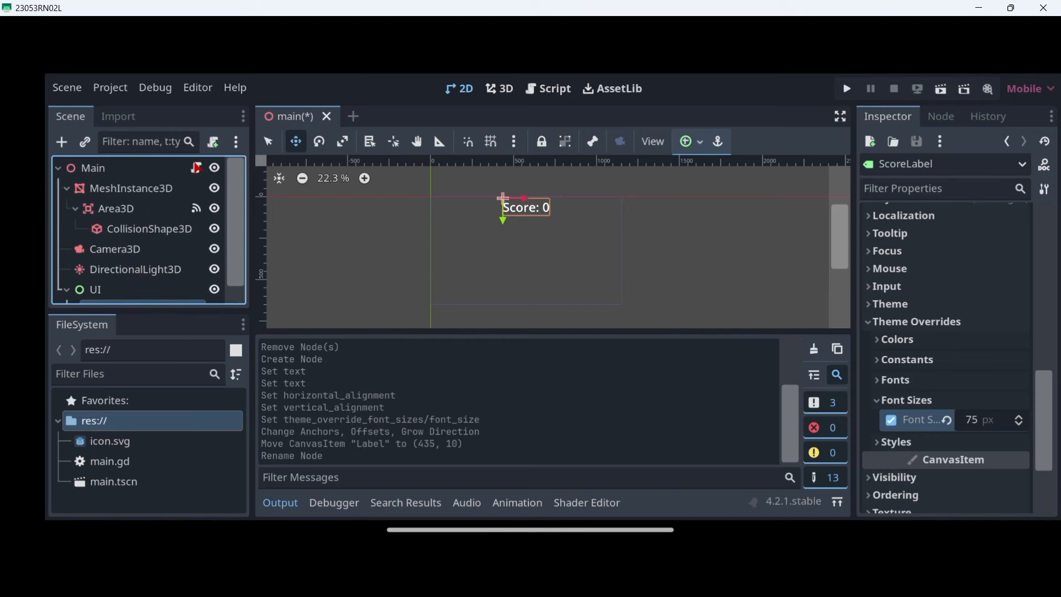
- Declare 'var score = 0' on a new line below extends Node3D in main.gd
left_click(553, 89)
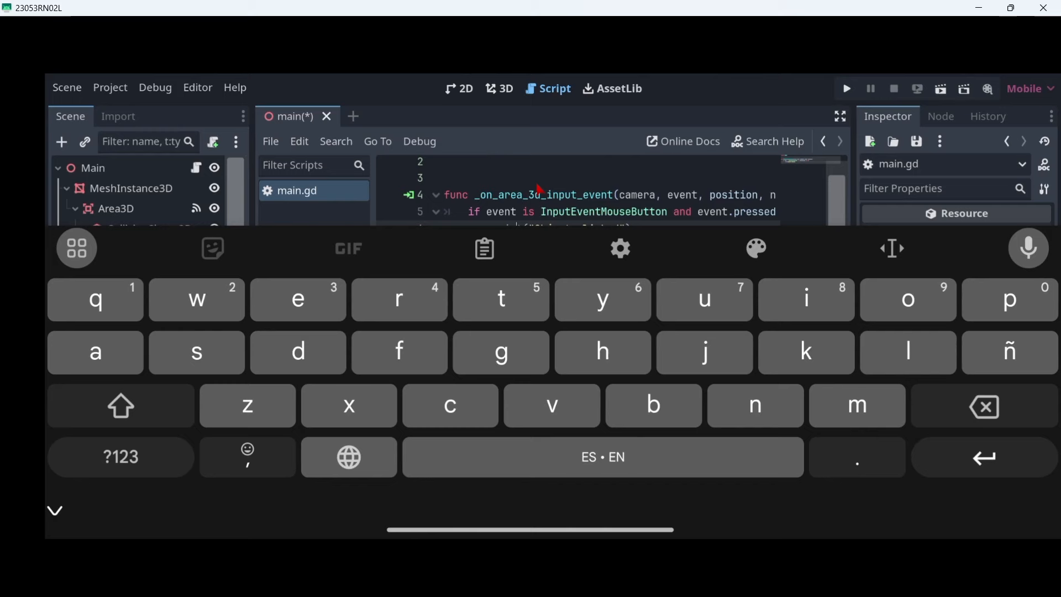
left_click(54, 510)
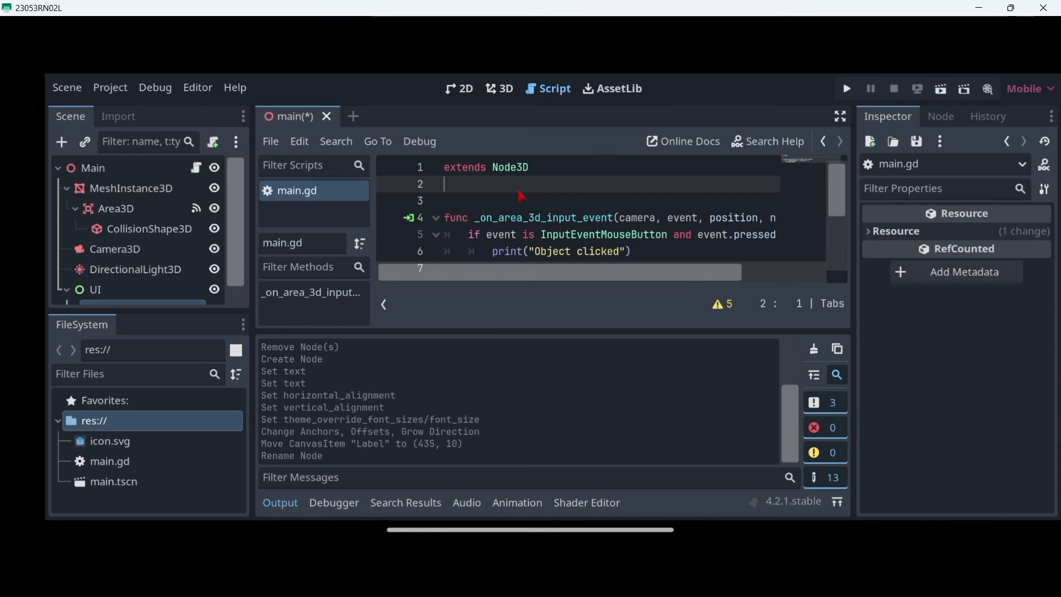
key("Return")
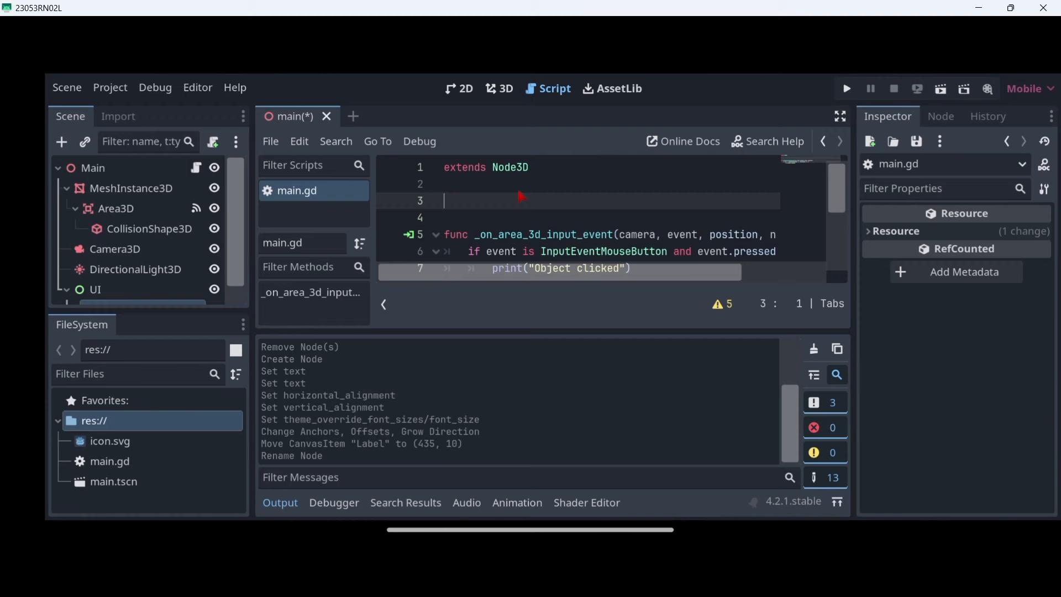
type("var")
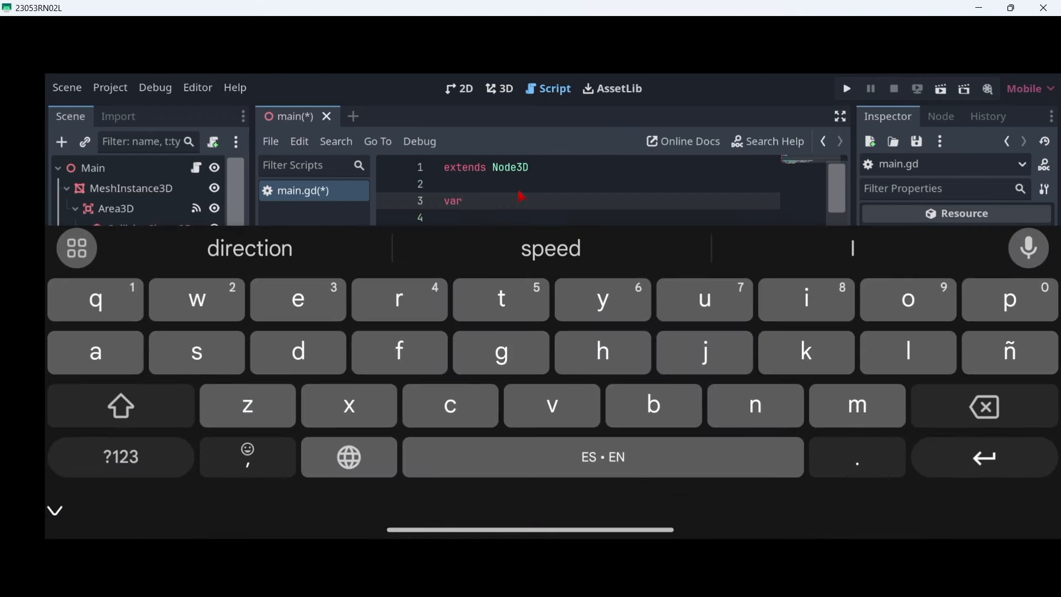
type("score = 0")
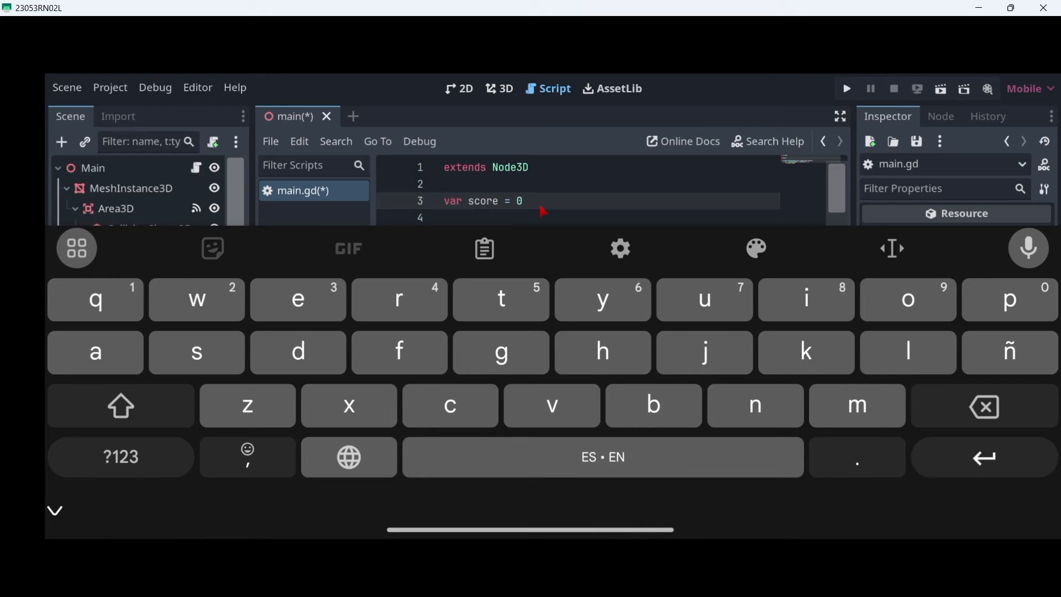
left_click(54, 510)
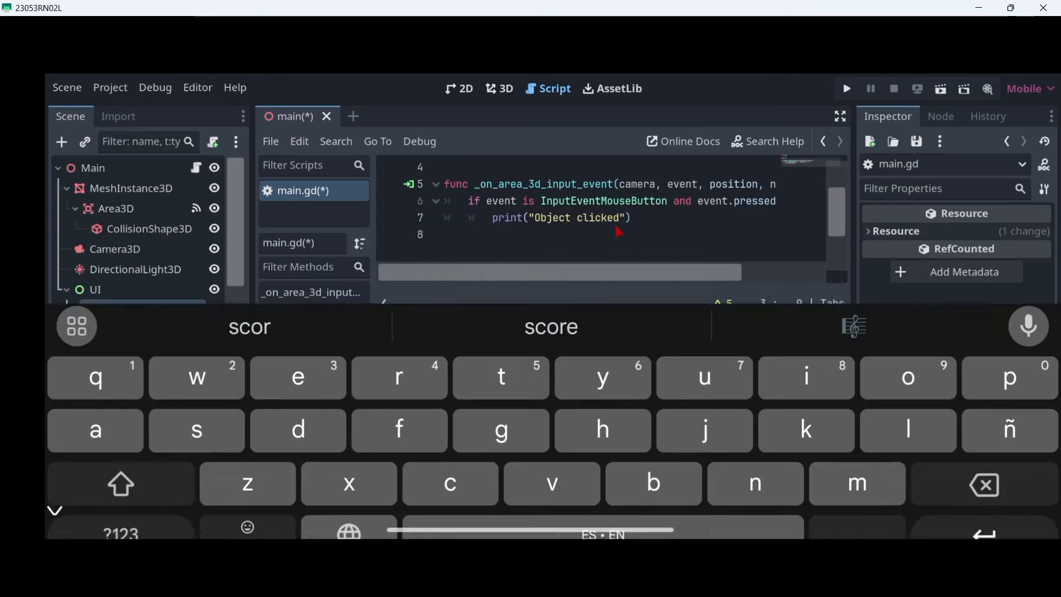
- In the click handler, write 'score += 1' and begin '$UI/ScoreLabel.text'
left_click(54, 510)
type("score +")
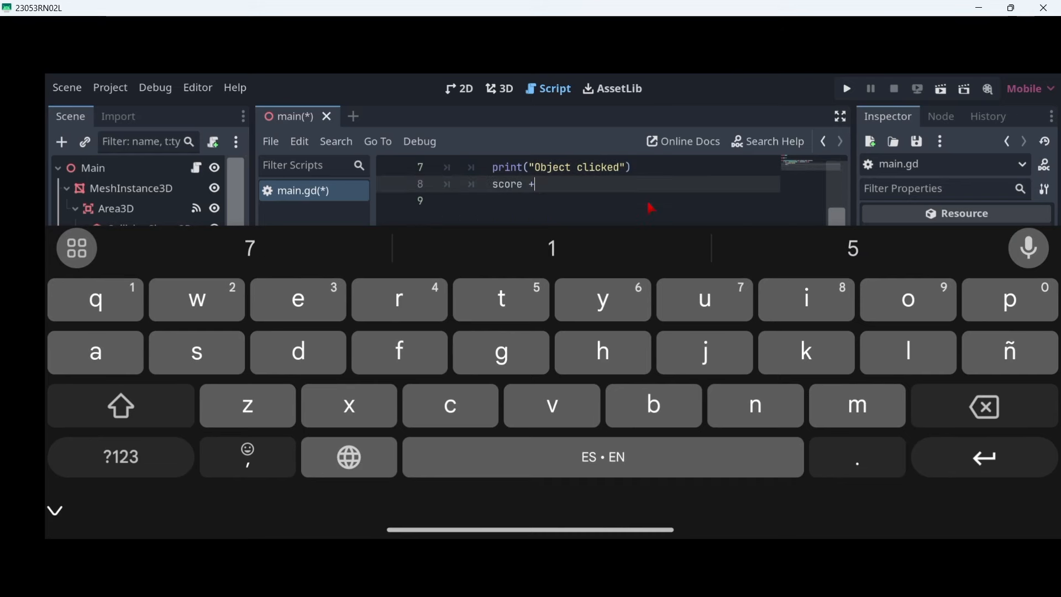
type("= 1")
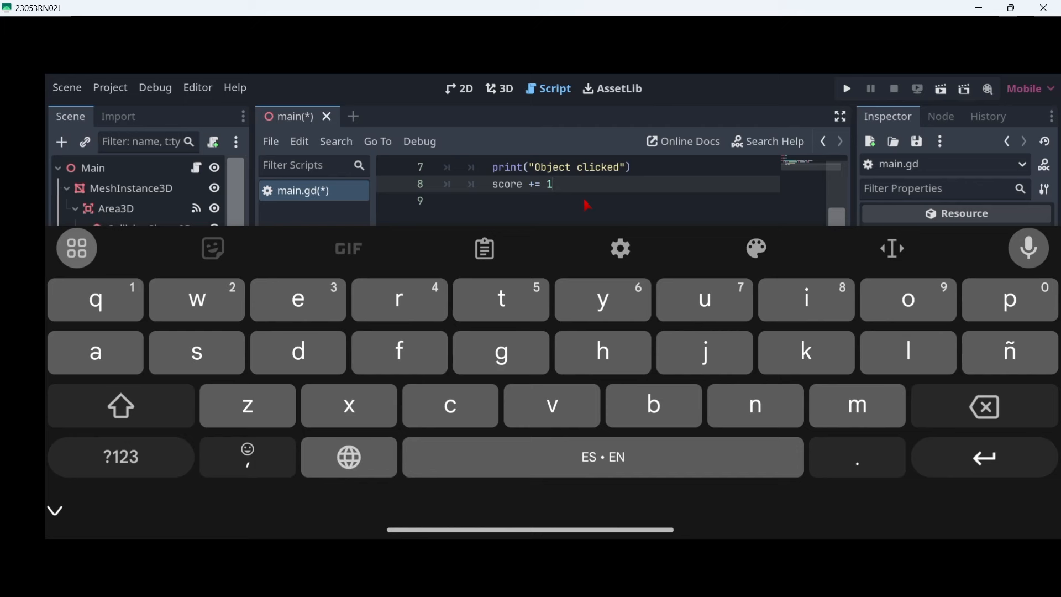
mouse_move(526, 212)
type("$")
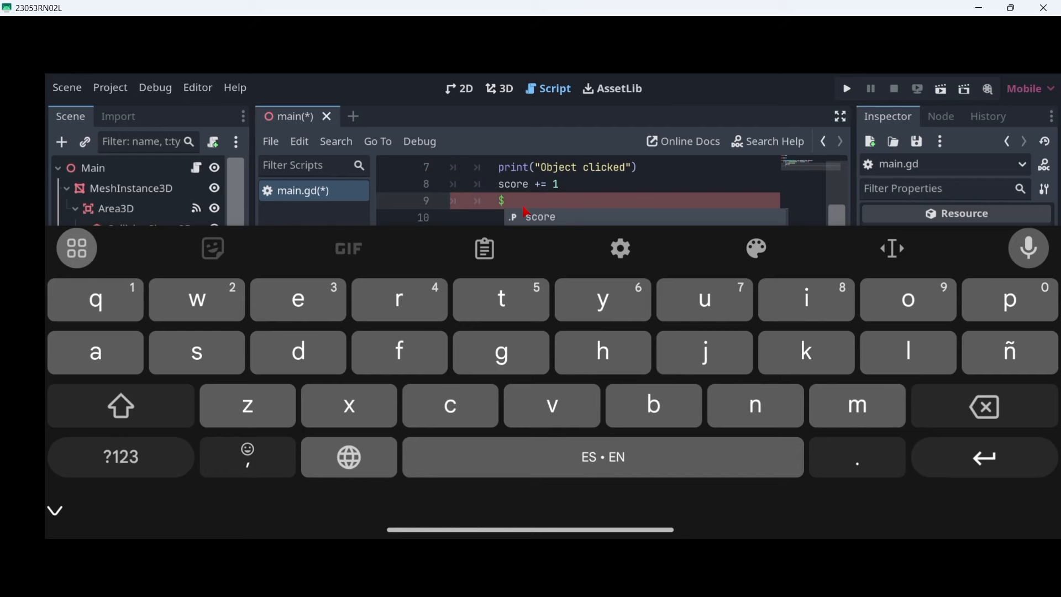
type("scoreLabel")
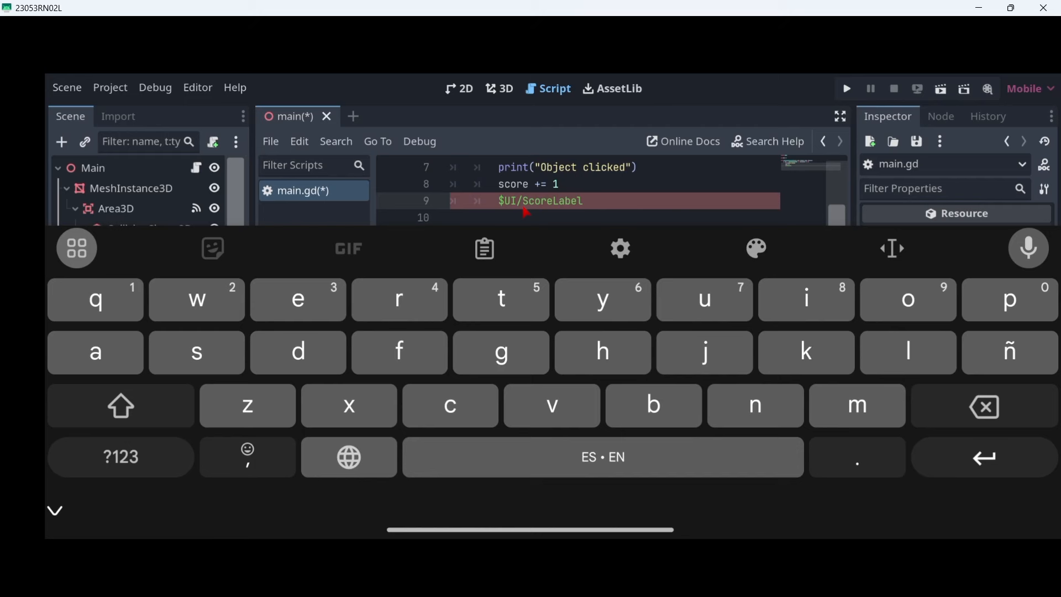
type(".t")
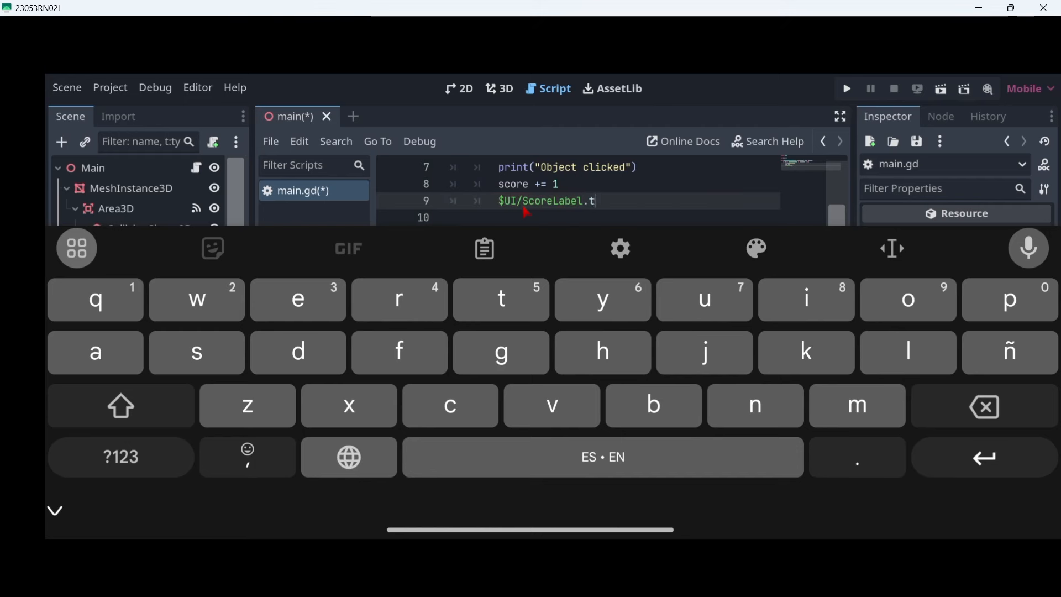
type("ext =")
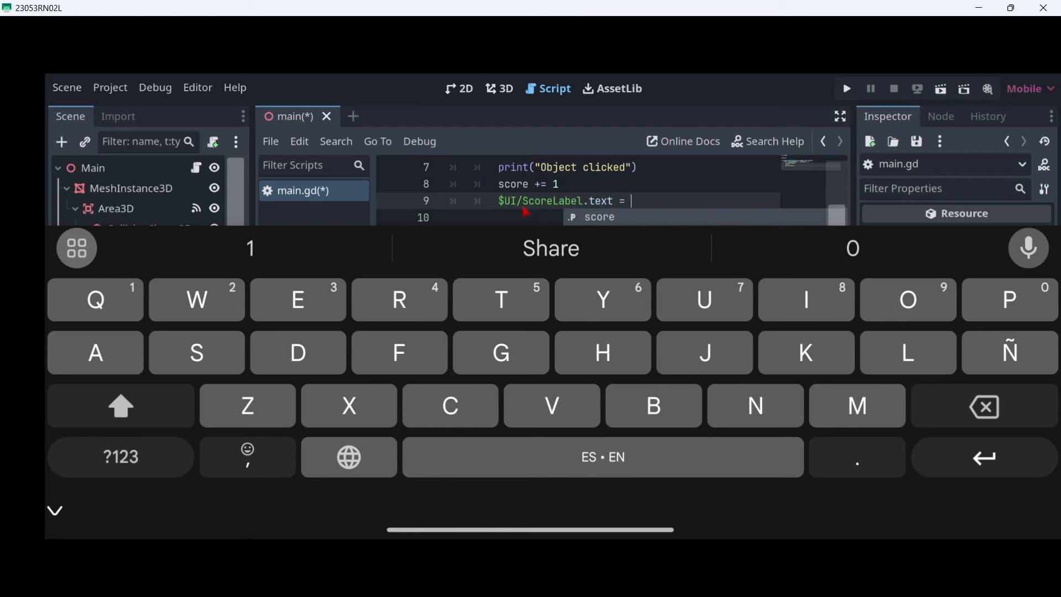
- Complete the assignment to "Score: " + str(score)
type("\"Score\"")
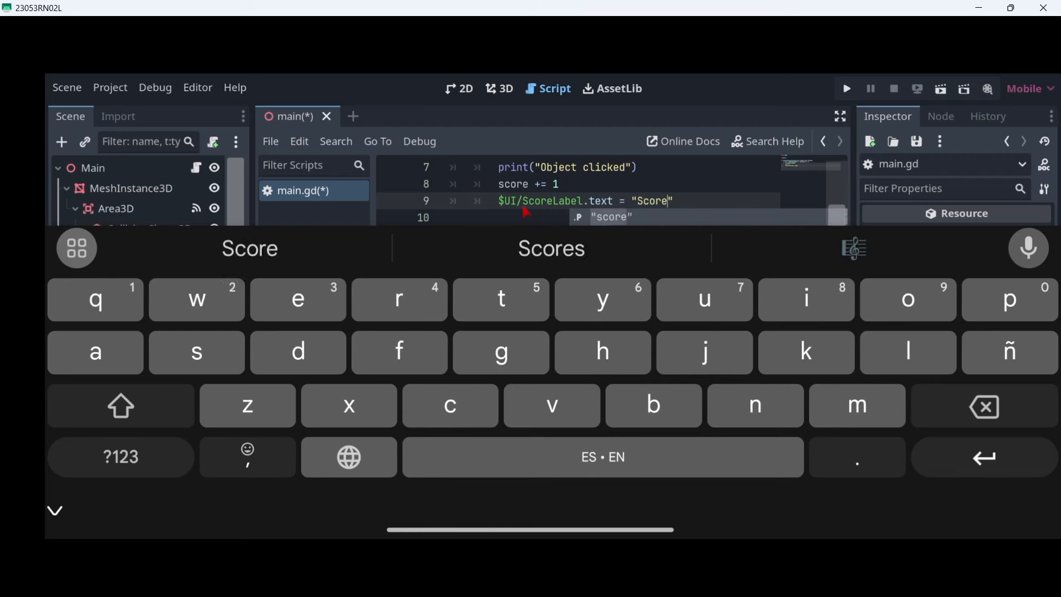
type(":")
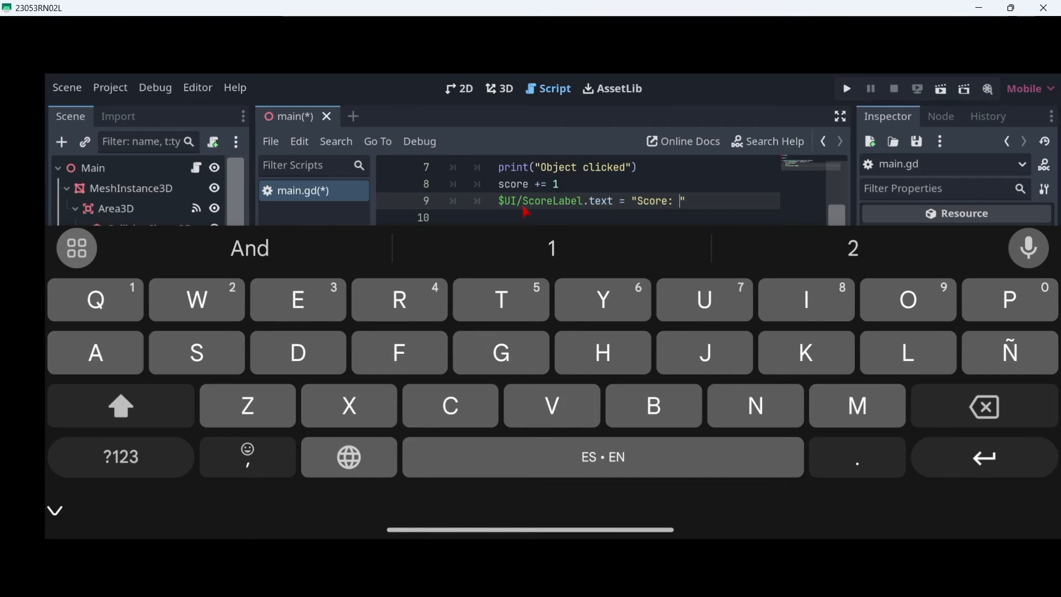
left_click(119, 405)
type(" +")
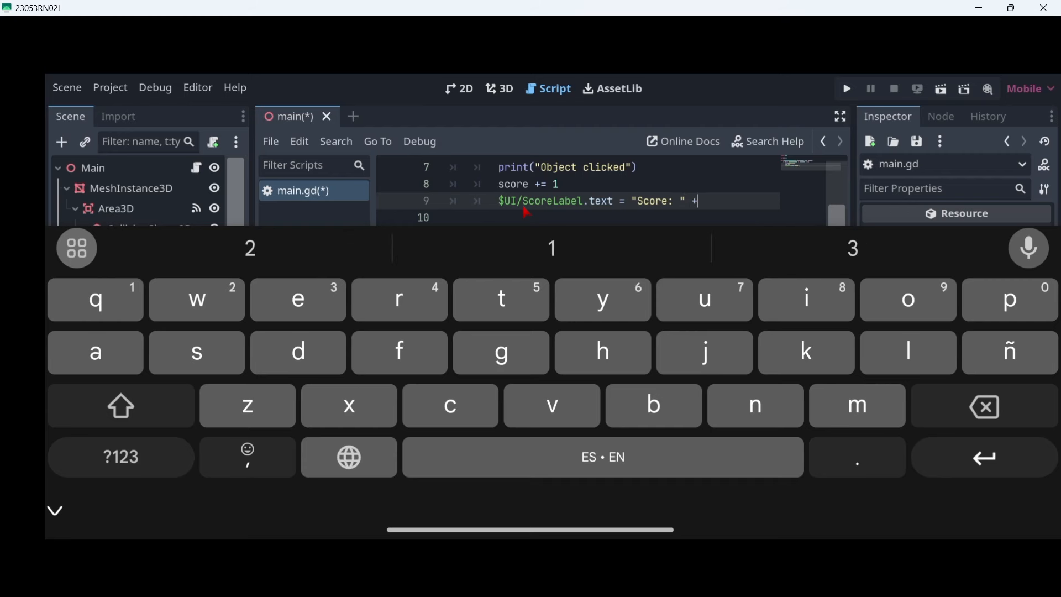
type("score")
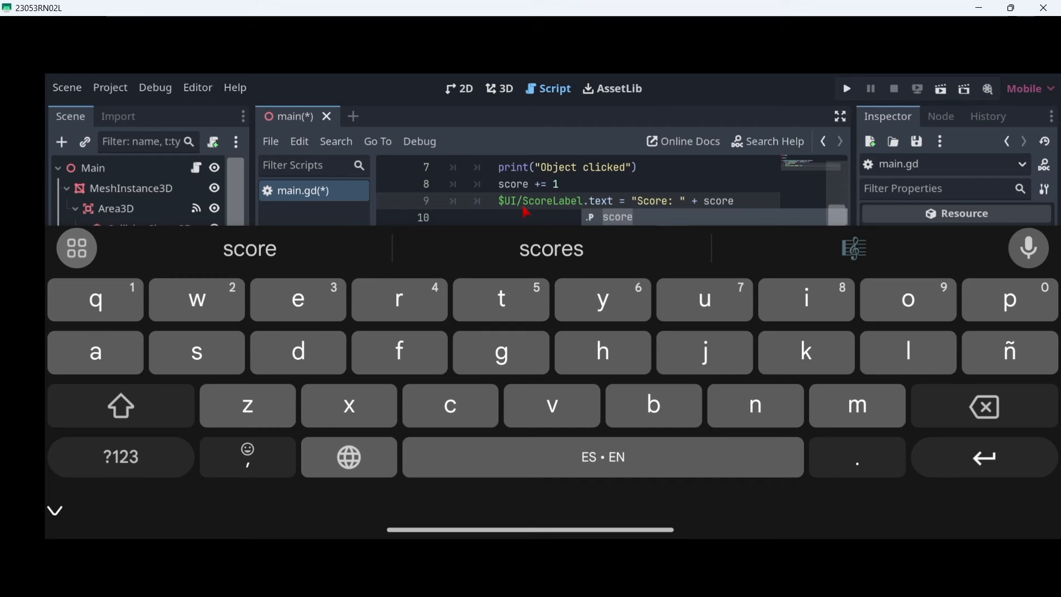
mouse_move(594, 201)
type("tr(")
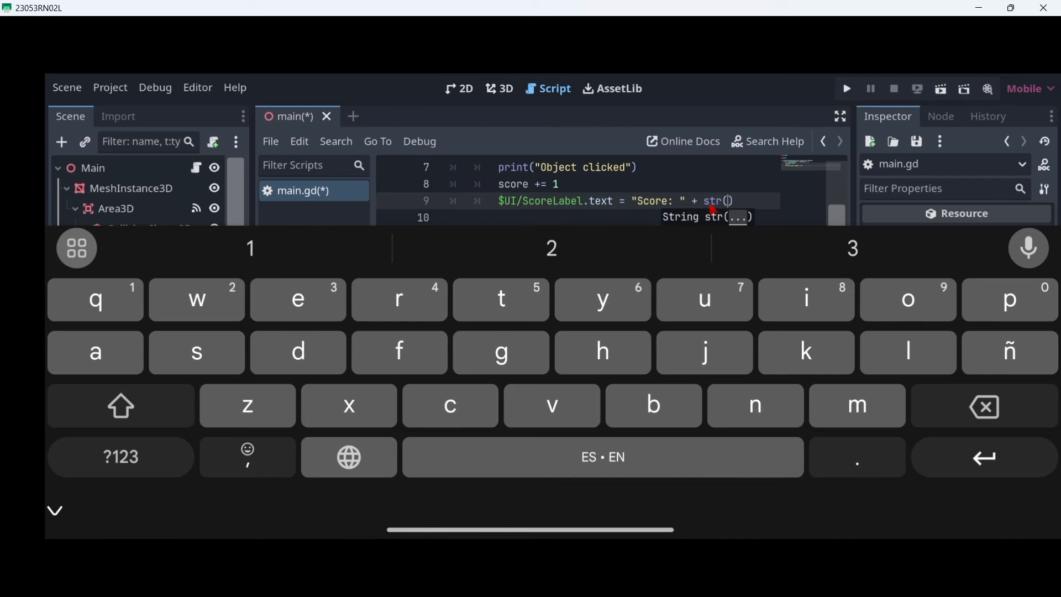
type("score")
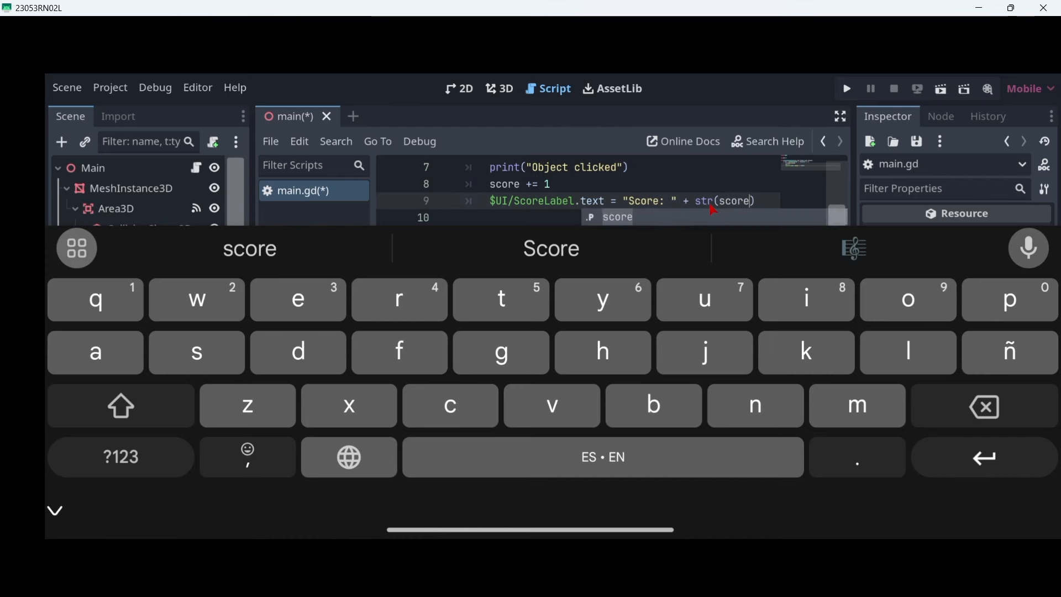
left_click(465, 89)
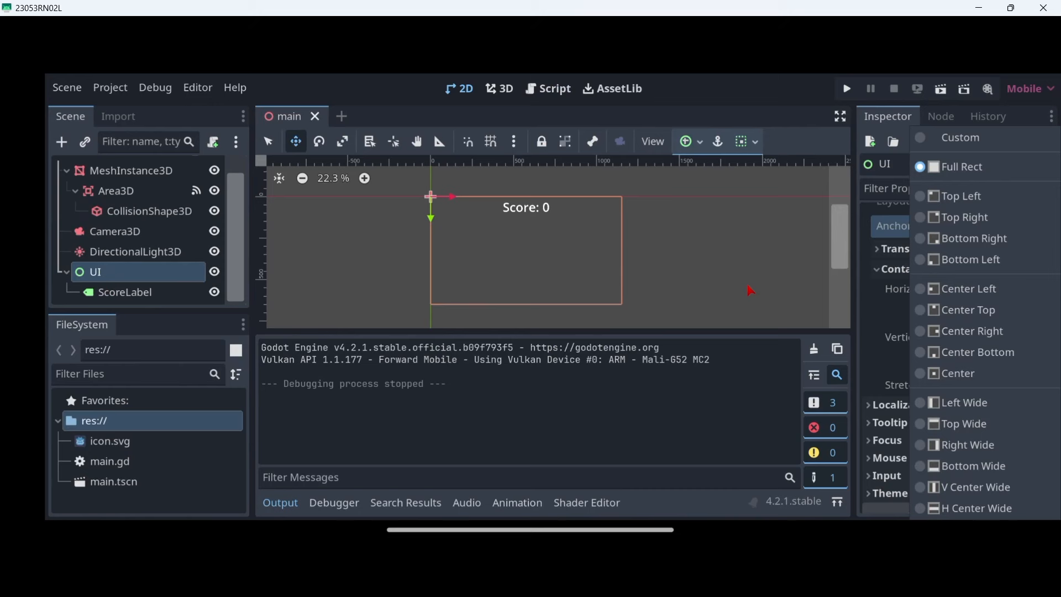
mouse_move(918, 435)
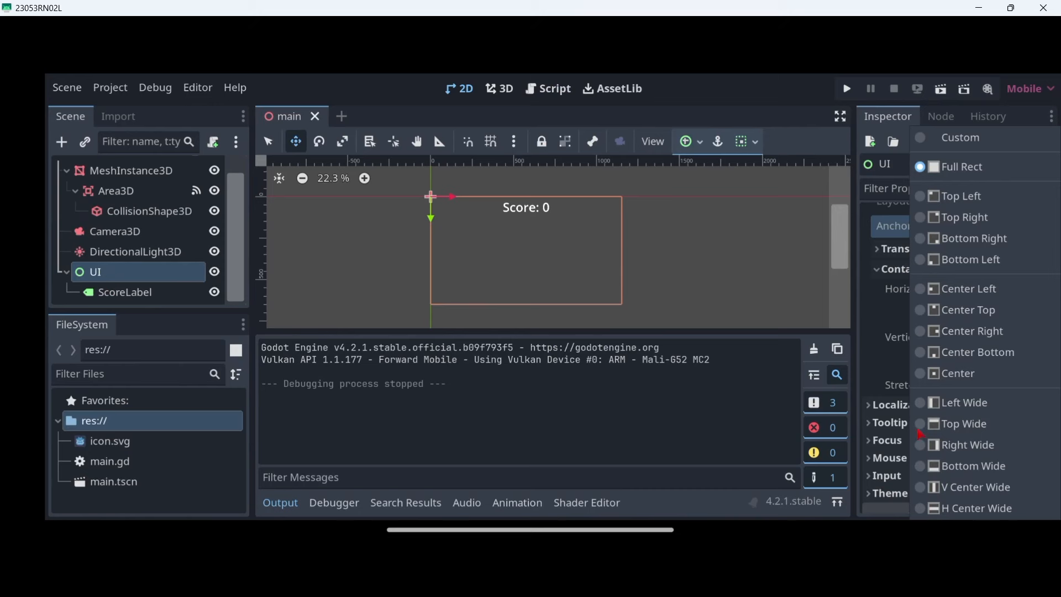
- Anchor UI Top Wide, then run the scene and click the sphere to see Score: 1
left_click(963, 424)
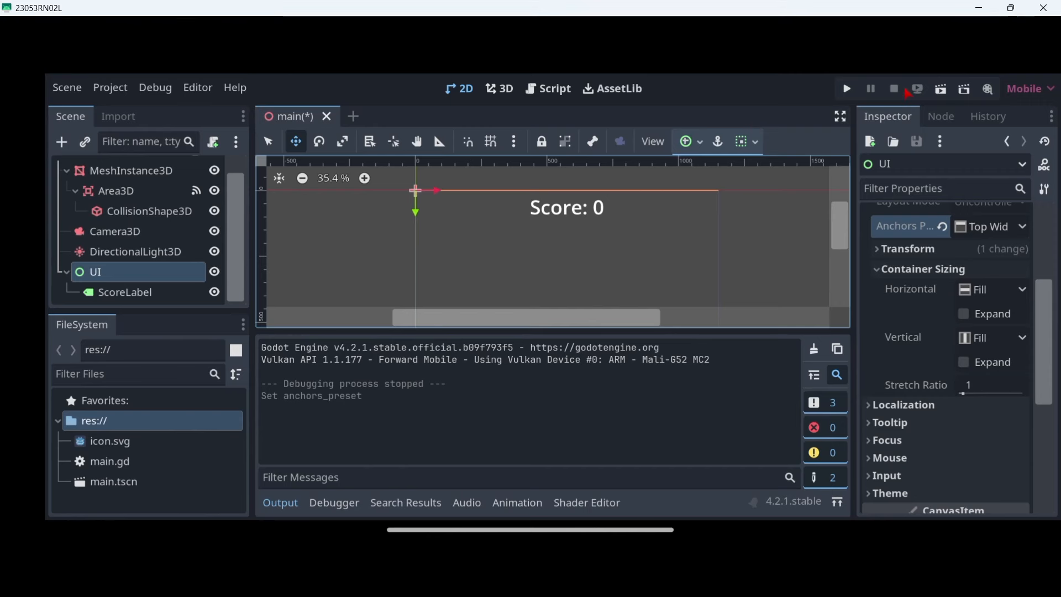
left_click(846, 89)
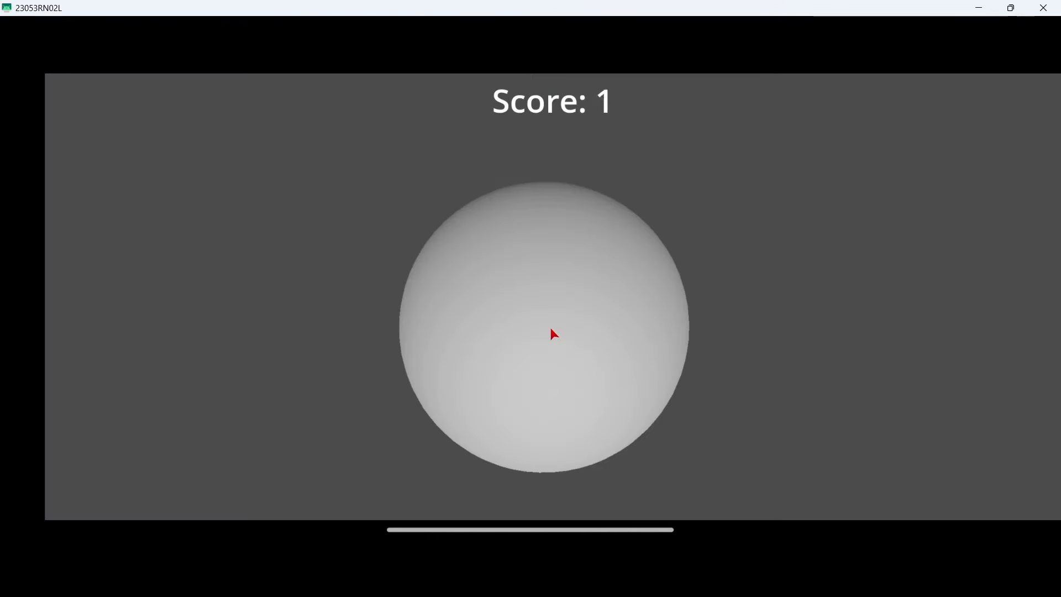
left_click(550, 333)
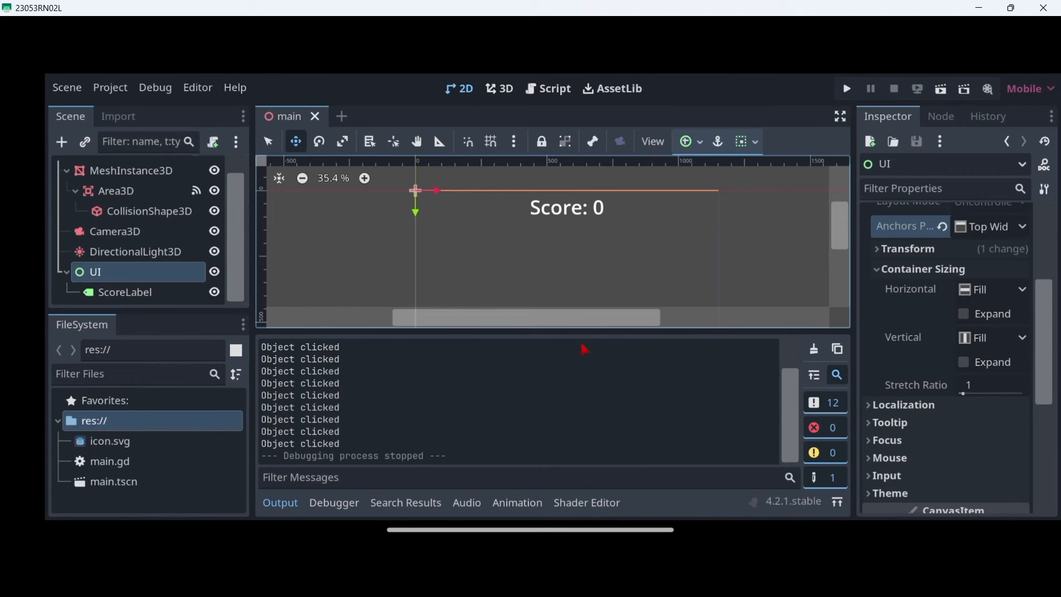
left_click(553, 88)
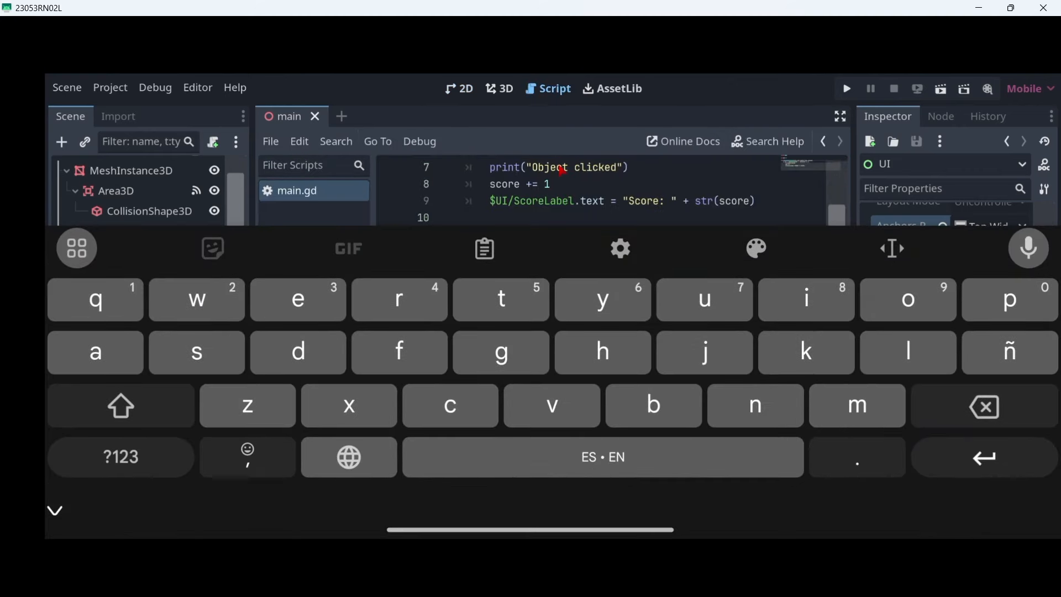
- Review main.gd by scrolling, then return to the 2D scene view
scroll("up", 3)
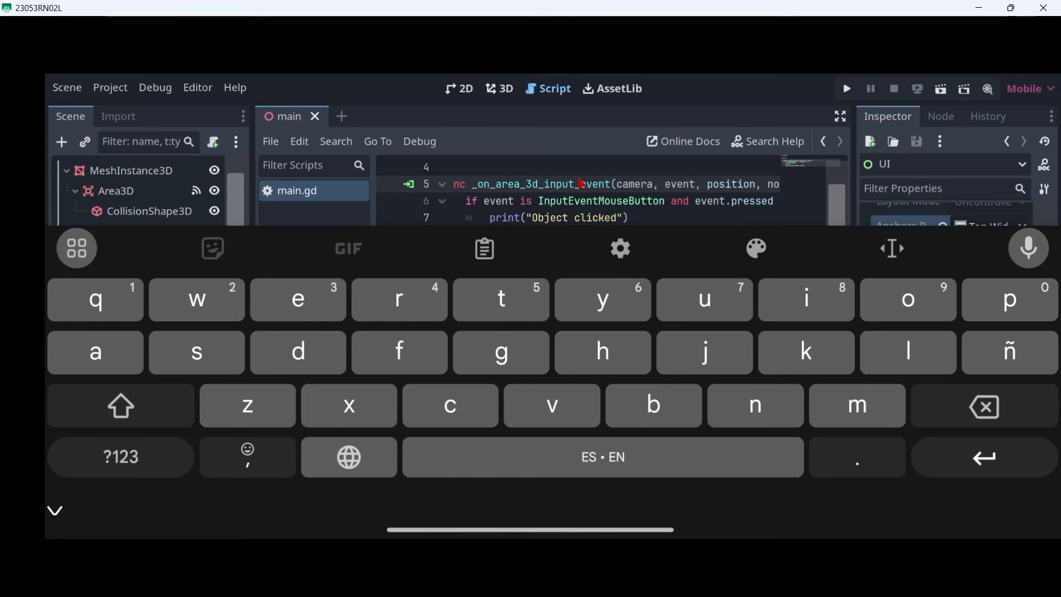
scroll("down", 3)
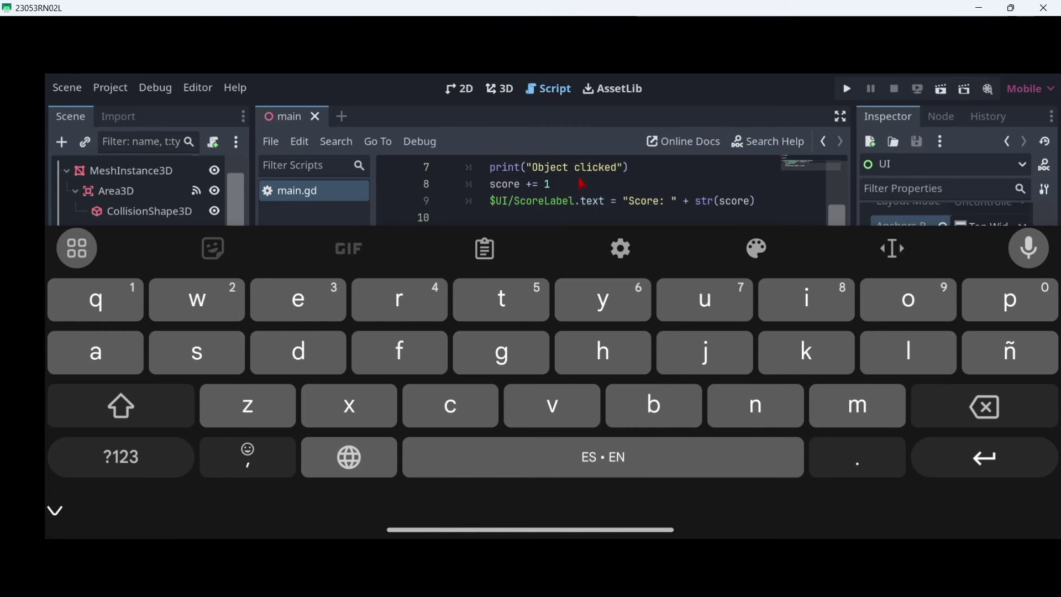
mouse_move(513, 135)
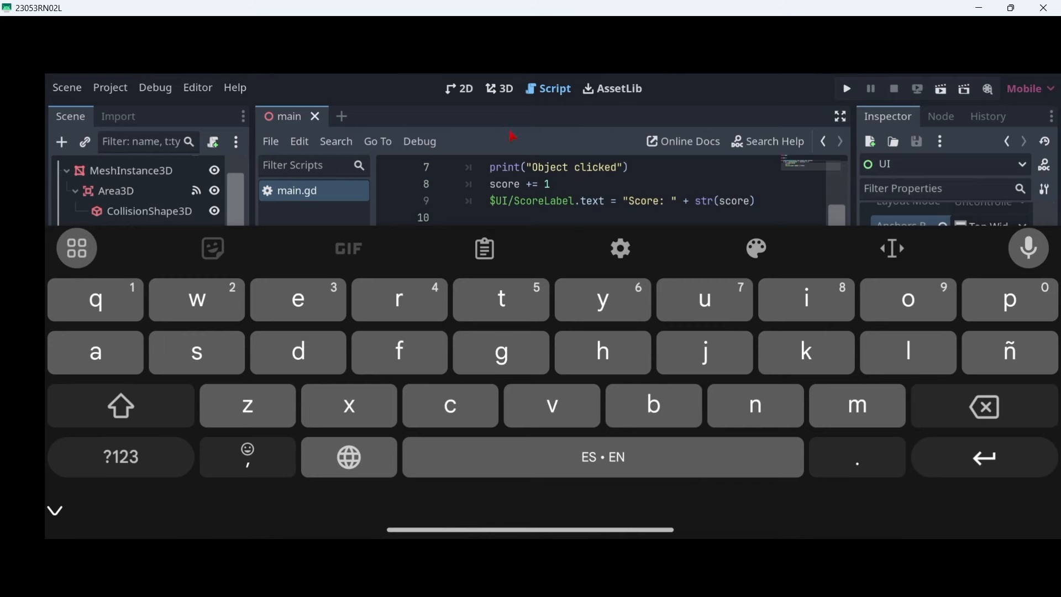
left_click(465, 88)
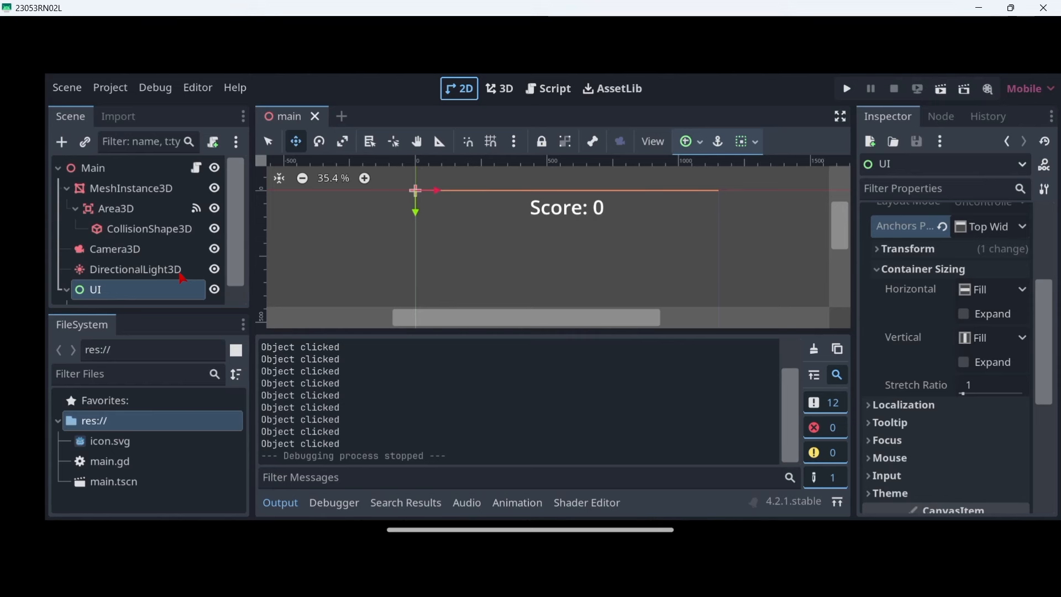
mouse_move(181, 277)
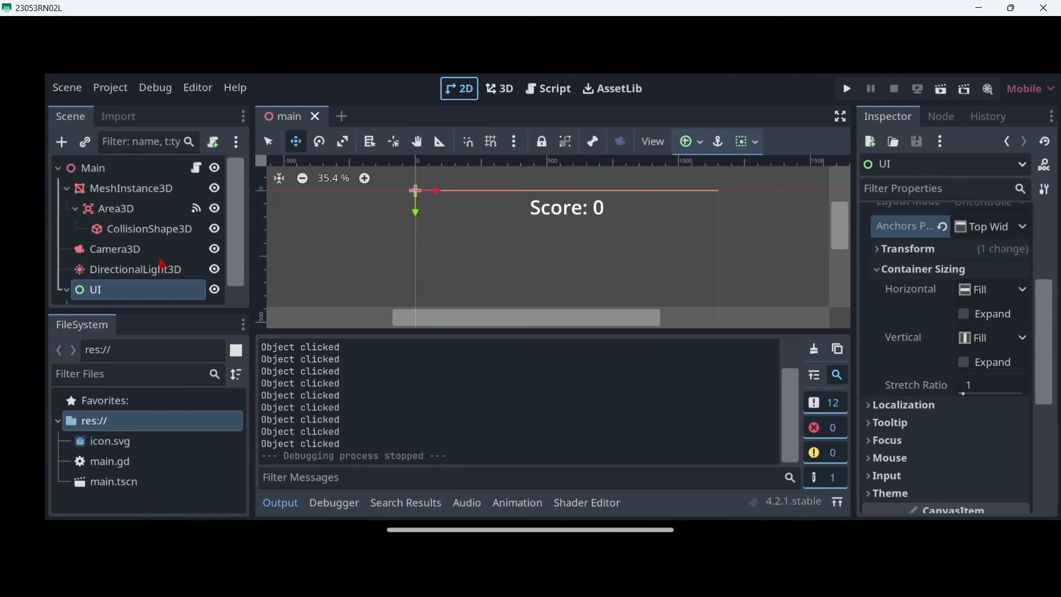
mouse_move(198, 273)
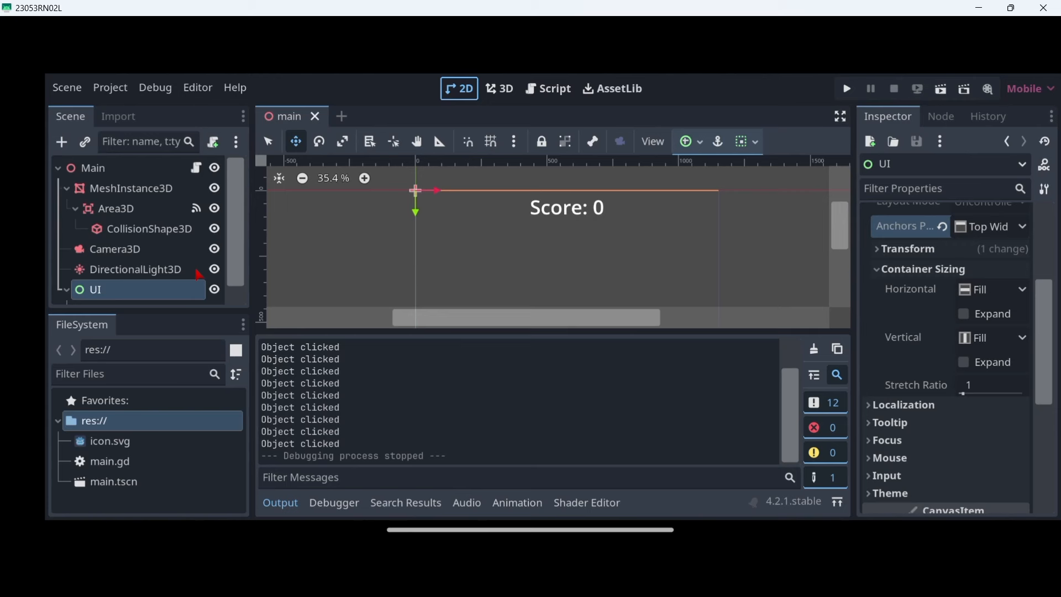